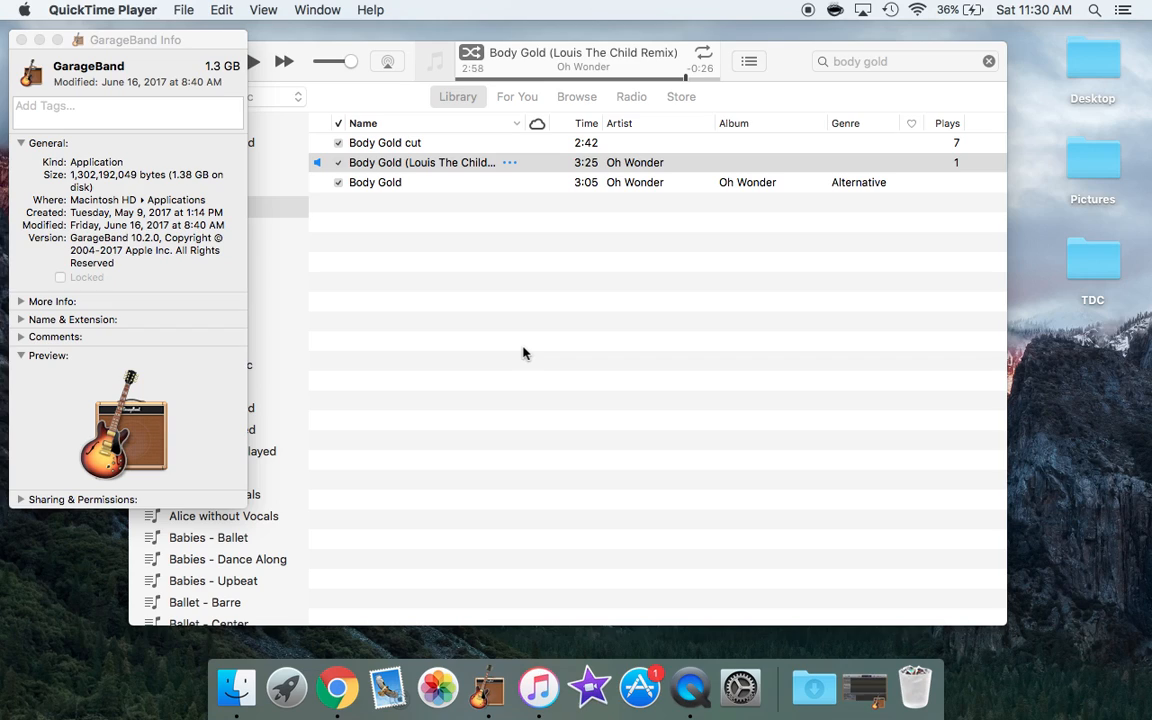
{"action": "mouse_move", "coordinate": [97, 298]}
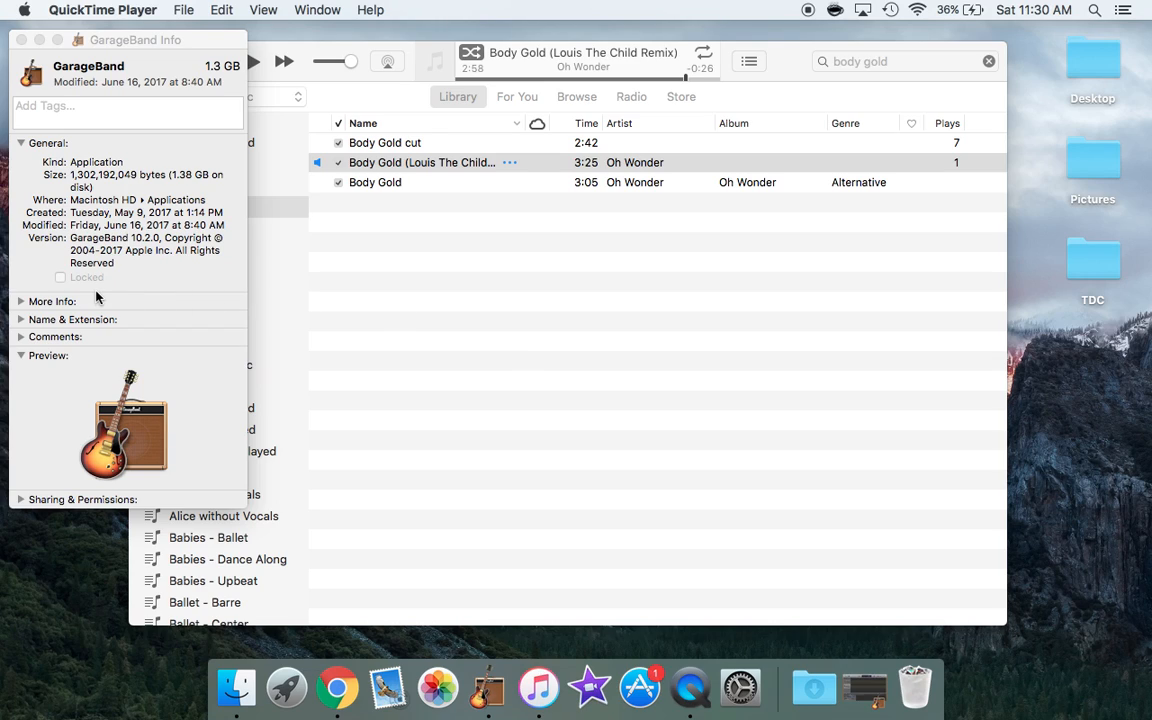
{"action": "mouse_move", "coordinate": [153, 247]}
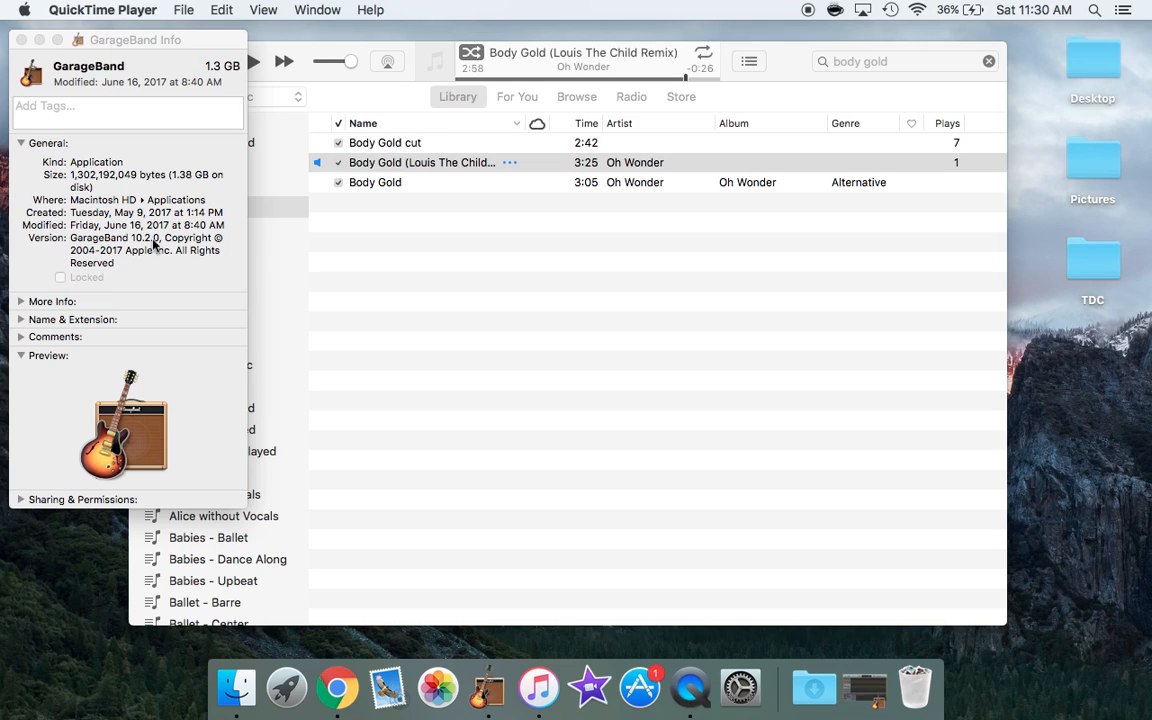
{"action": "mouse_move", "coordinate": [205, 222]}
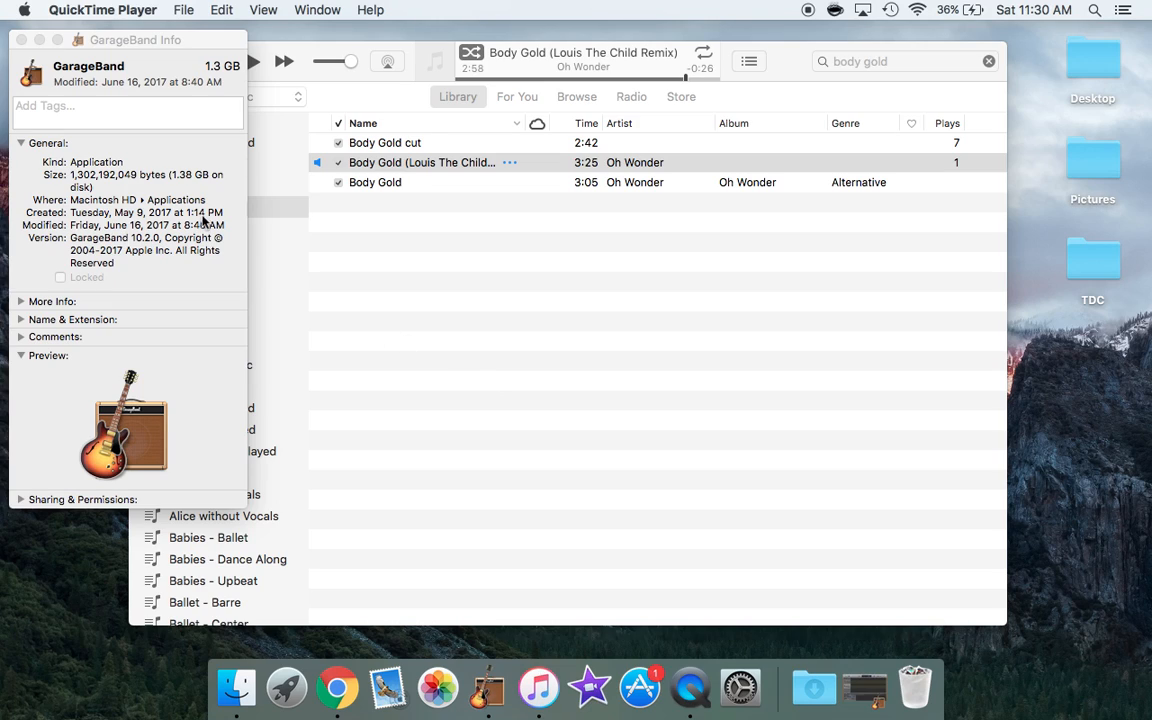
{"action": "mouse_move", "coordinate": [178, 258]}
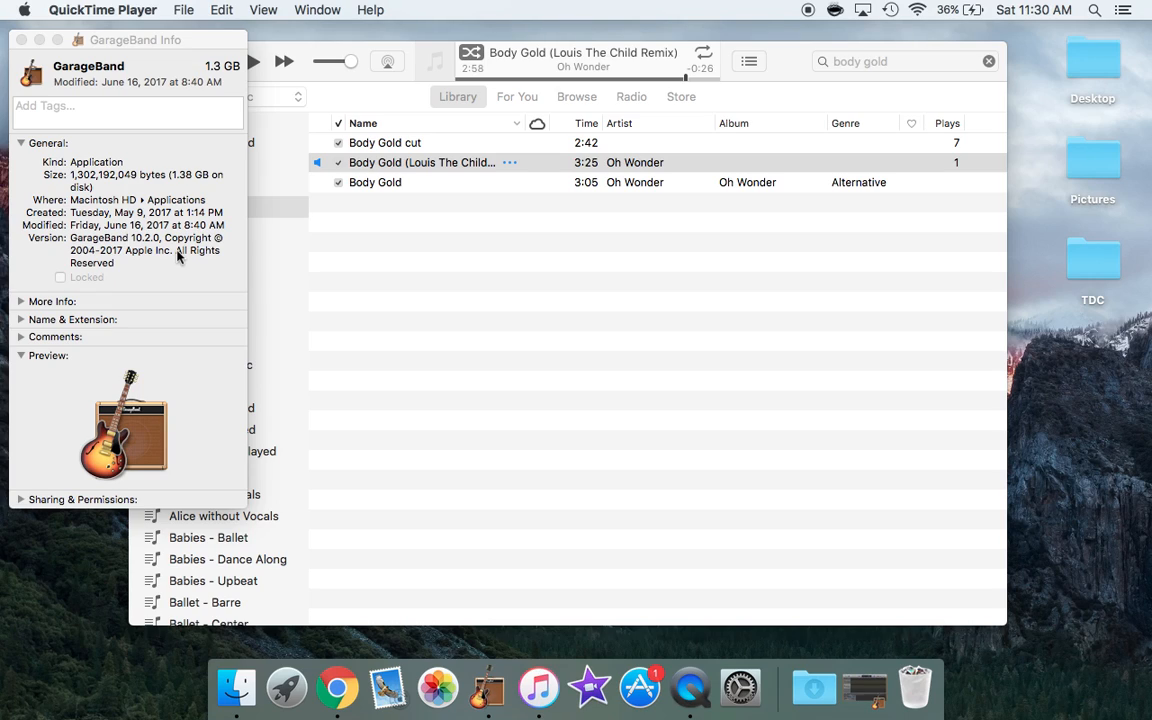
{"action": "mouse_move", "coordinate": [370, 326]}
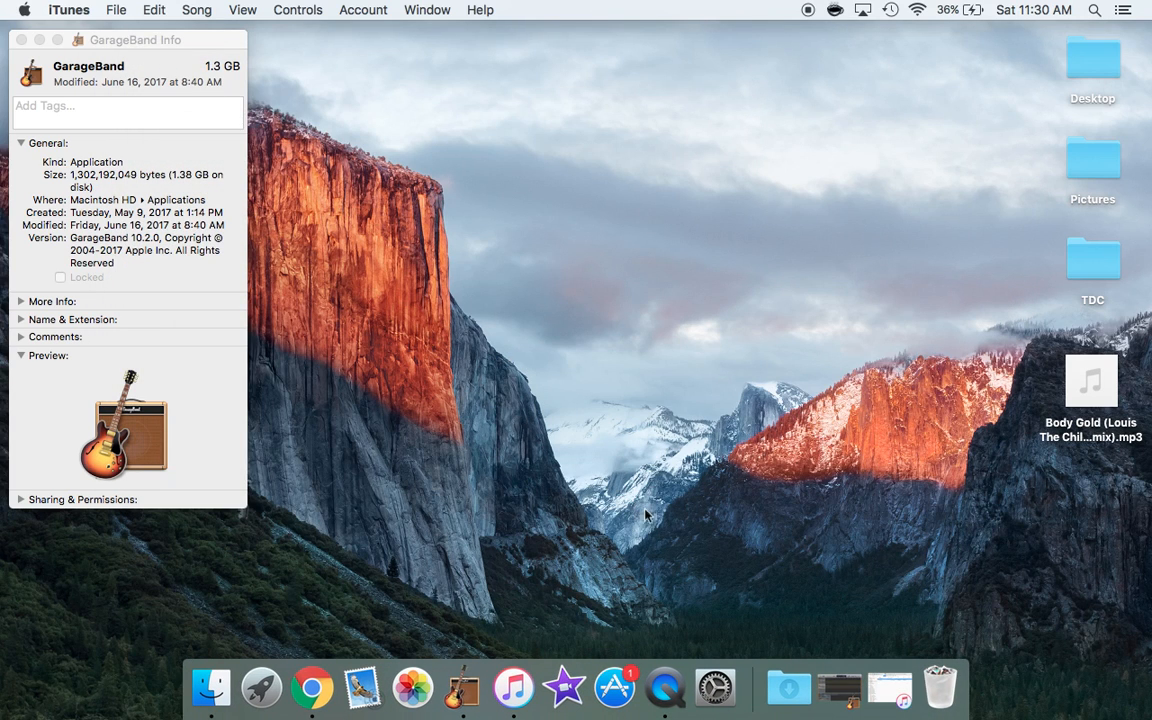
{"action": "mouse_move", "coordinate": [462, 687]}
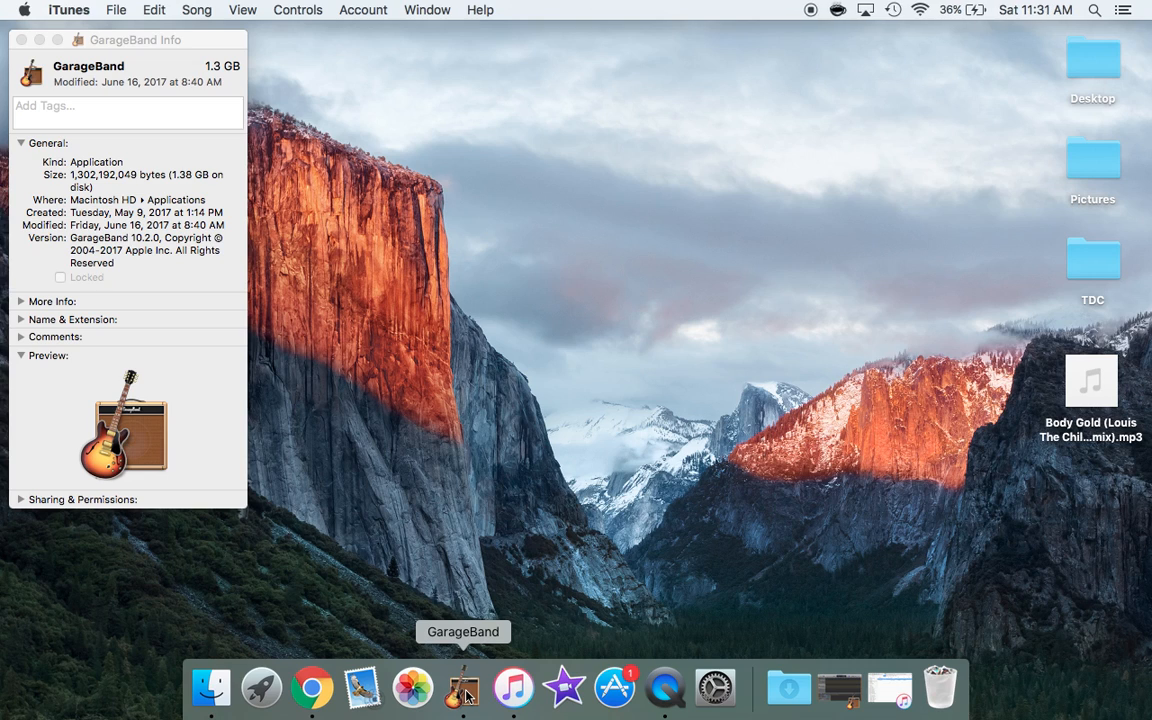
{"action": "mouse_move", "coordinate": [560, 619]}
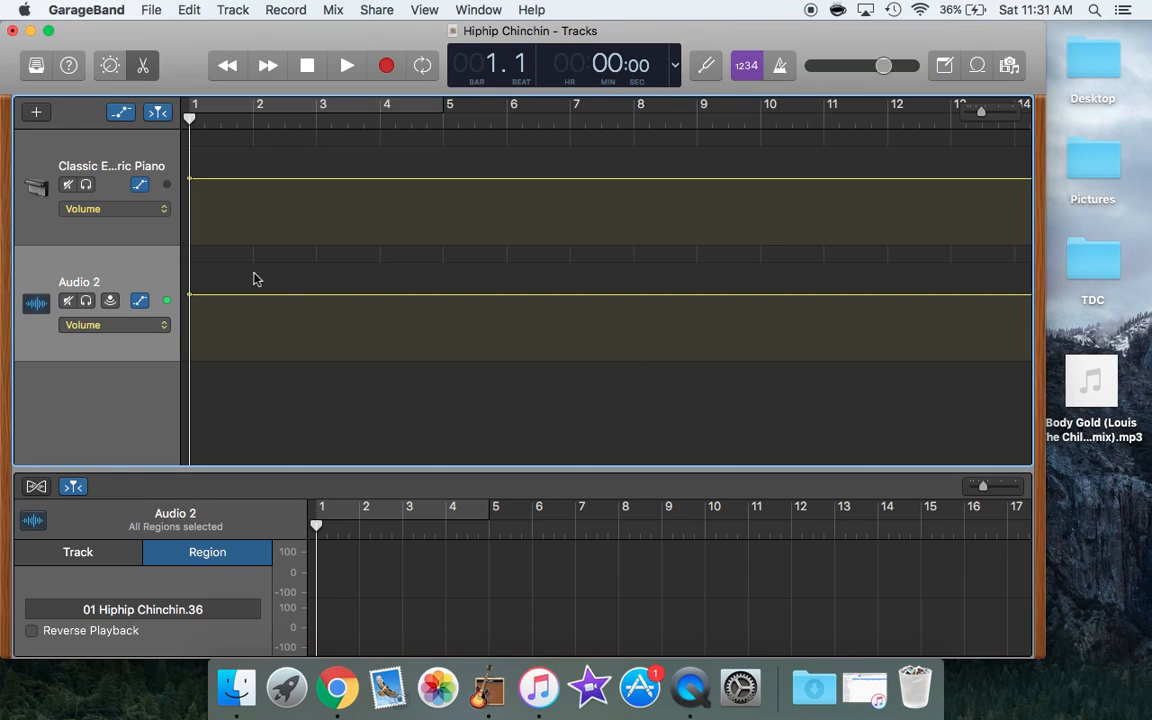
{"action": "mouse_move", "coordinate": [414, 253]}
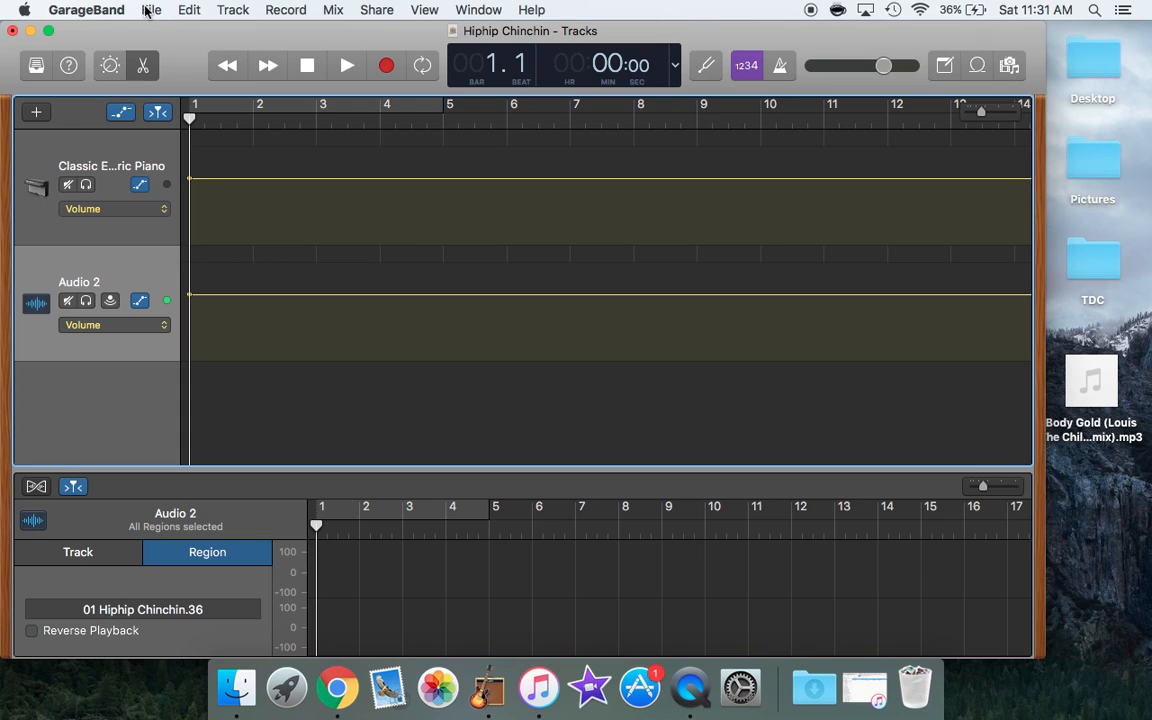
Step: Close the Hiphip Chinchin project without saving its changes
{"action": "left_click", "coordinate": [151, 9]}
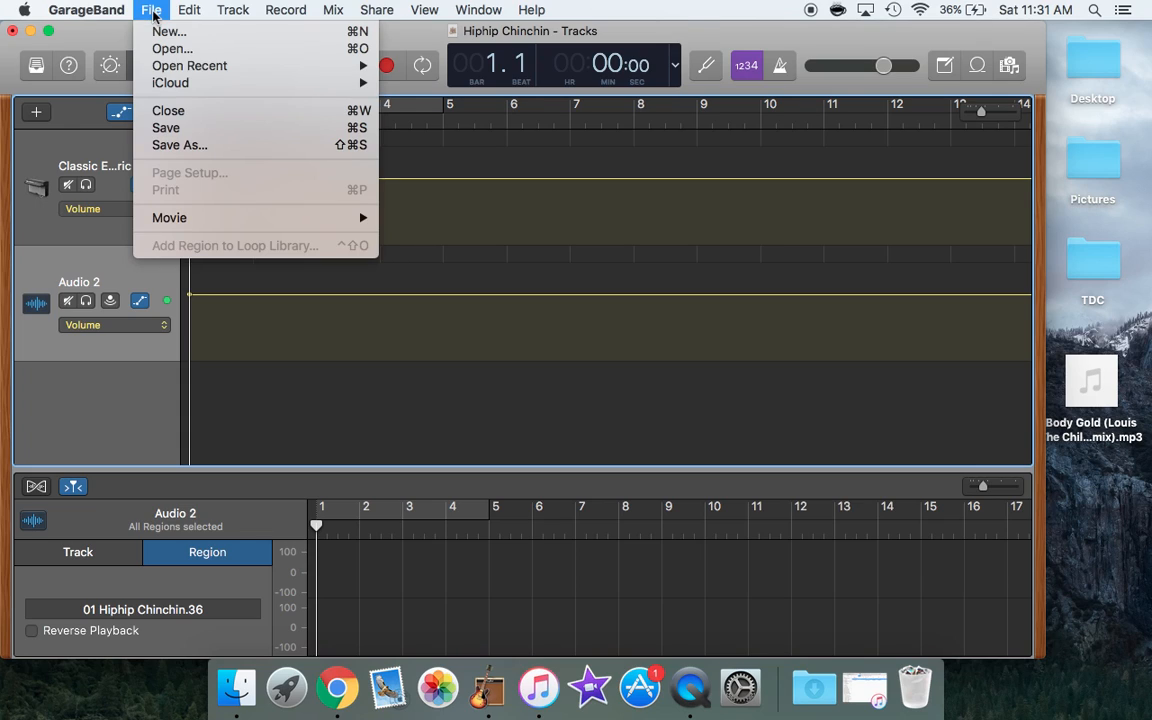
{"action": "left_click", "coordinate": [168, 110]}
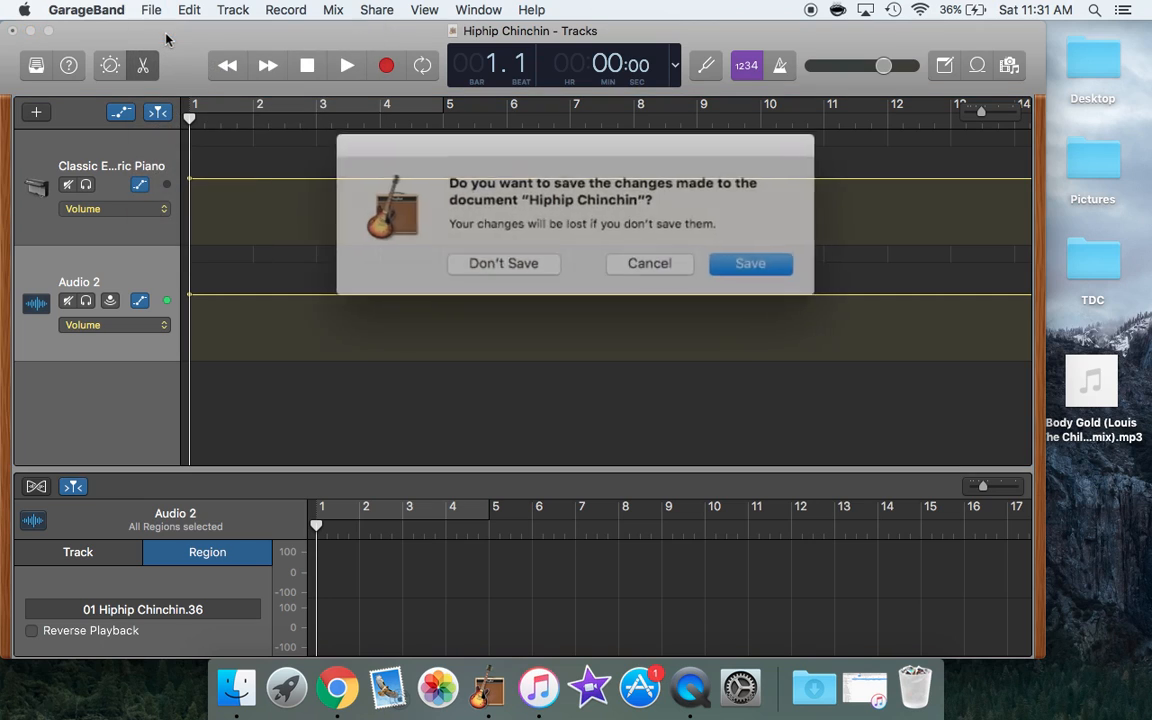
{"action": "left_click", "coordinate": [503, 263]}
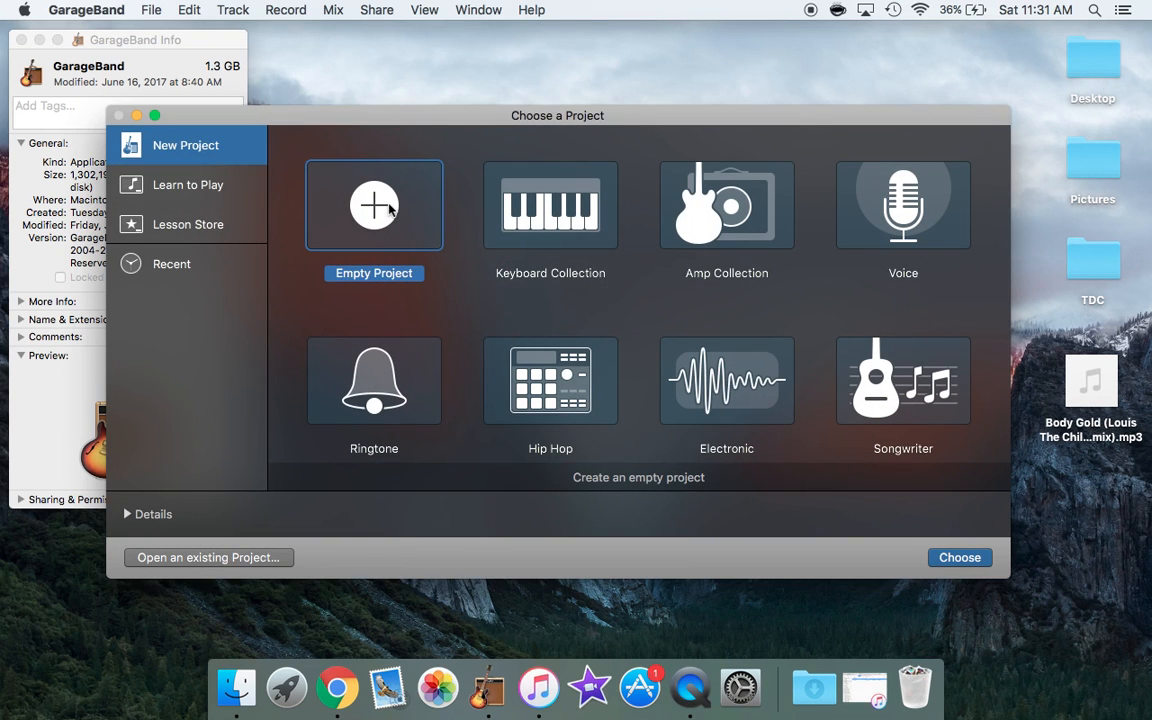
Step: Create an empty project with a Classic Electric Piano software instrument track, dismissing Musical Typing
{"action": "left_click", "coordinate": [958, 557]}
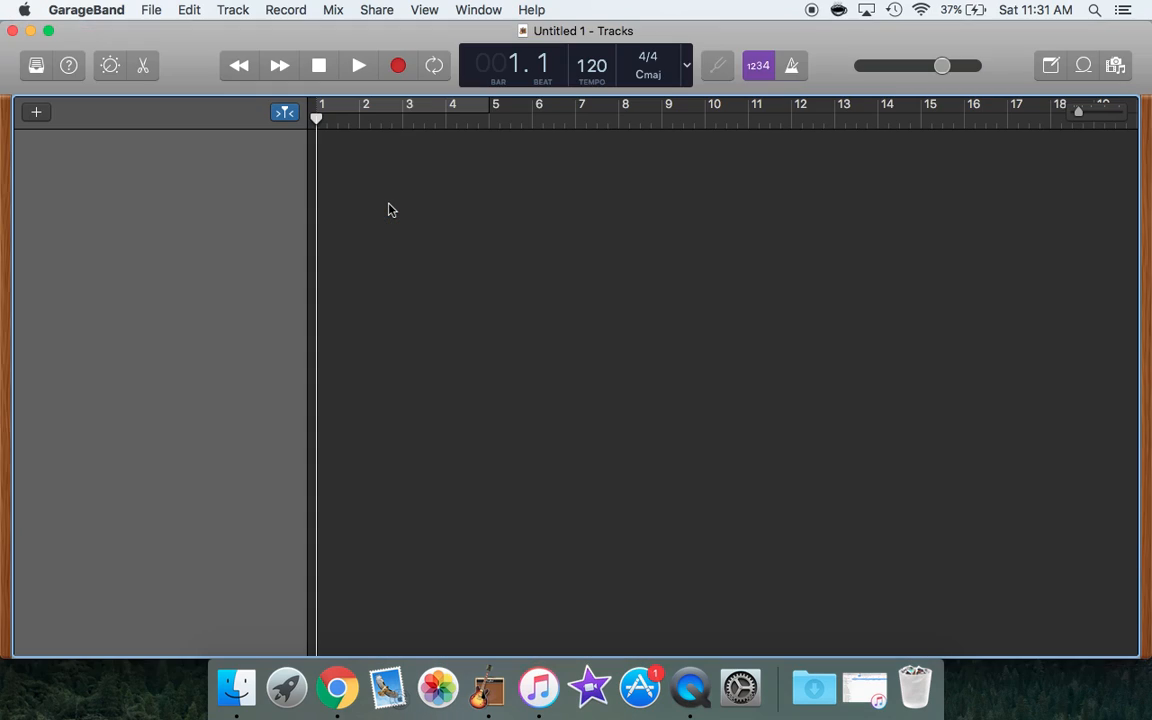
{"action": "left_click", "coordinate": [36, 111]}
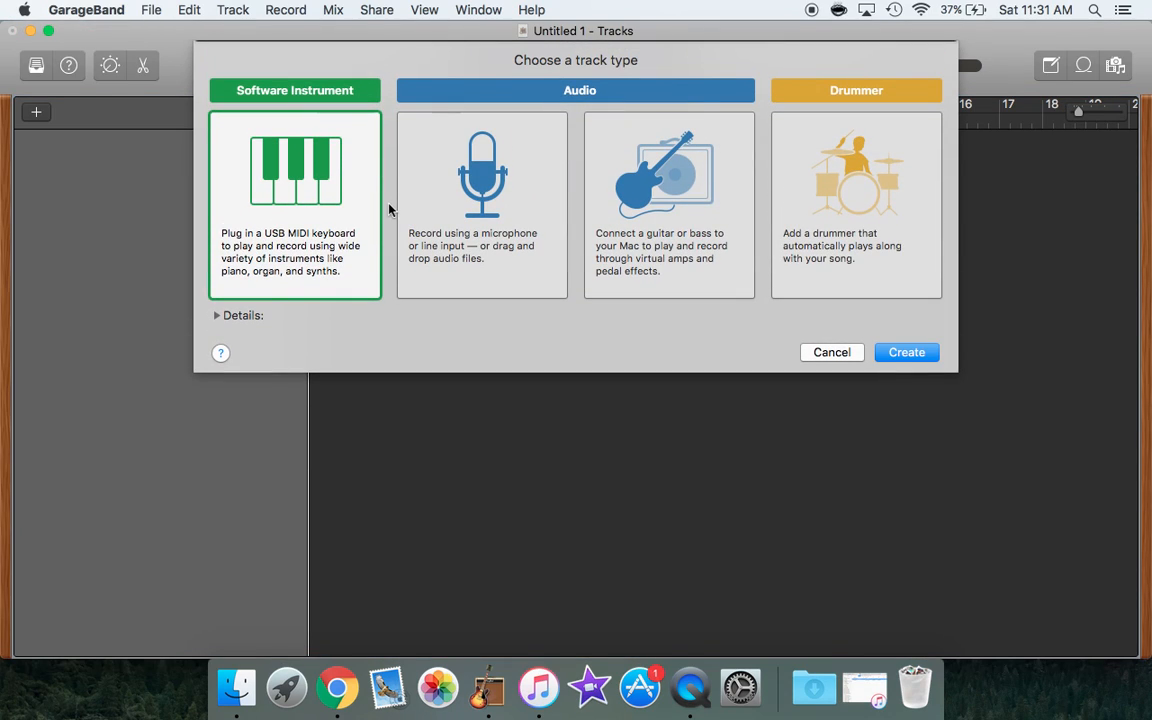
{"action": "mouse_move", "coordinate": [592, 293]}
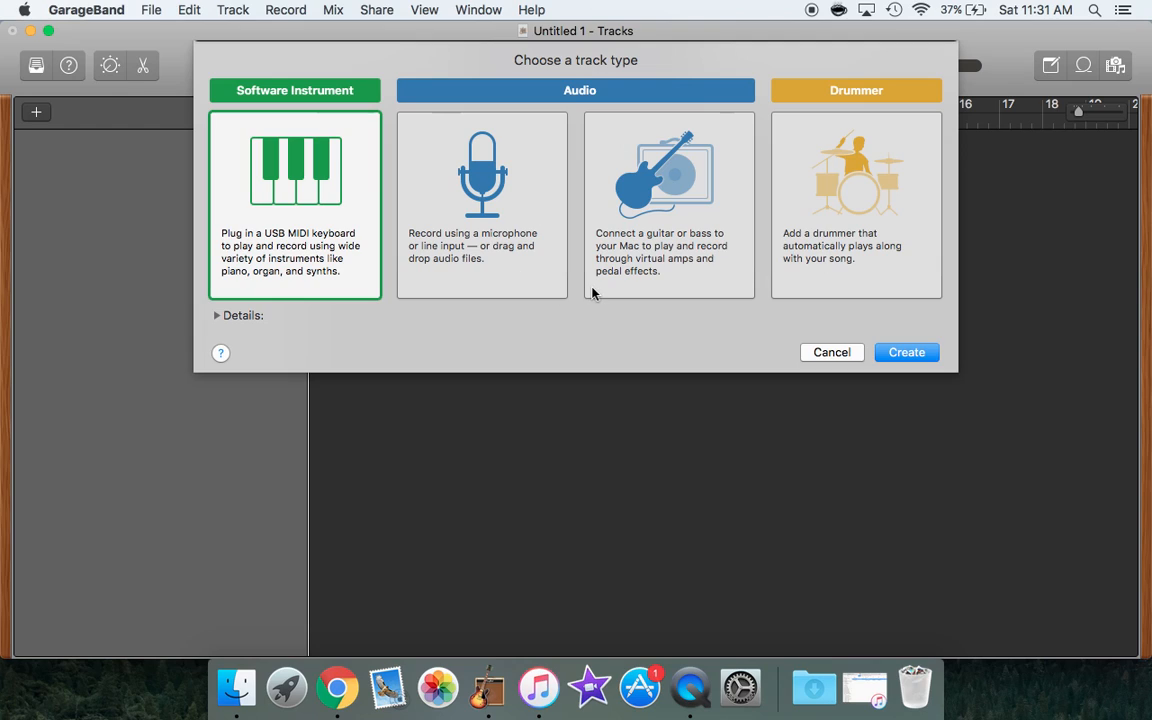
{"action": "mouse_move", "coordinate": [308, 222]}
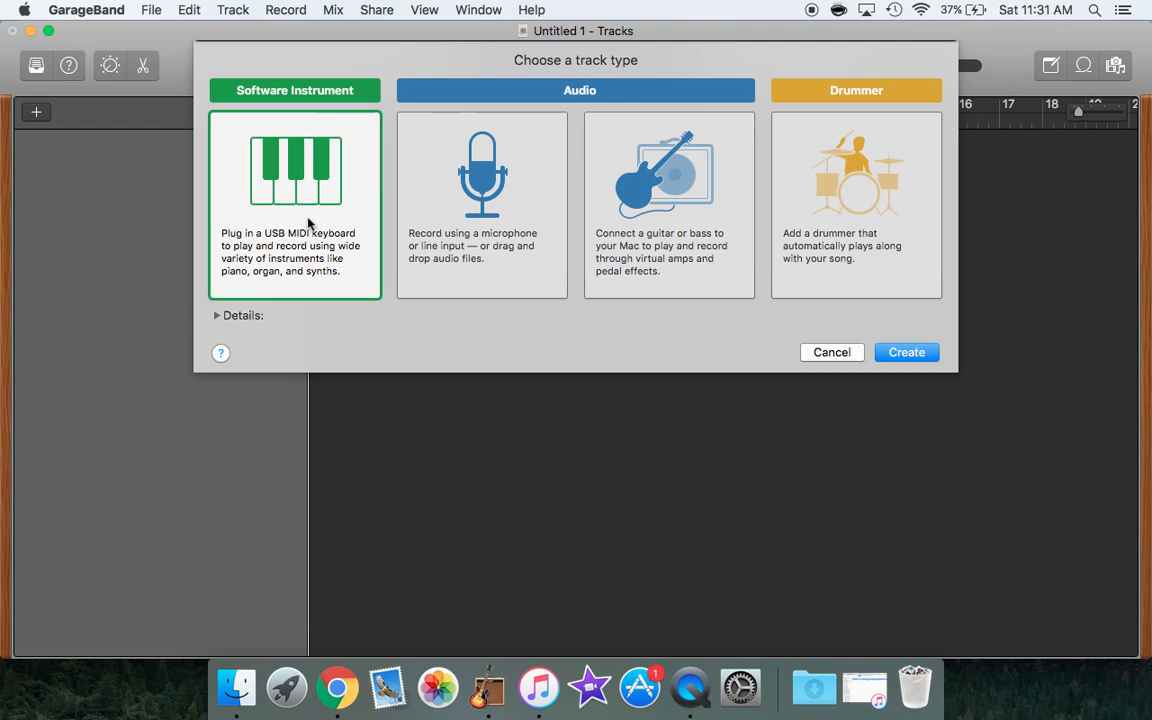
{"action": "mouse_move", "coordinate": [823, 372]}
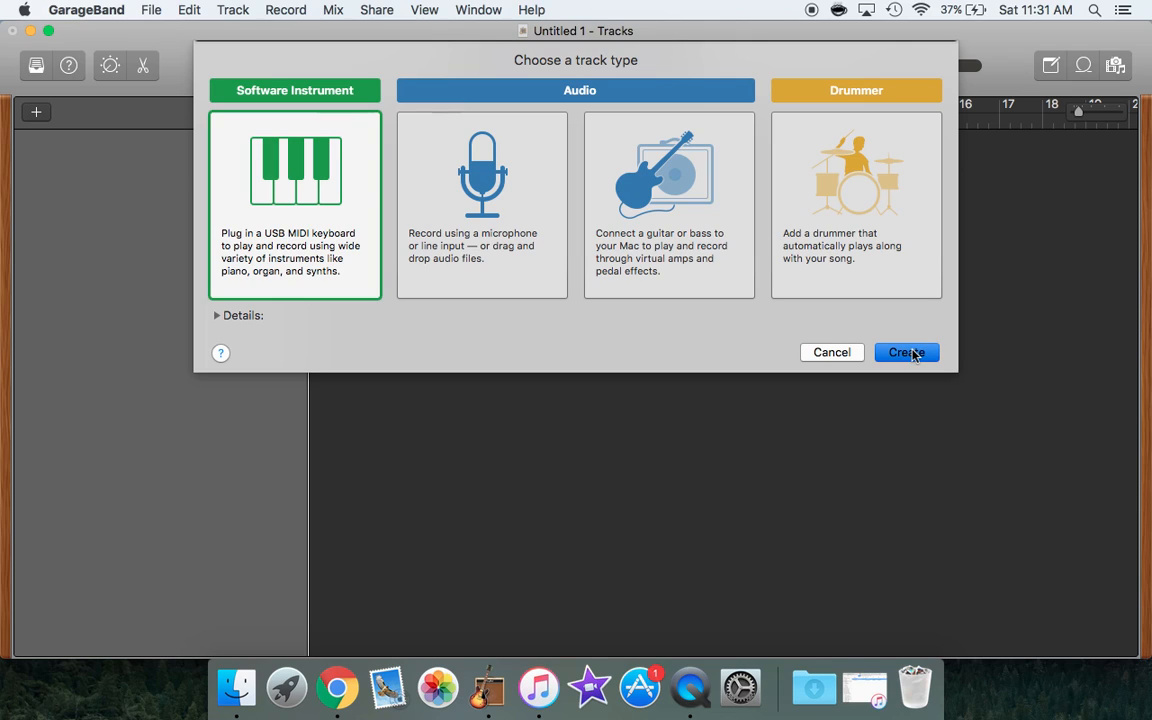
{"action": "left_click", "coordinate": [905, 352]}
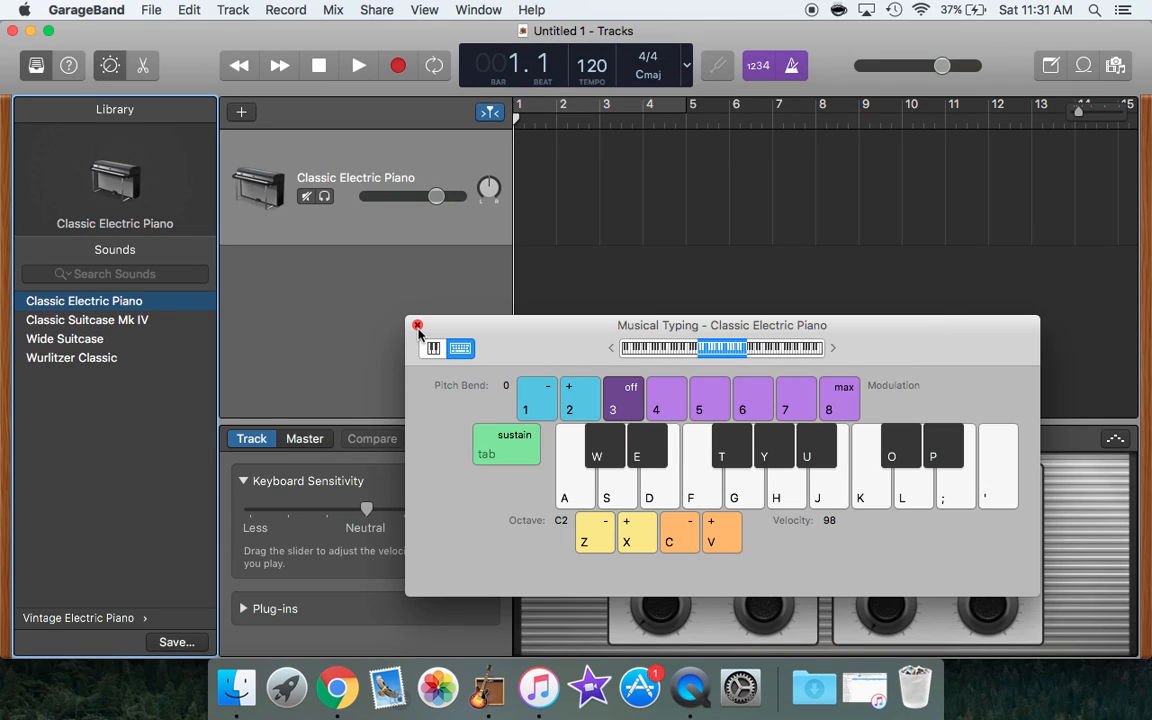
{"action": "left_click", "coordinate": [417, 326]}
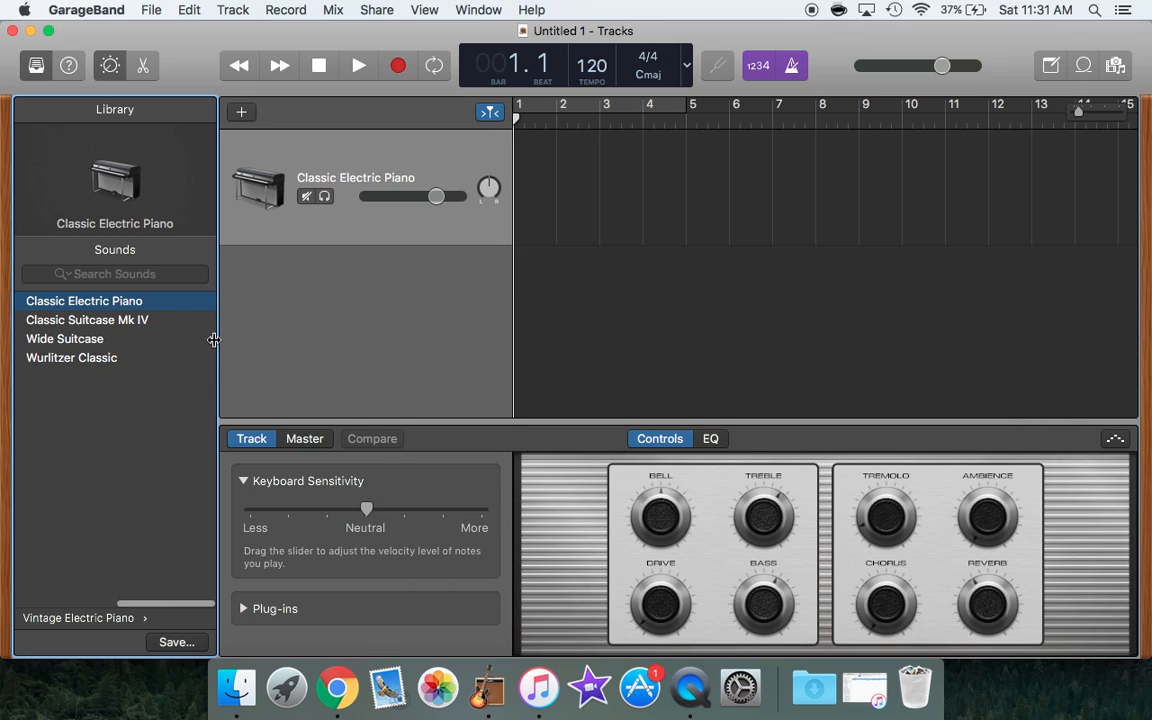
Step: Hide the Library, shrink the window, and drag the Body Gold mp3 into Tracks
{"action": "left_click", "coordinate": [35, 65]}
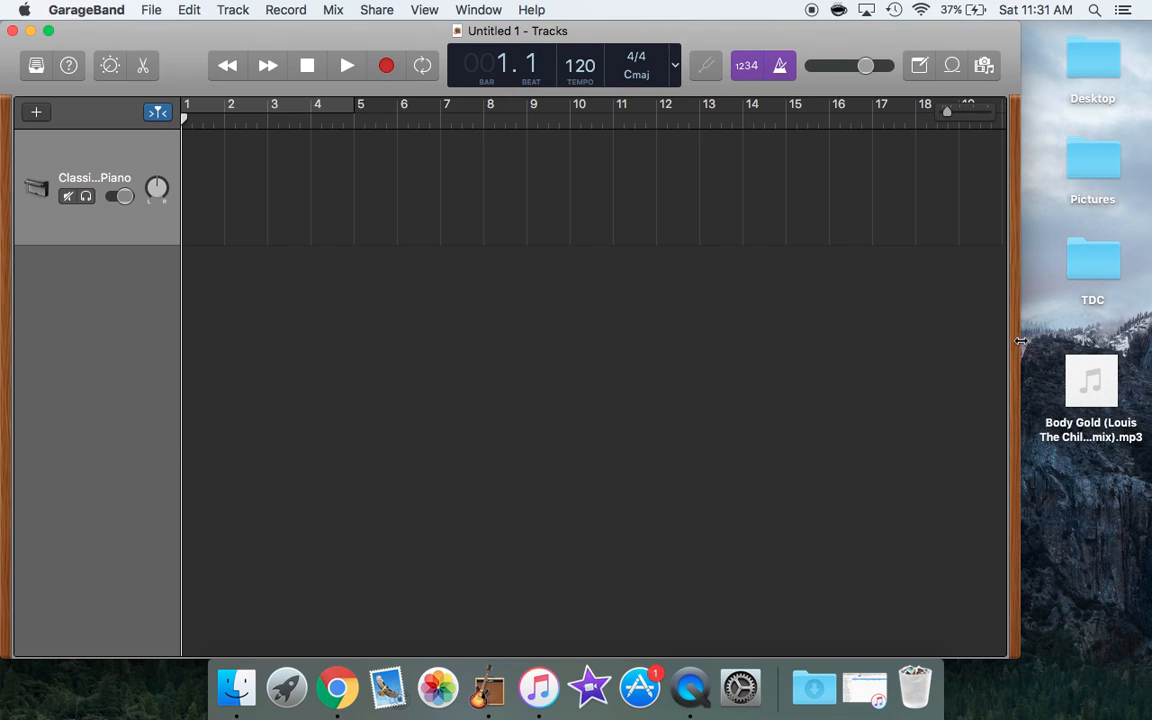
{"action": "left_click_drag", "start_coordinate": [1091, 390], "coordinate": [455, 295]}
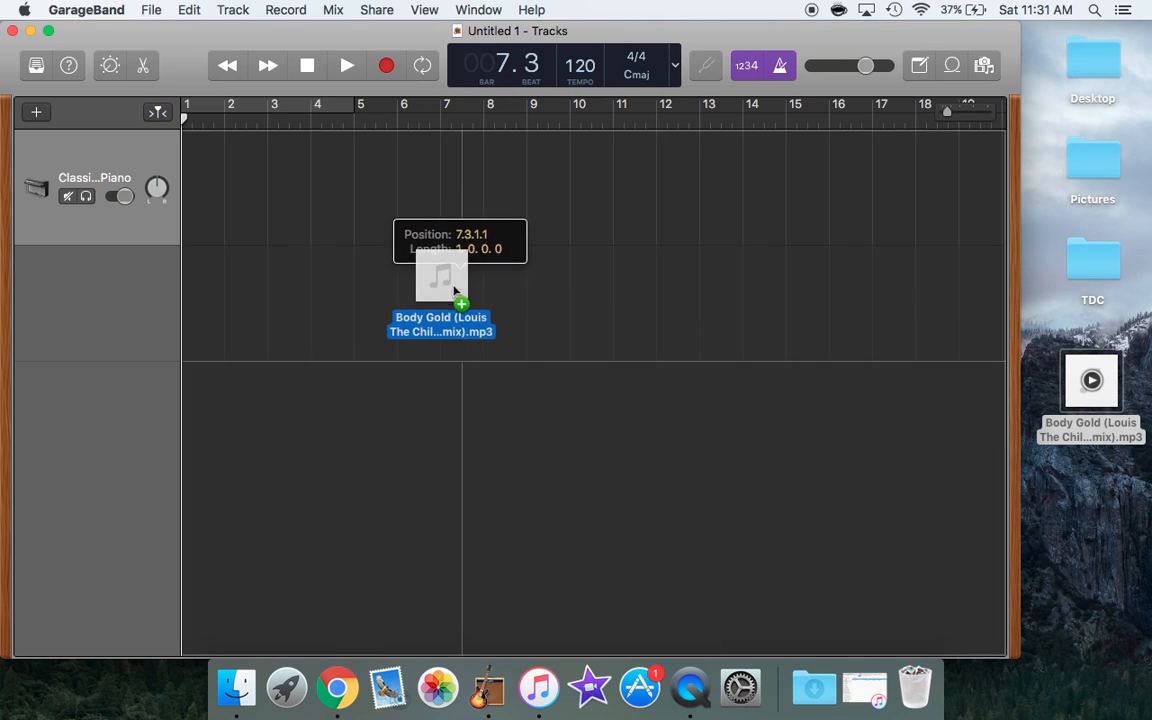
{"action": "left_click_drag", "start_coordinate": [455, 290], "coordinate": [195, 310]}
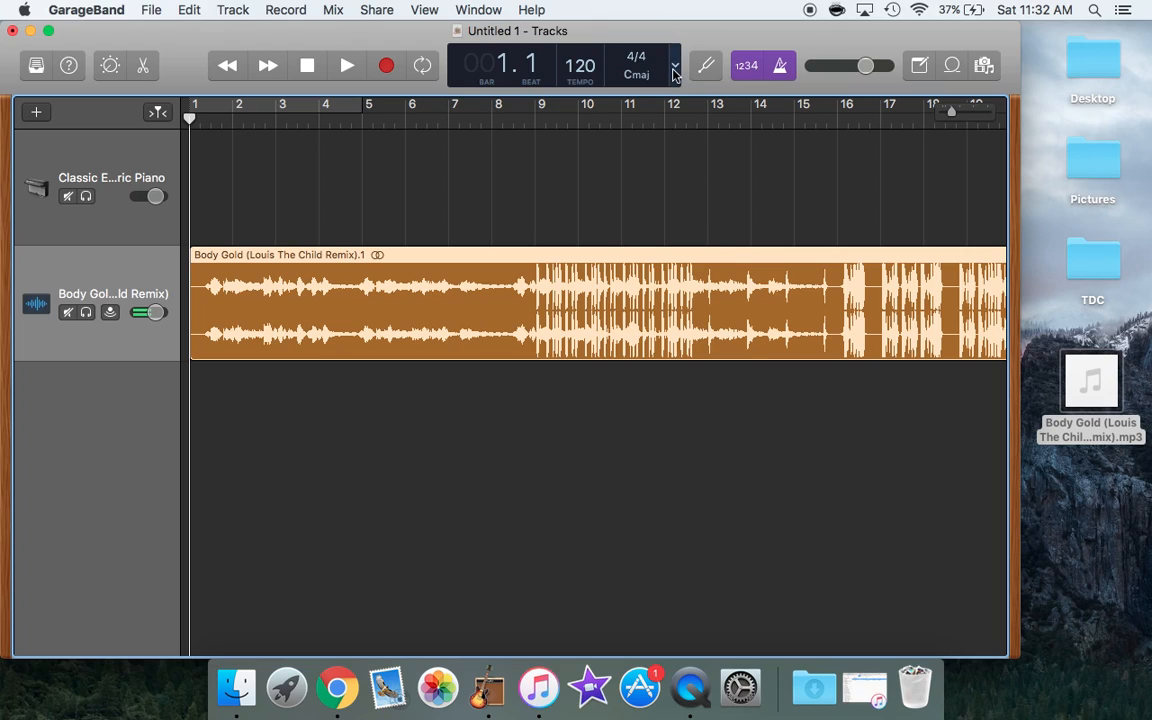
Step: Show bars with clock time, briefly play the remix, and turn off the metronome
{"action": "left_click", "coordinate": [674, 75]}
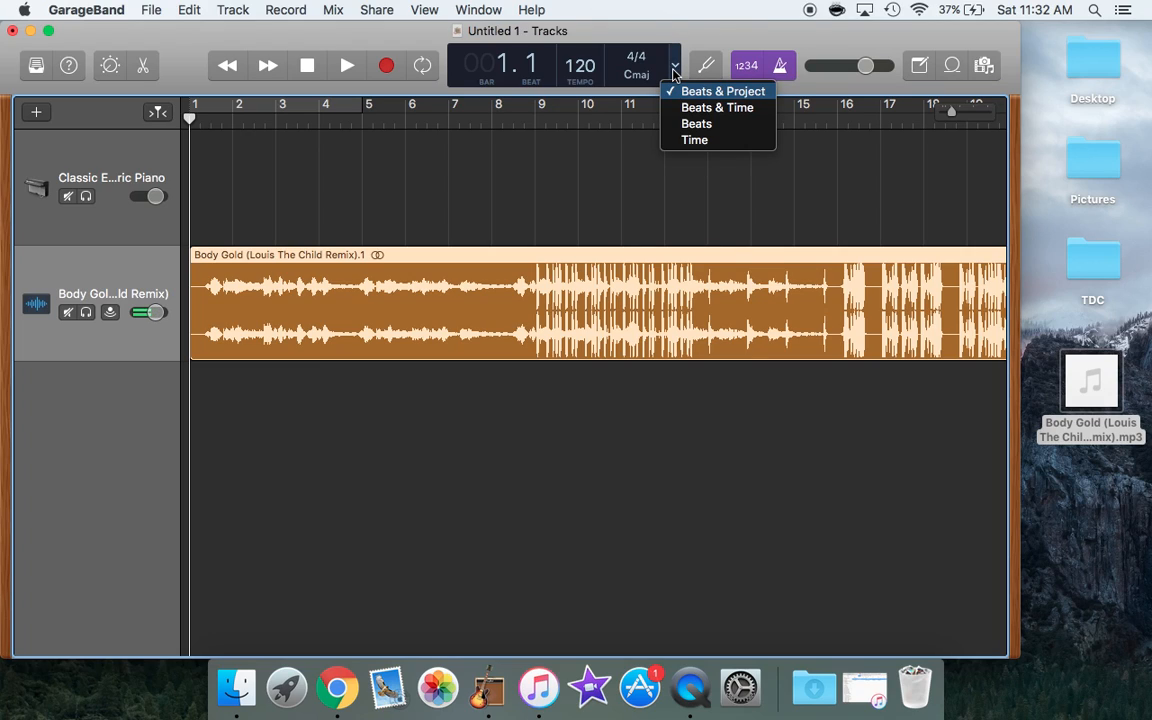
{"action": "mouse_move", "coordinate": [717, 107]}
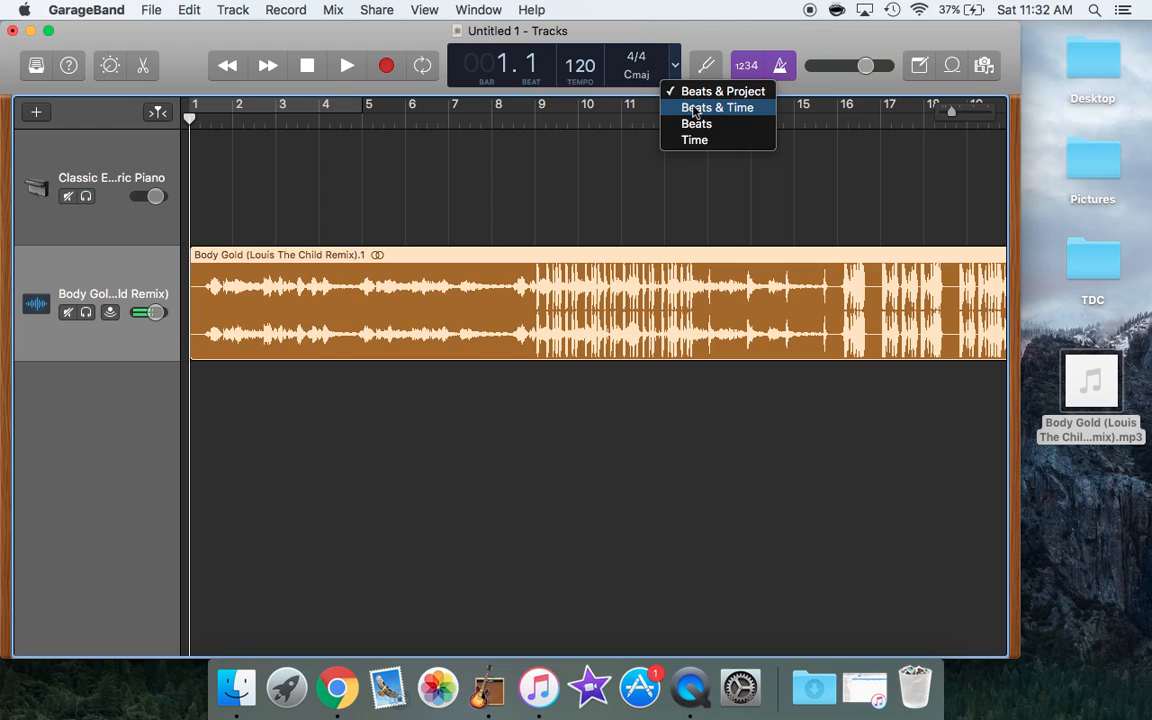
{"action": "left_click", "coordinate": [716, 107]}
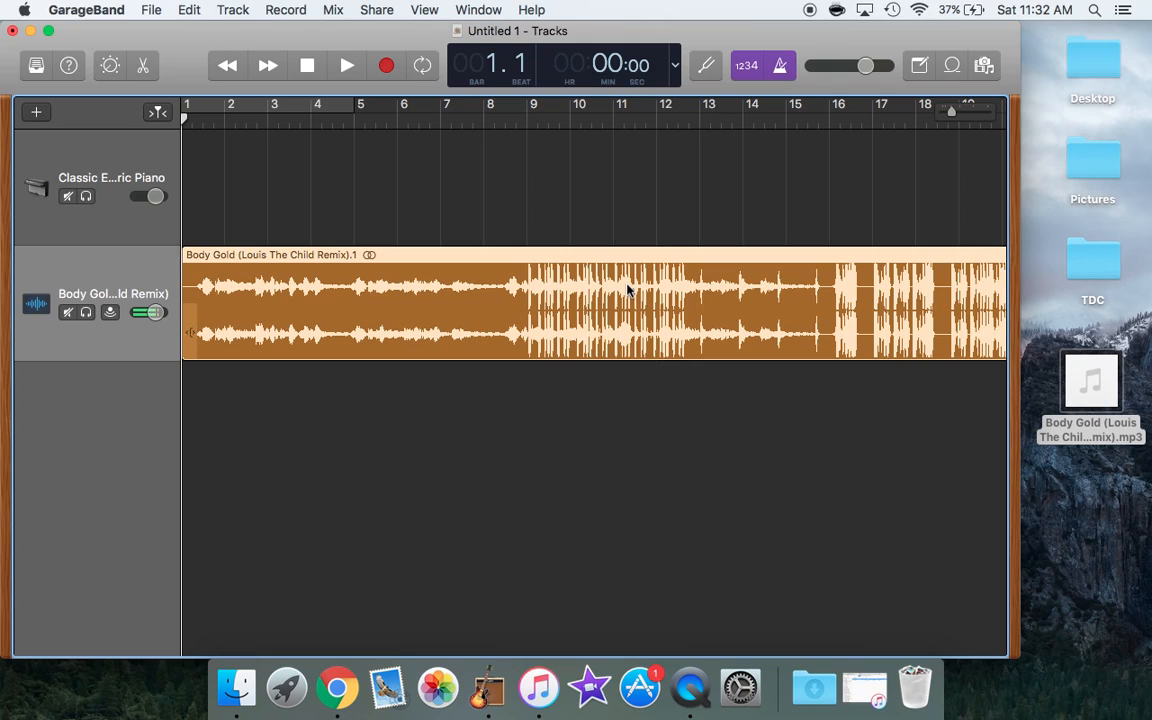
{"action": "mouse_move", "coordinate": [669, 217]}
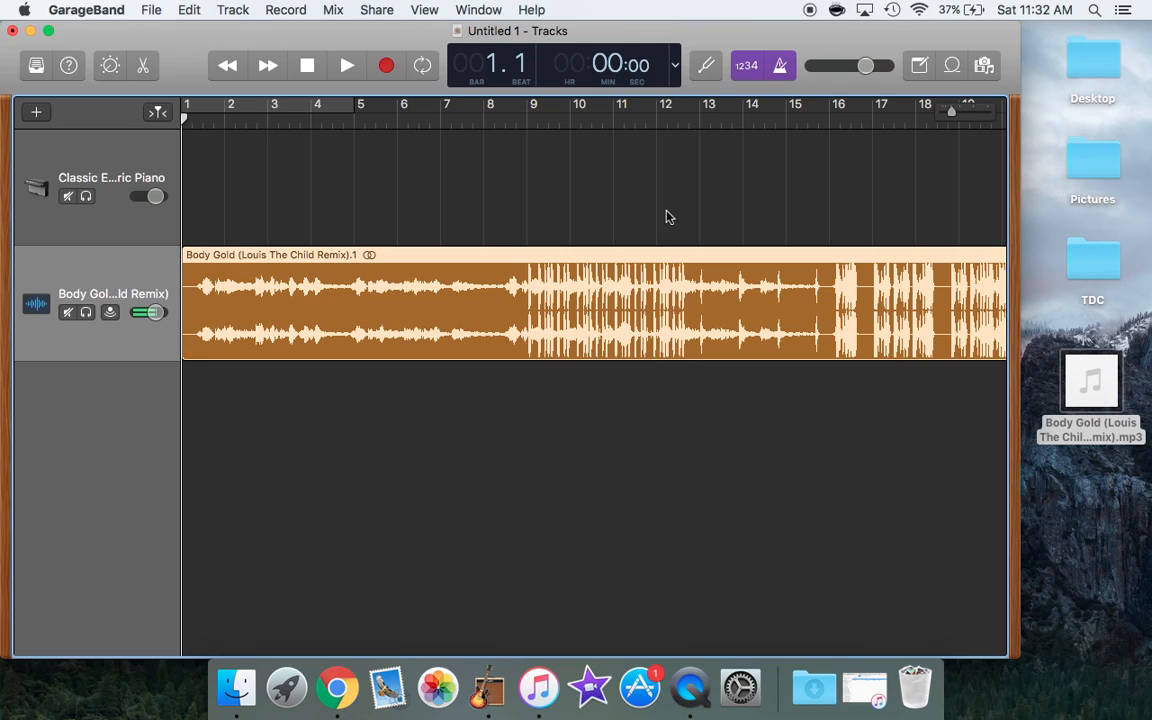
{"action": "left_click", "coordinate": [346, 65]}
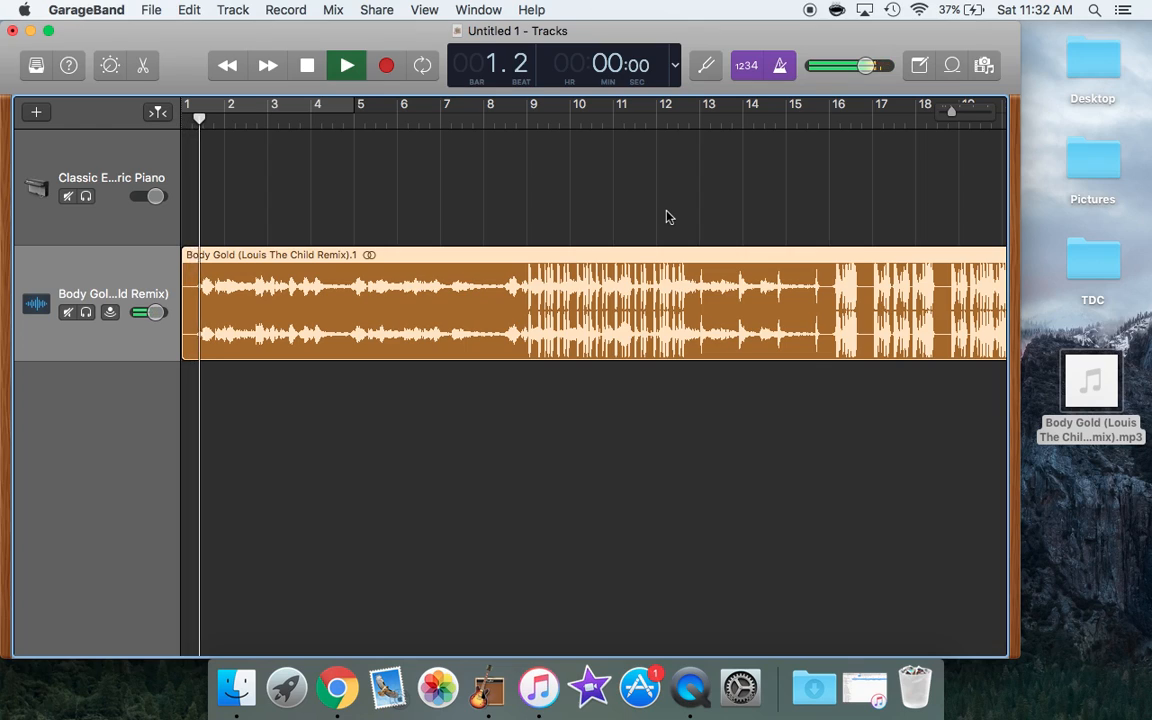
{"action": "left_click", "coordinate": [346, 65]}
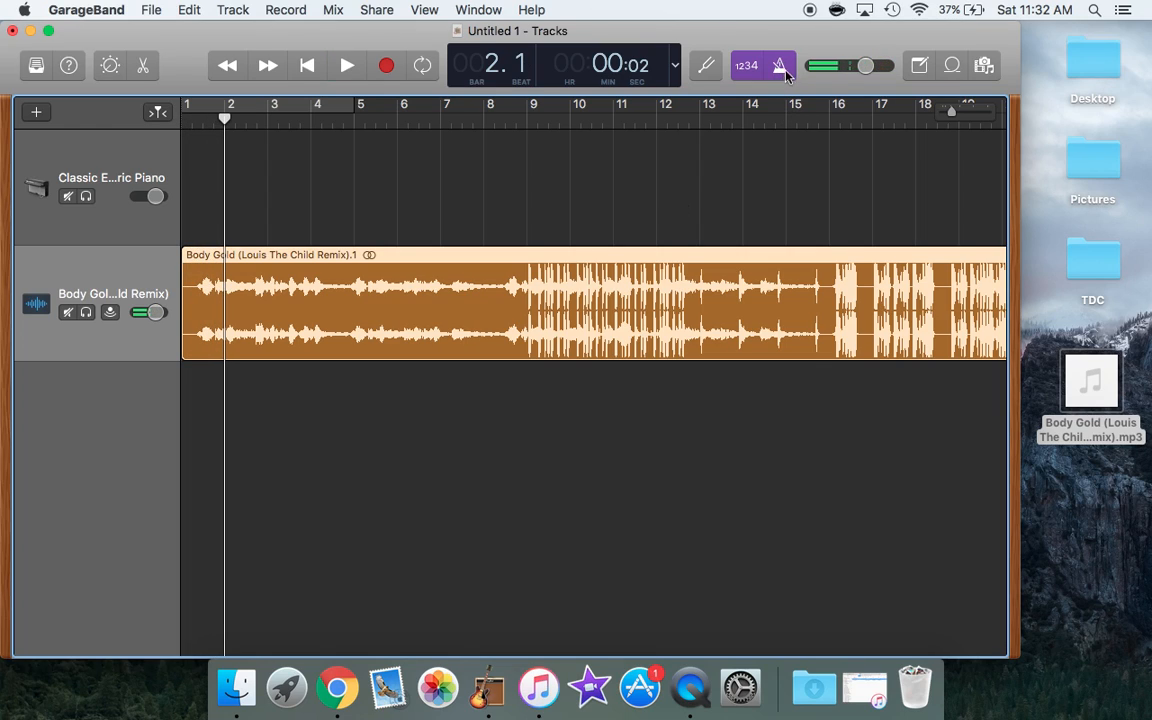
{"action": "left_click", "coordinate": [780, 66]}
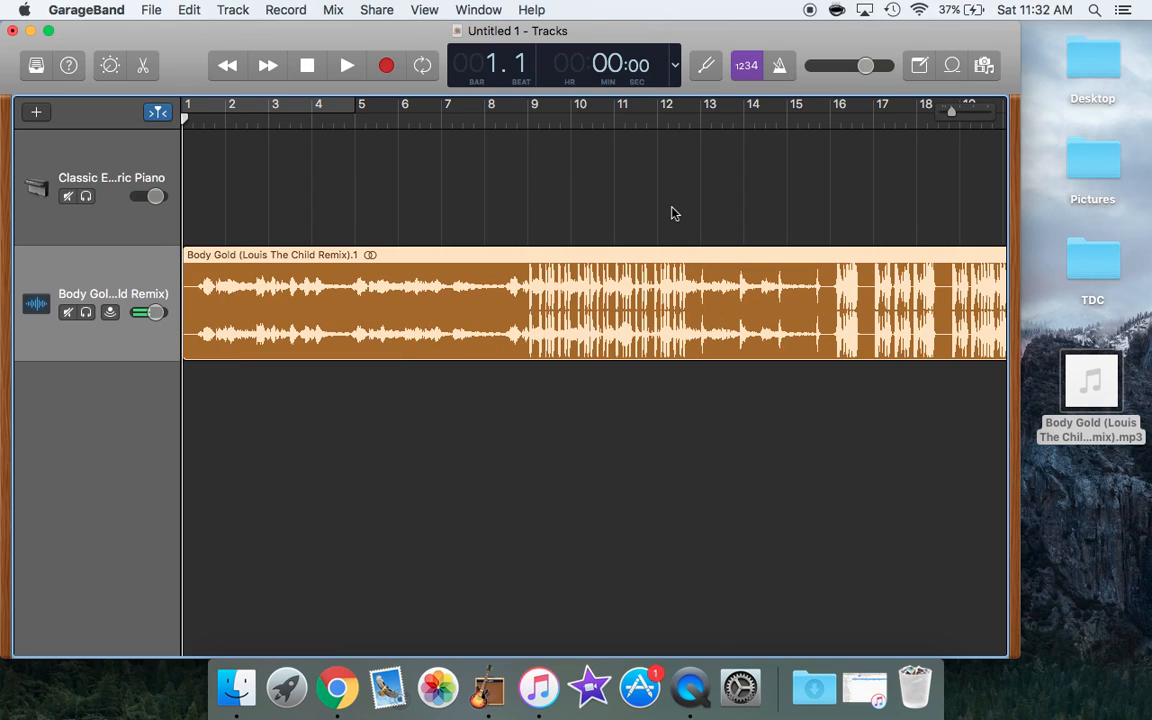
{"action": "mouse_move", "coordinate": [435, 221]}
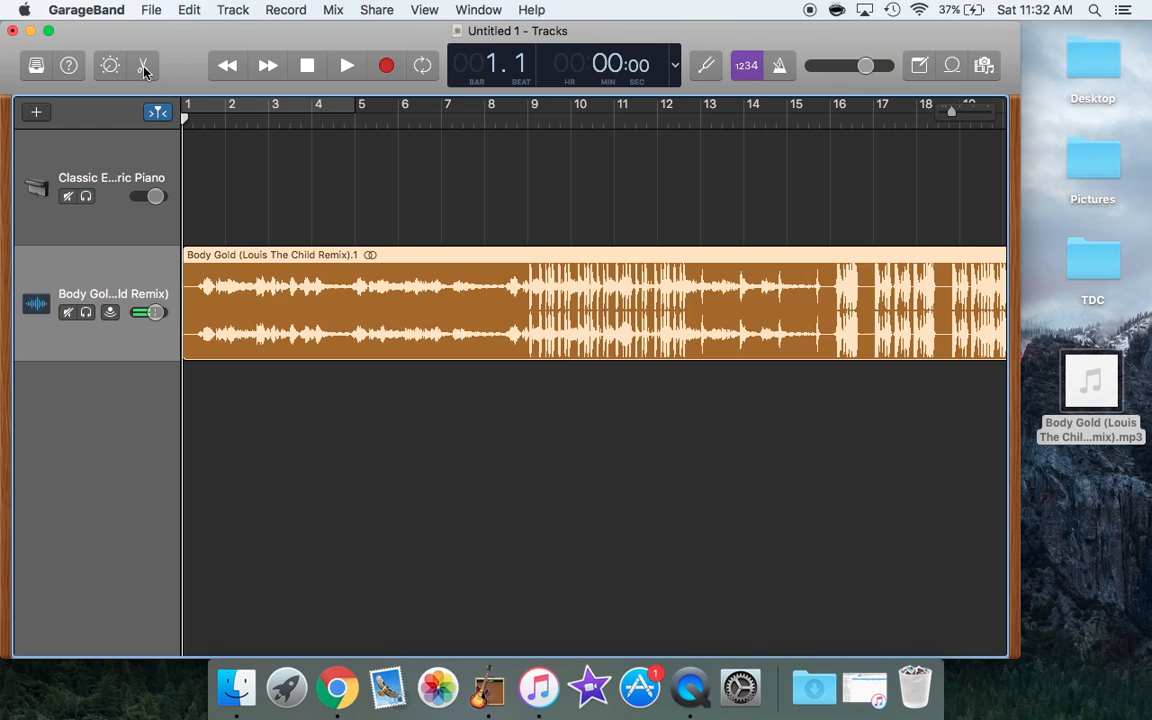
Step: Open the audio editor, select all regions, and show the Body Gold region settings
{"action": "left_click", "coordinate": [143, 65]}
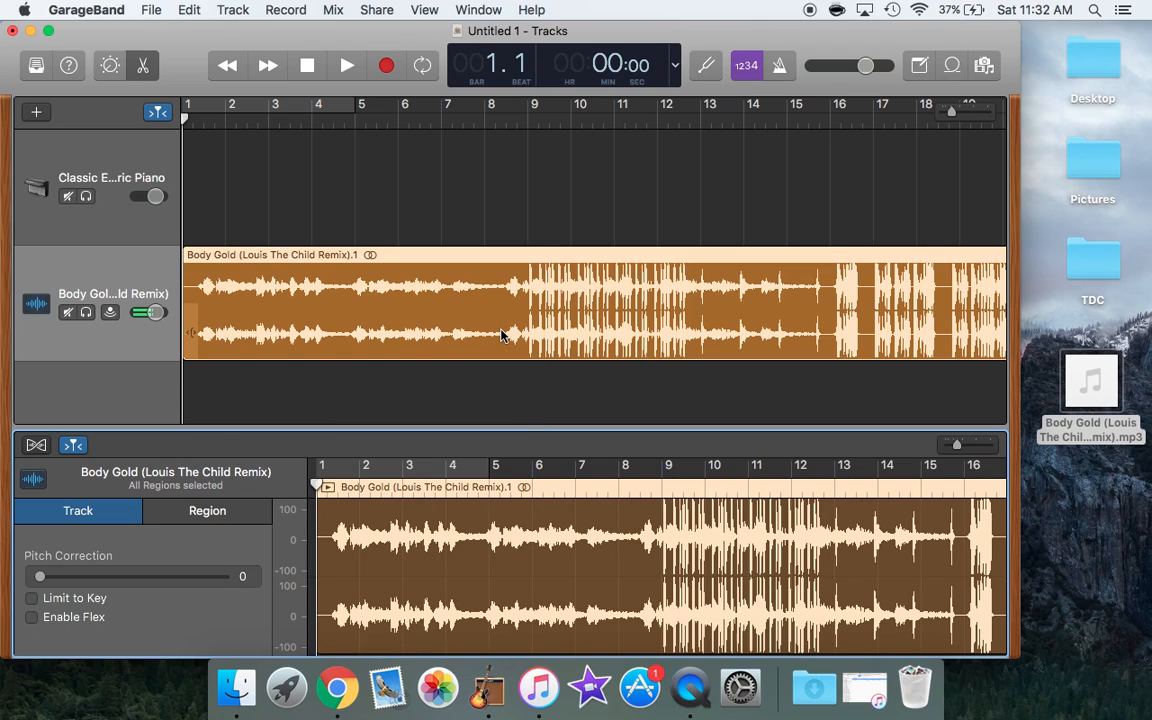
{"action": "mouse_move", "coordinate": [408, 316]}
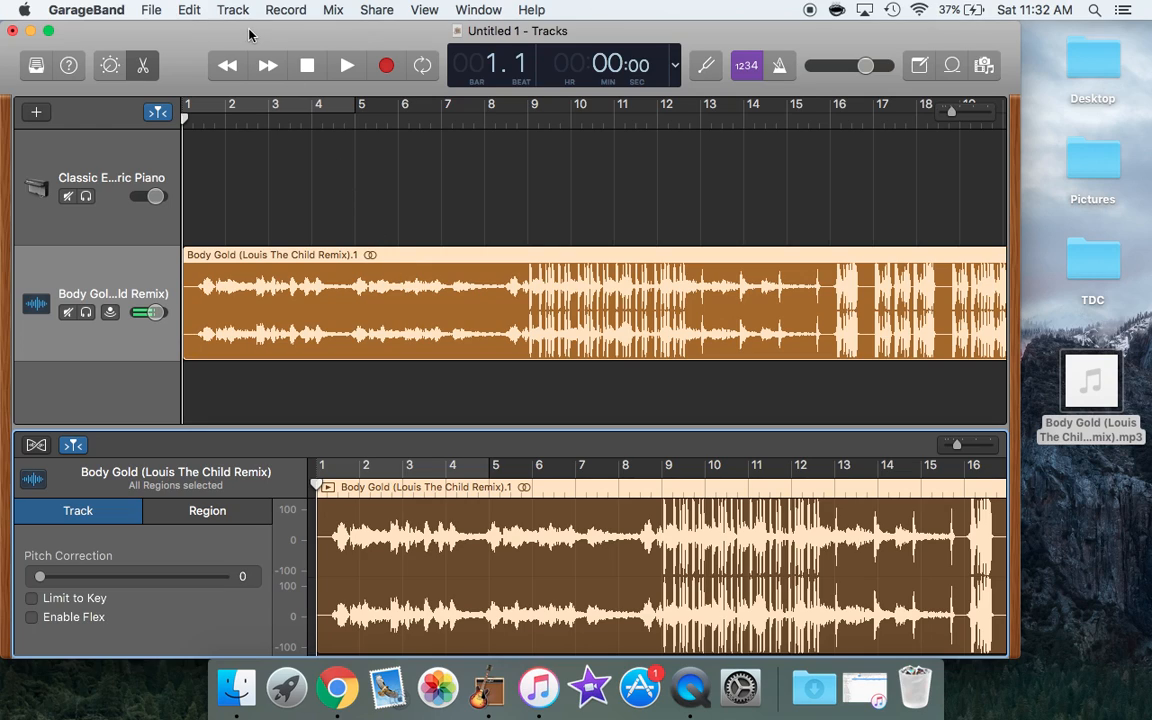
{"action": "left_click", "coordinate": [188, 10]}
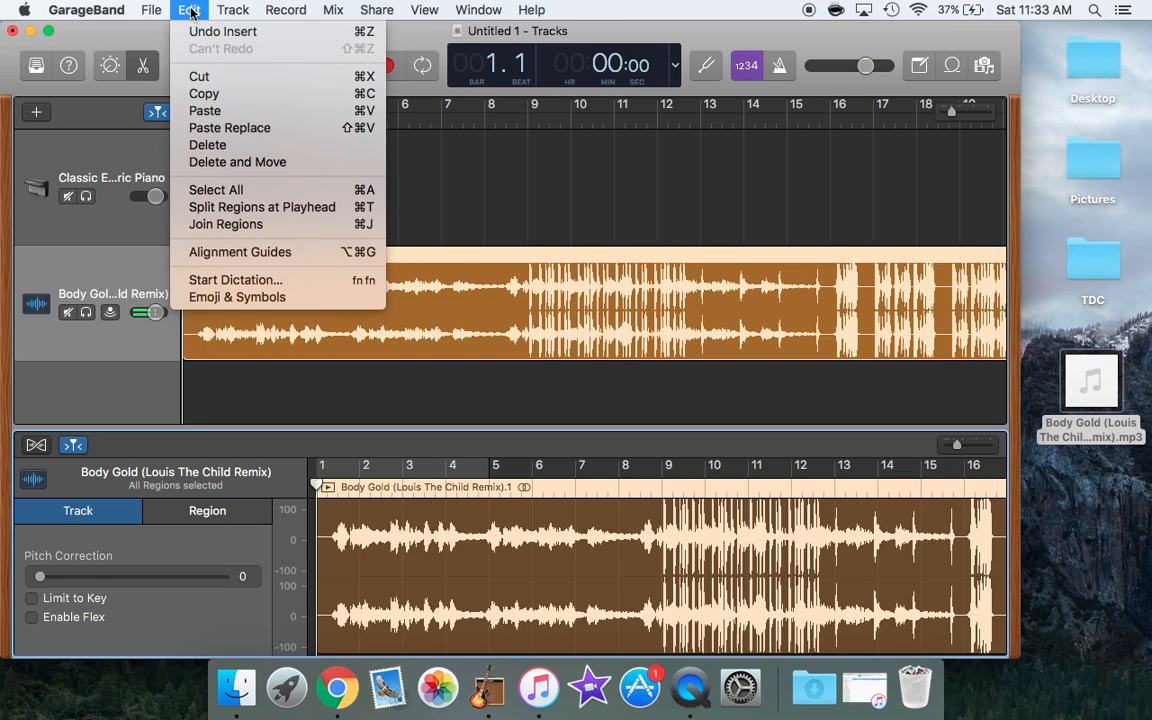
{"action": "mouse_move", "coordinate": [216, 190]}
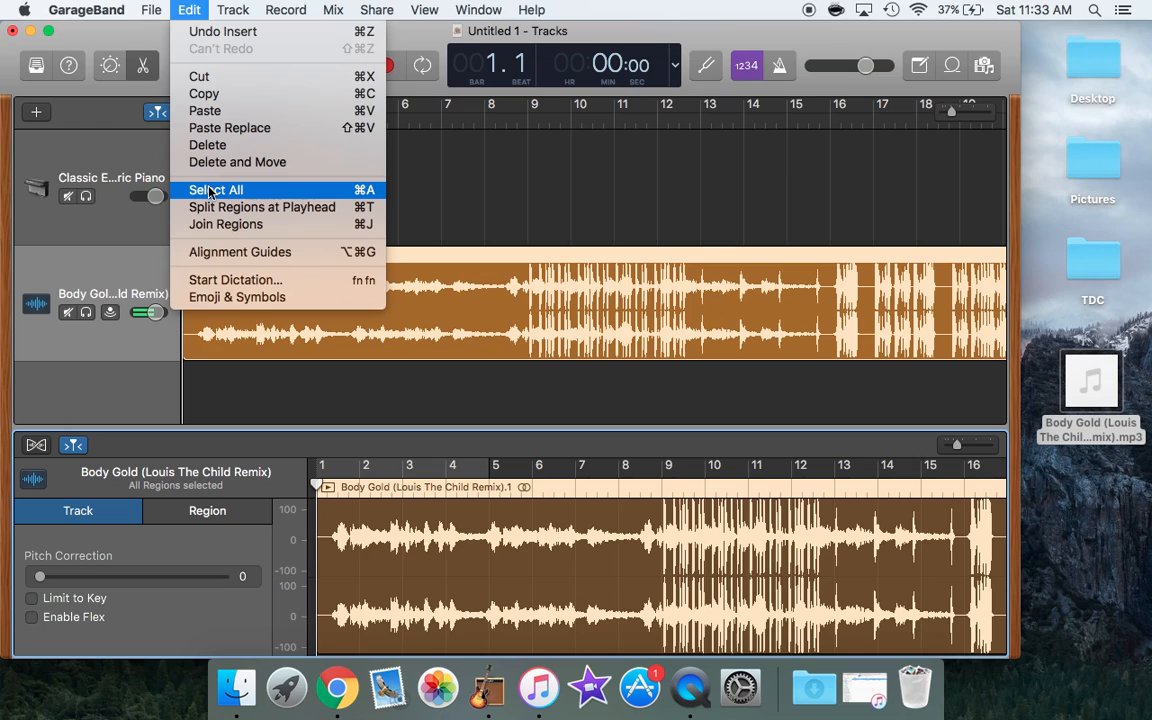
{"action": "left_click", "coordinate": [216, 190]}
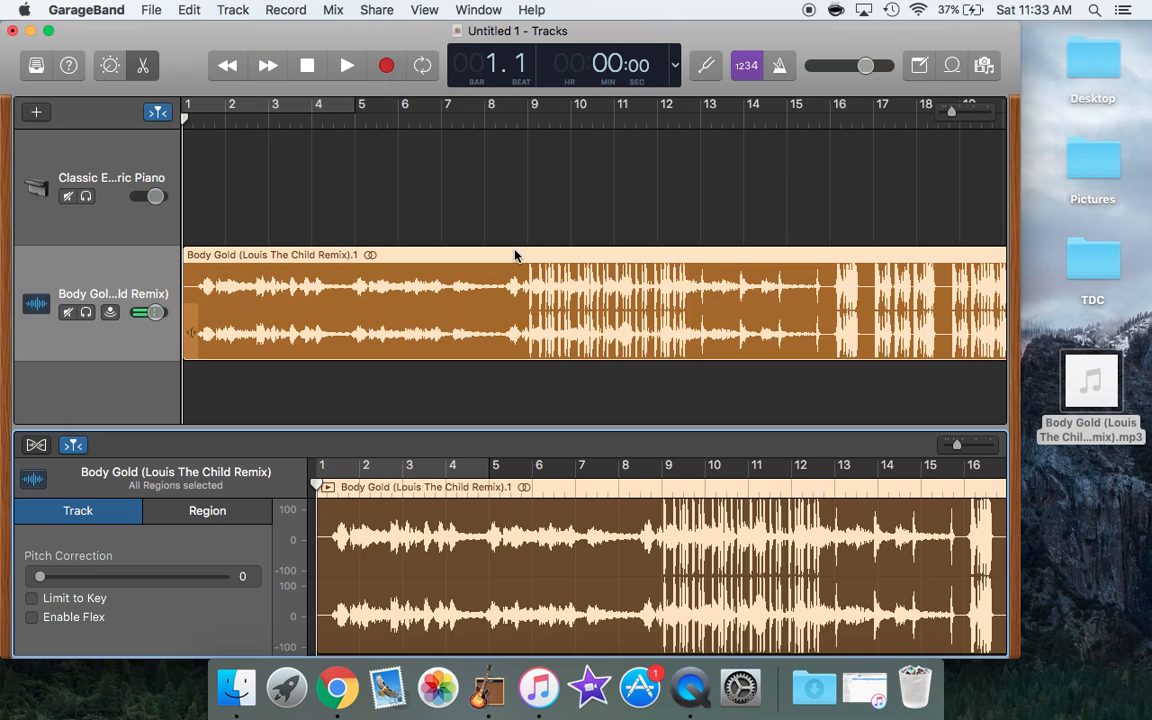
{"action": "left_click", "coordinate": [207, 510]}
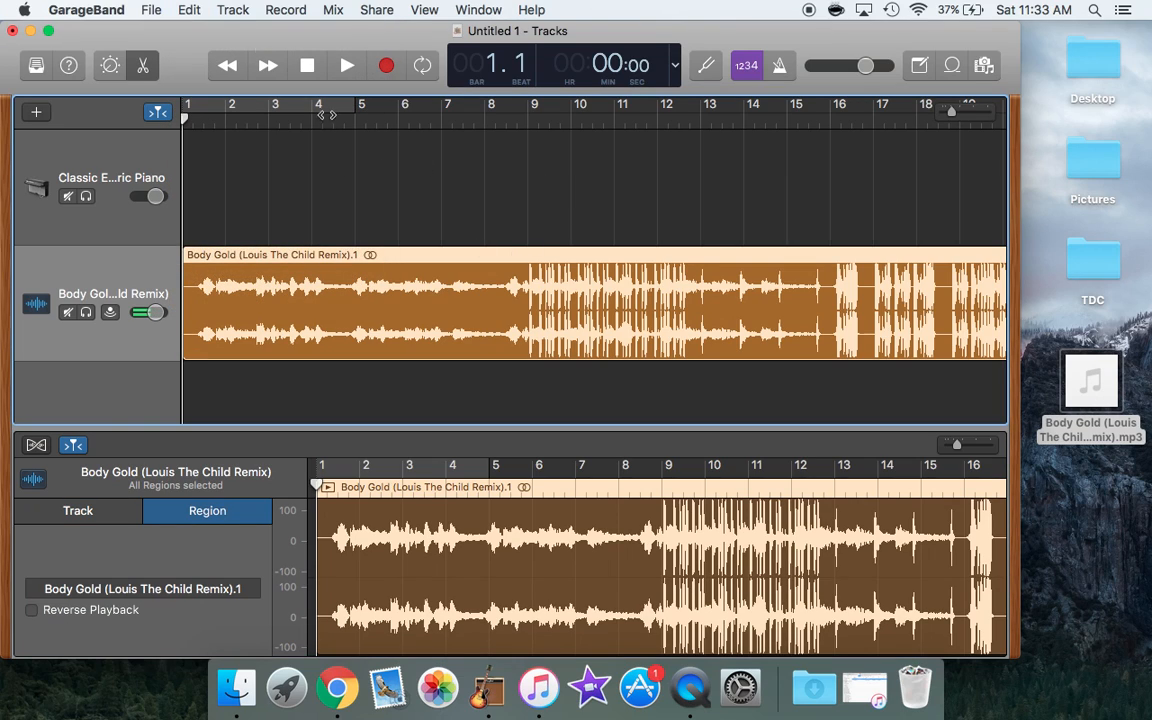
{"action": "left_click", "coordinate": [188, 9]}
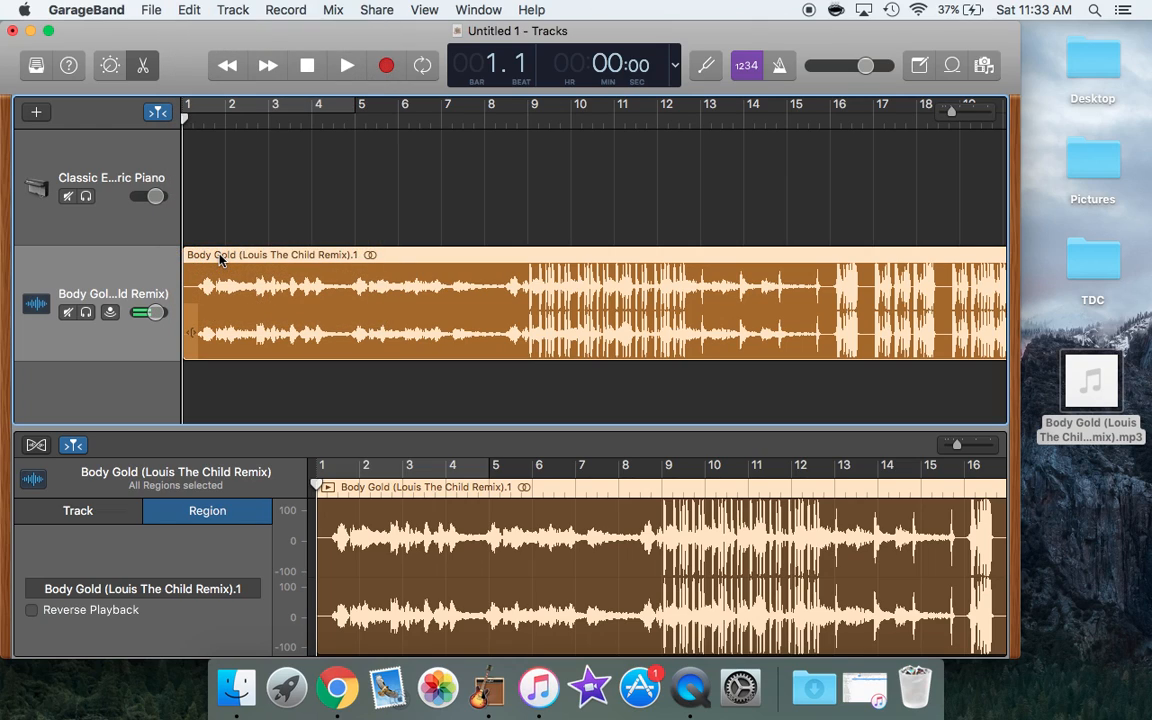
{"action": "mouse_move", "coordinate": [550, 143]}
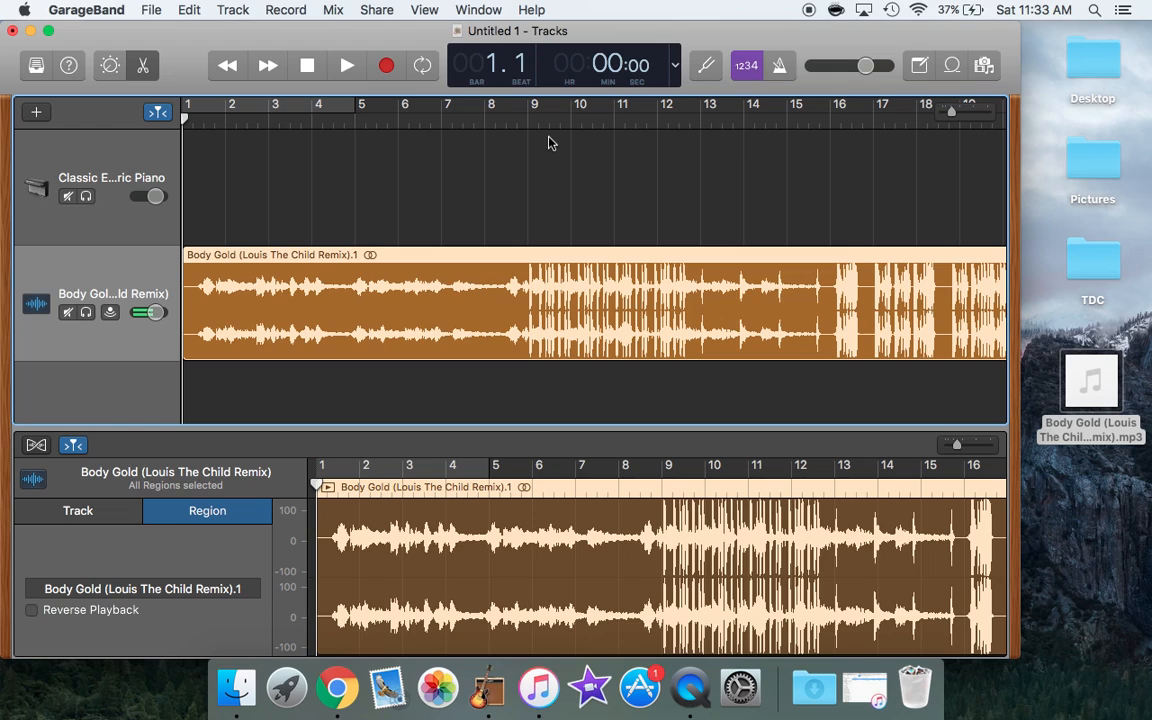
Step: Play the remix from around bar 30, stopping with the playhead at bar 33
{"action": "scroll", "scroll_direction": "right", "scroll_amount": 3}
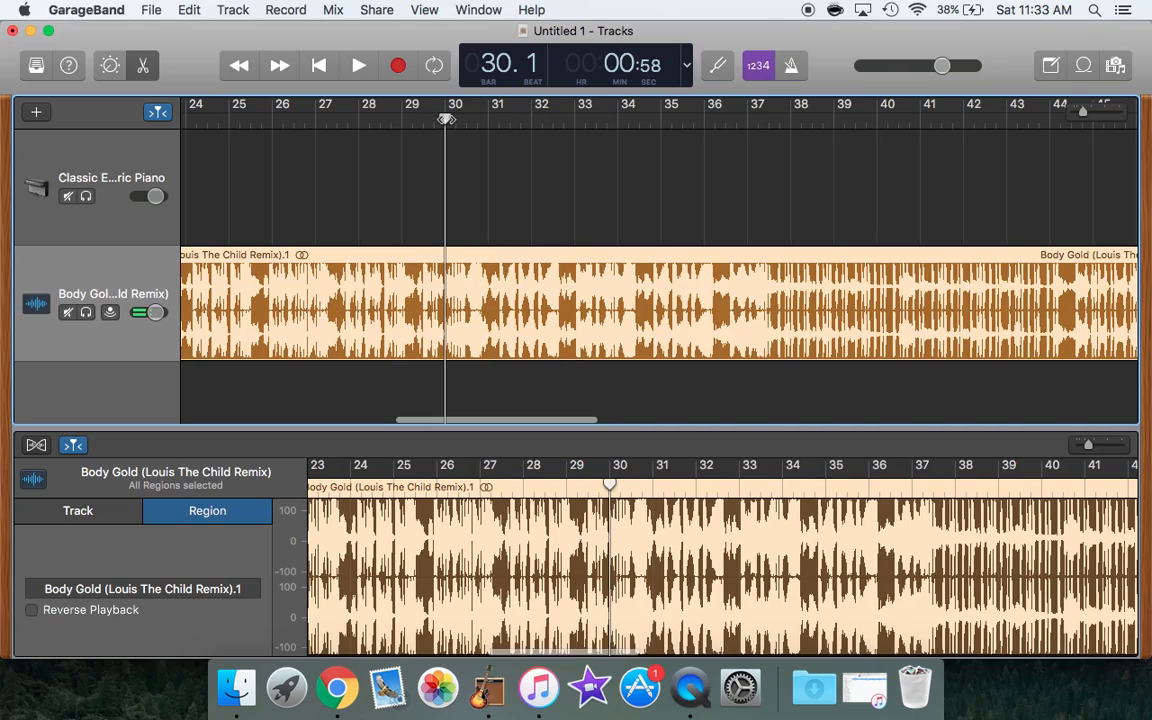
{"action": "left_click", "coordinate": [358, 65]}
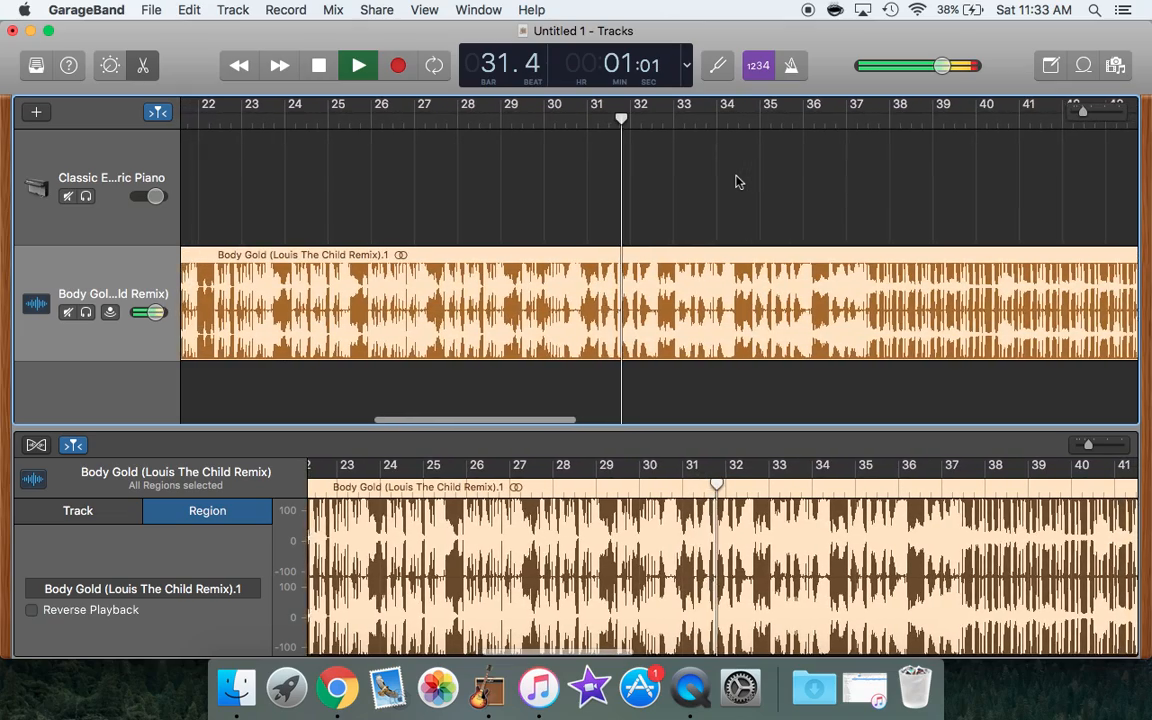
{"action": "left_click", "coordinate": [358, 65]}
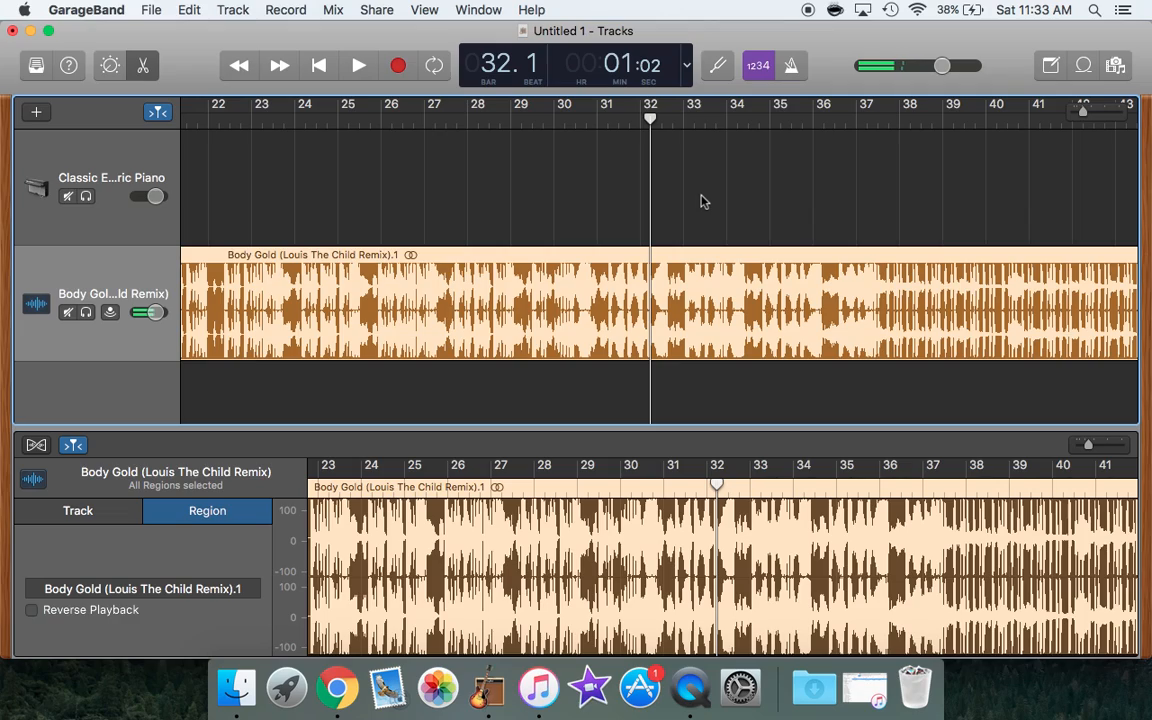
{"action": "left_click", "coordinate": [358, 65]}
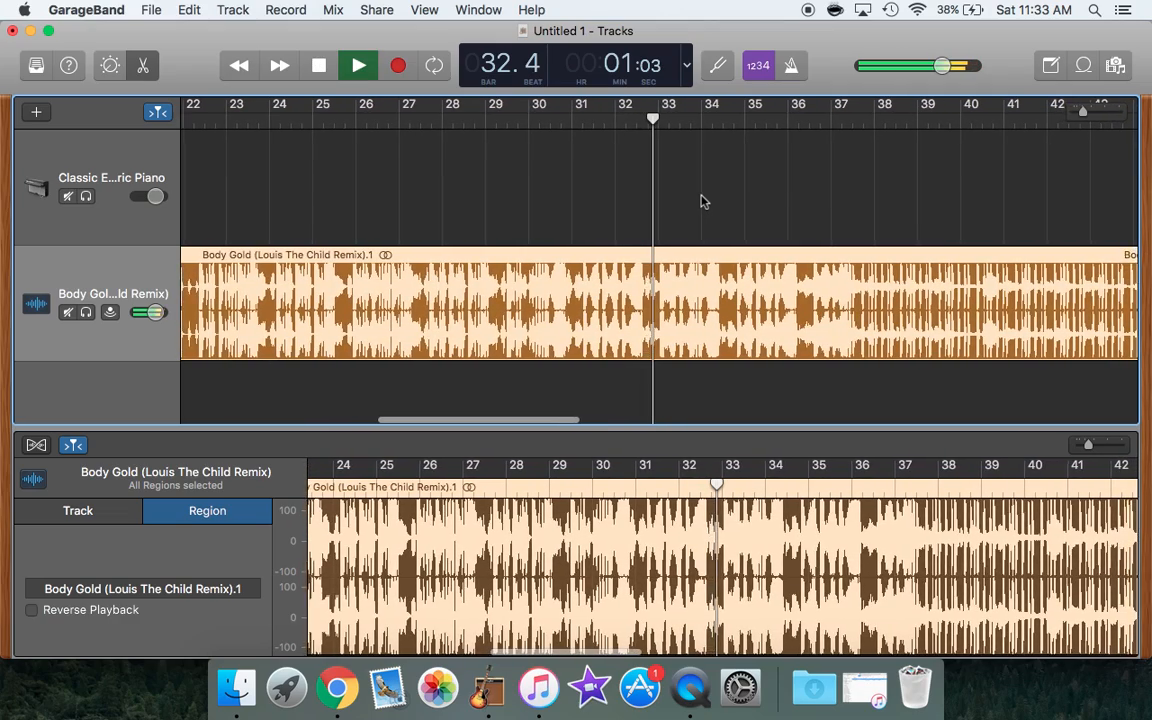
{"action": "left_click", "coordinate": [357, 65]}
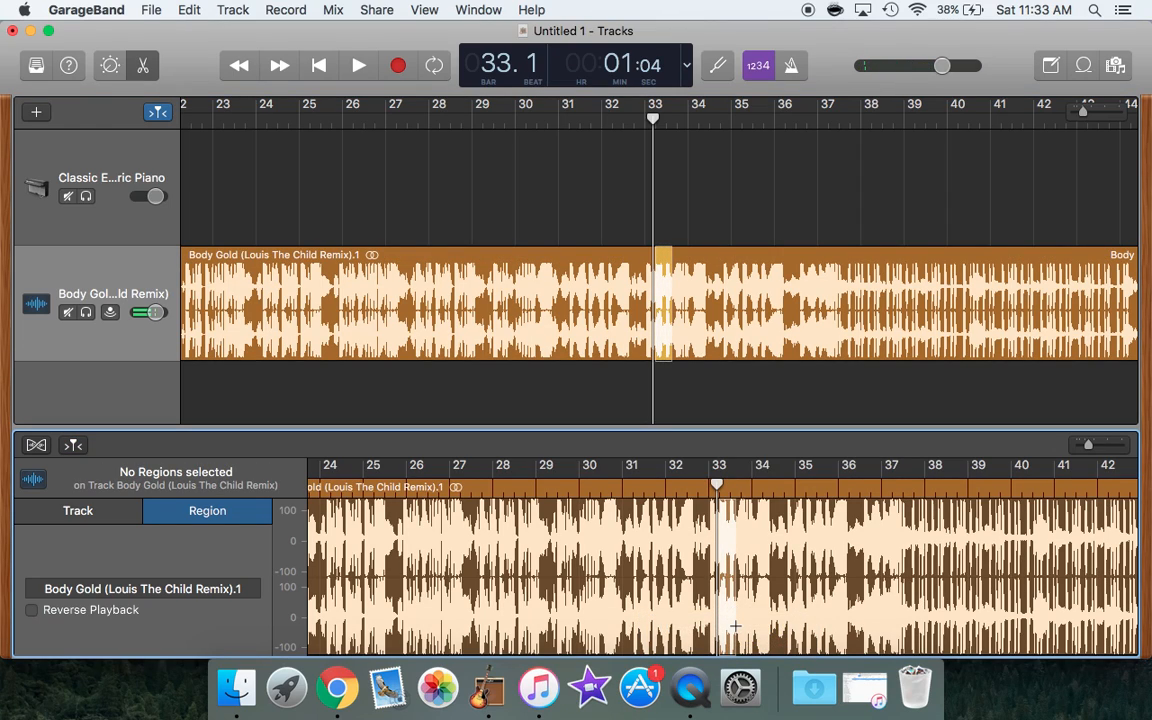
{"action": "mouse_move", "coordinate": [745, 455]}
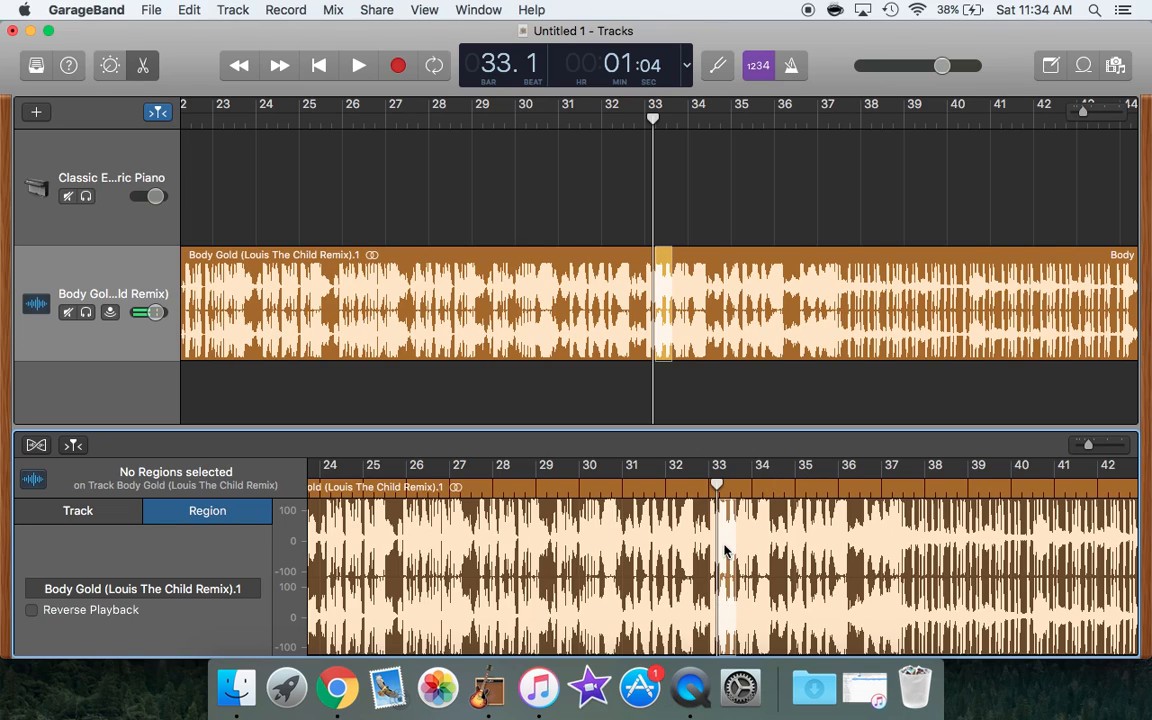
{"action": "mouse_move", "coordinate": [724, 570]}
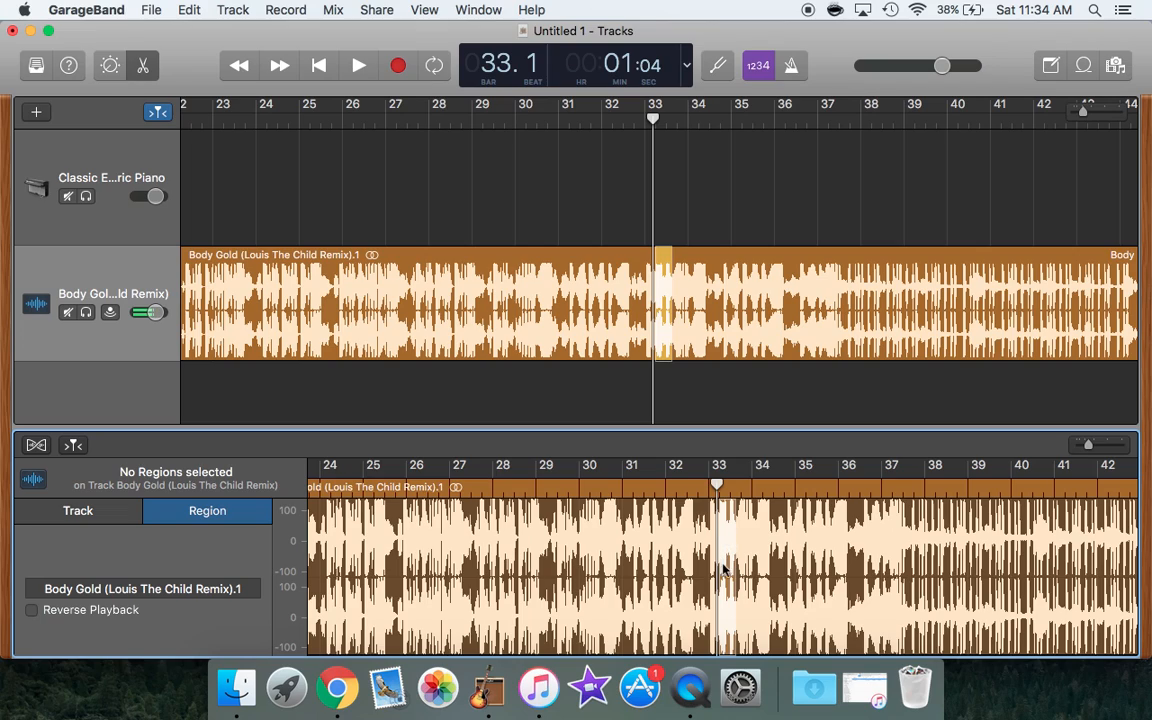
{"action": "mouse_move", "coordinate": [723, 597]}
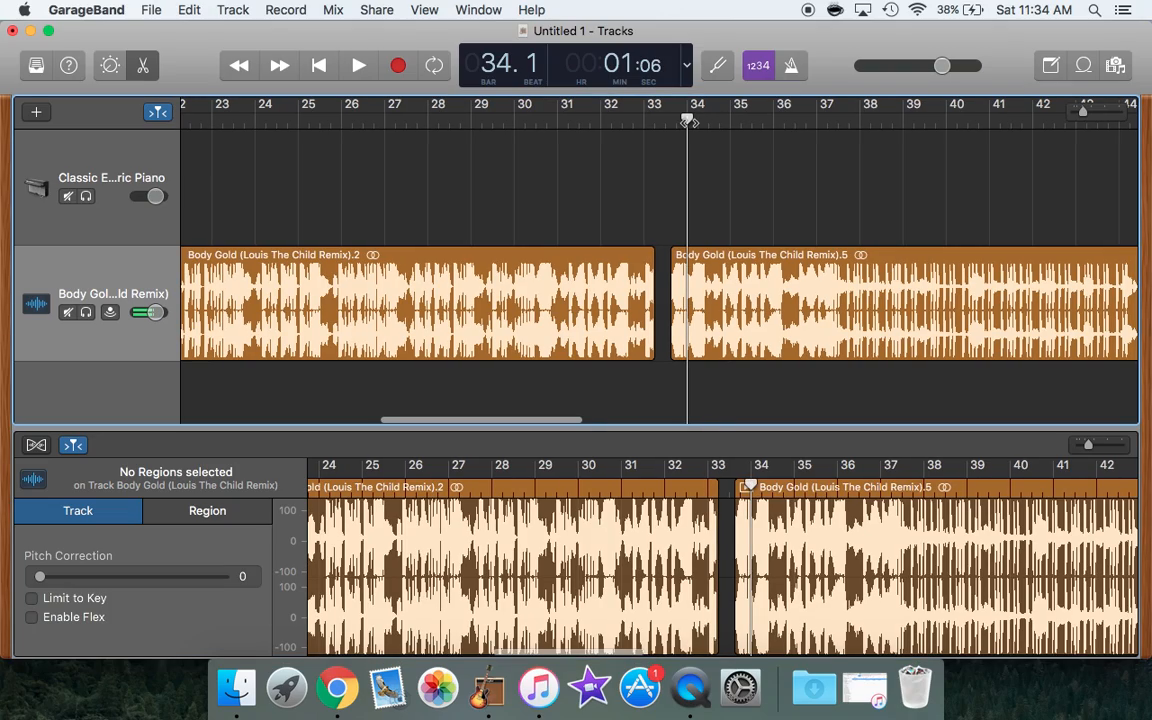
Step: Play back from just after the bar 33–35 gap, stopping inside the second region
{"action": "left_click", "coordinate": [358, 65]}
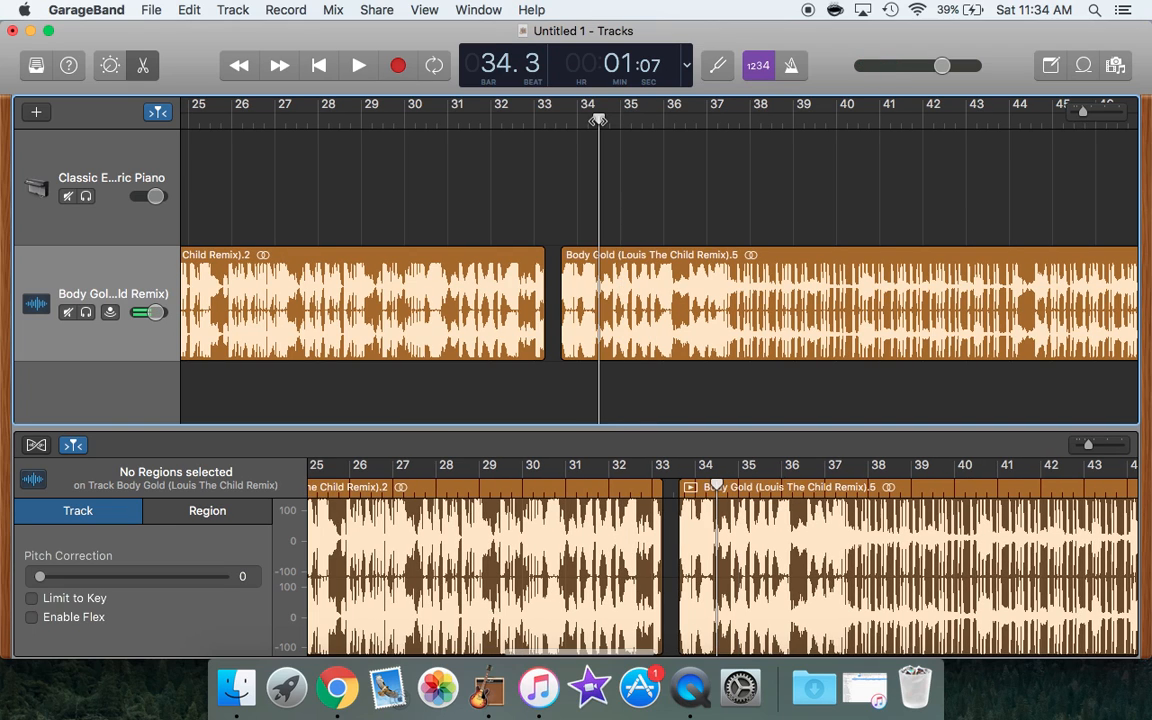
{"action": "left_click", "coordinate": [358, 65]}
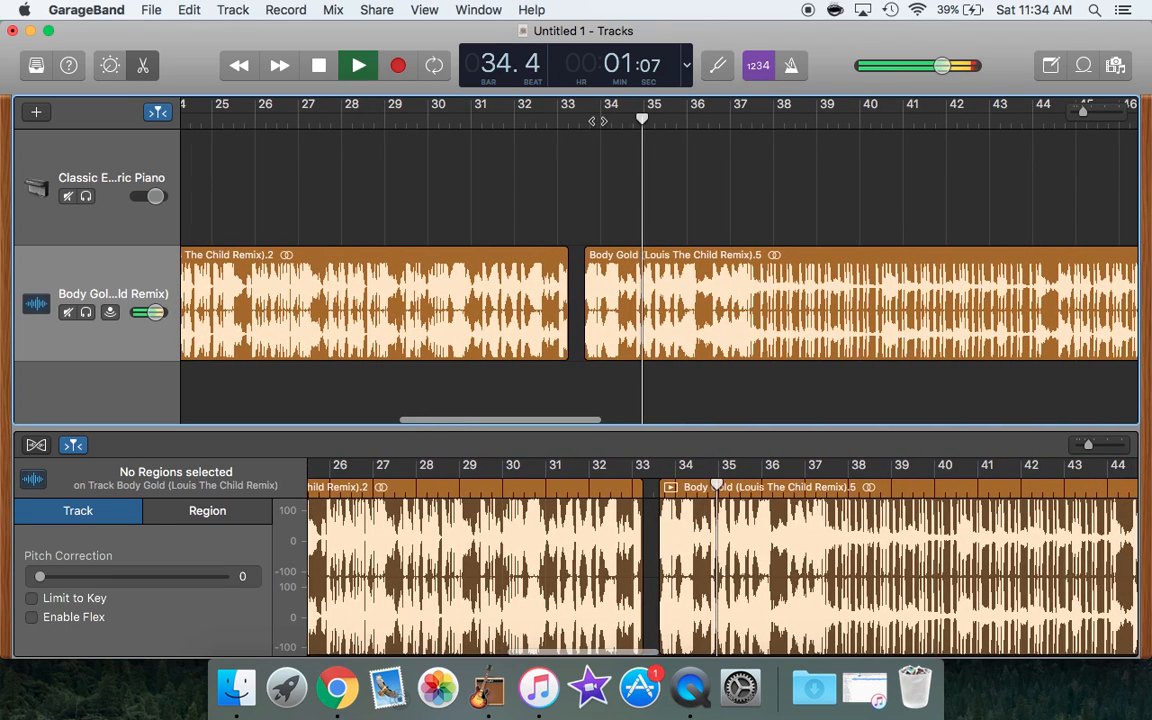
{"action": "left_click", "coordinate": [358, 65]}
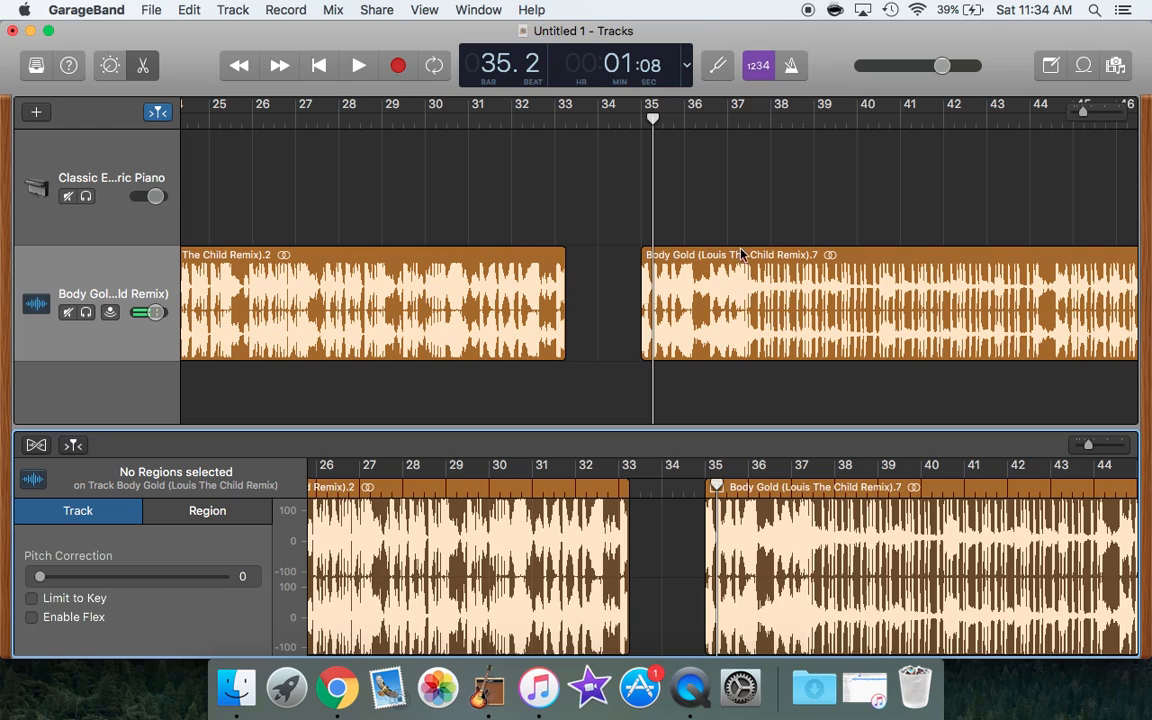
{"action": "mouse_move", "coordinate": [752, 266]}
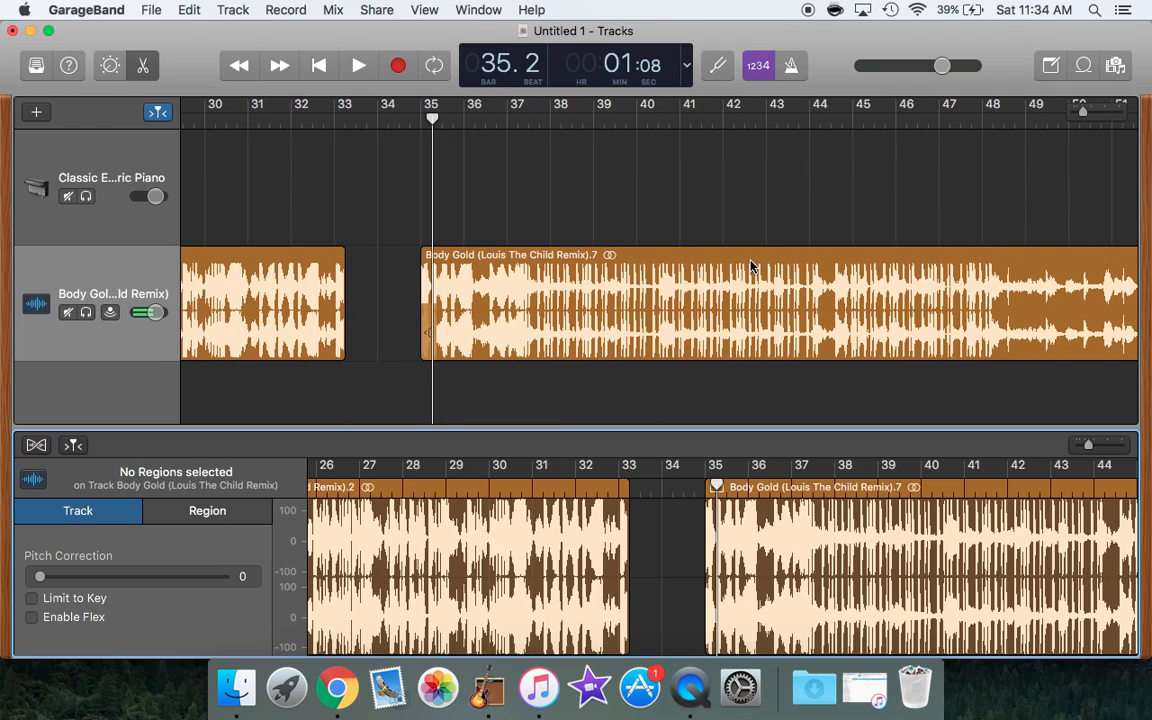
{"action": "mouse_move", "coordinate": [877, 222]}
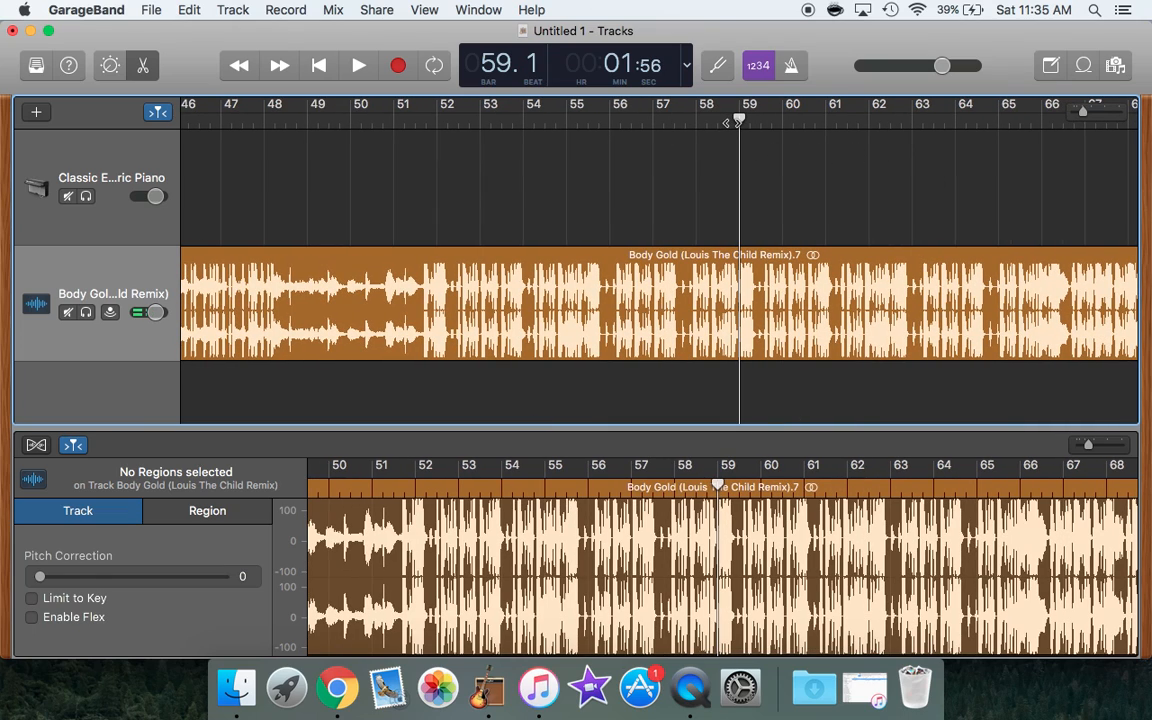
Step: Audition the song around bars 59 and 76, then remove the short slice near bar 79
{"action": "left_click", "coordinate": [358, 65]}
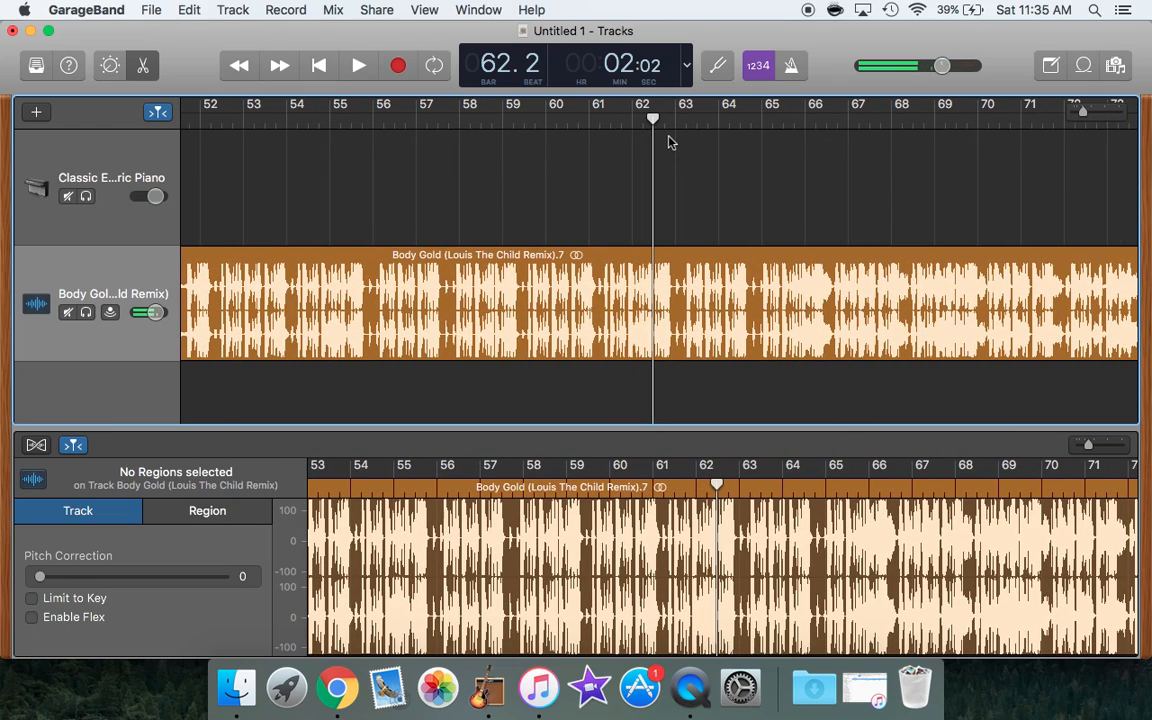
{"action": "left_click", "coordinate": [358, 65]}
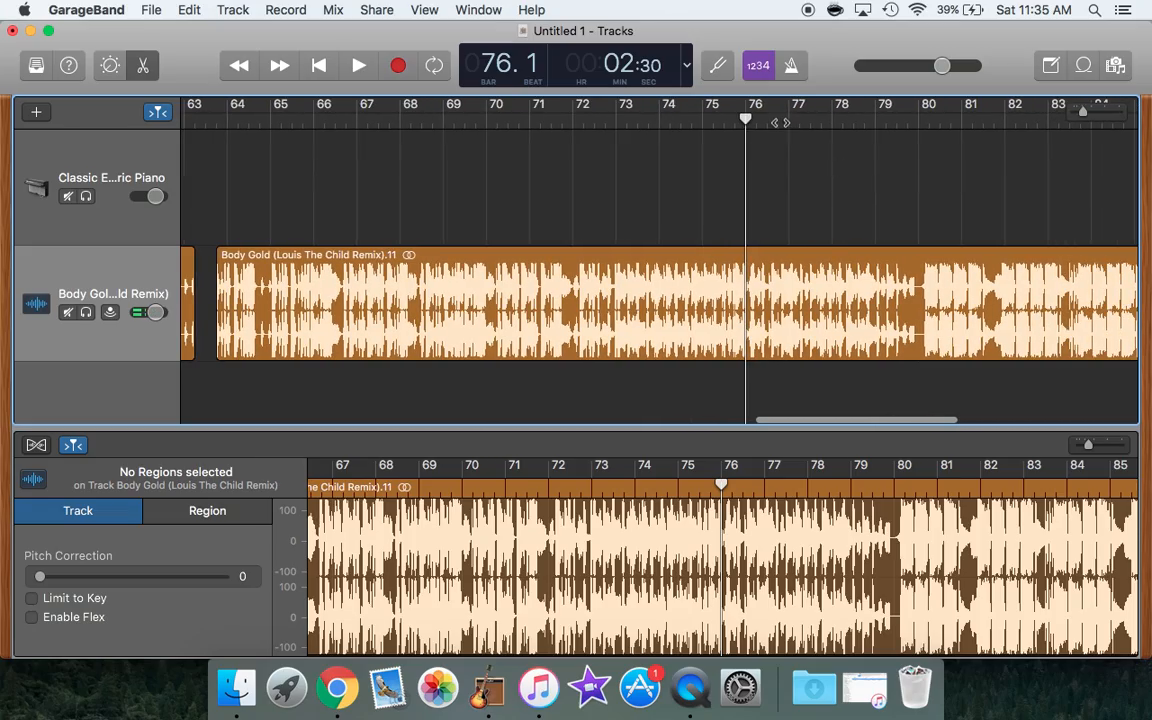
{"action": "left_click", "coordinate": [358, 65]}
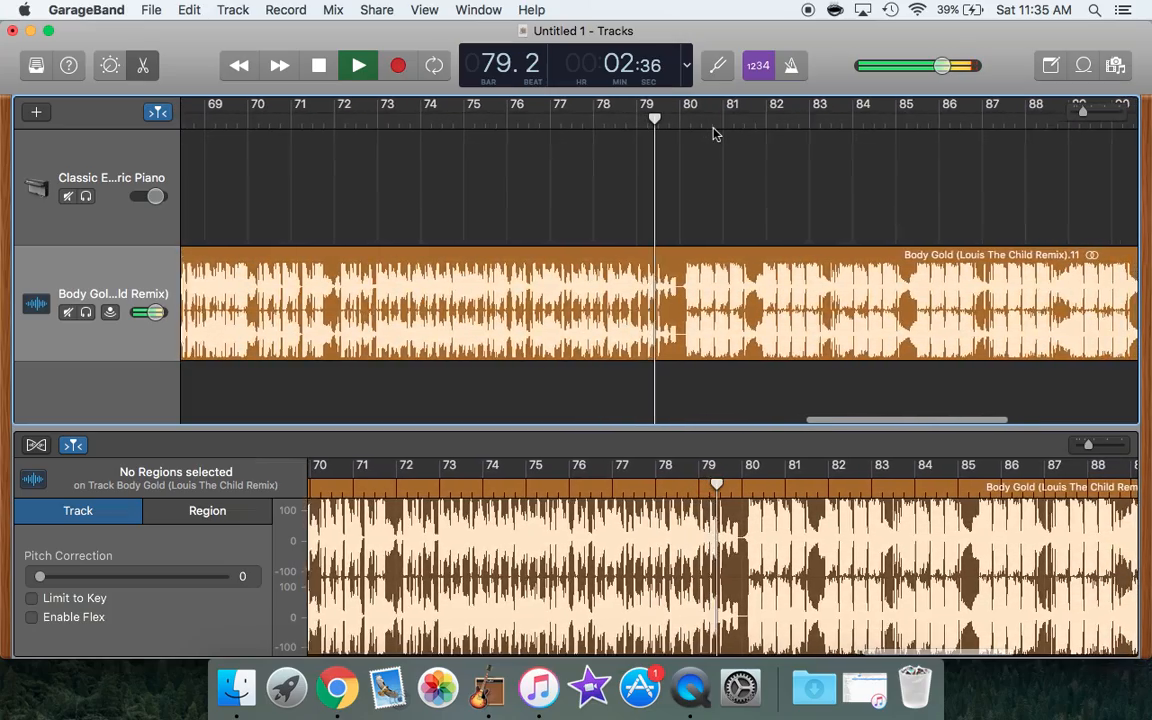
{"action": "left_click", "coordinate": [358, 65]}
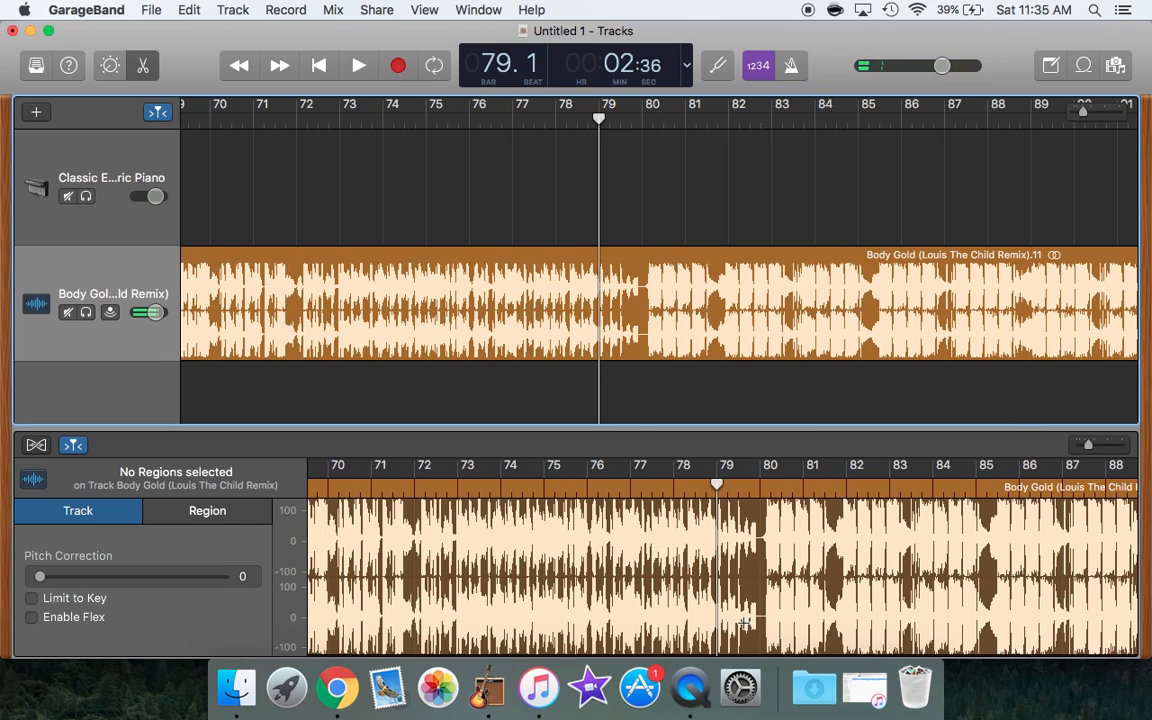
{"action": "left_click", "coordinate": [207, 510]}
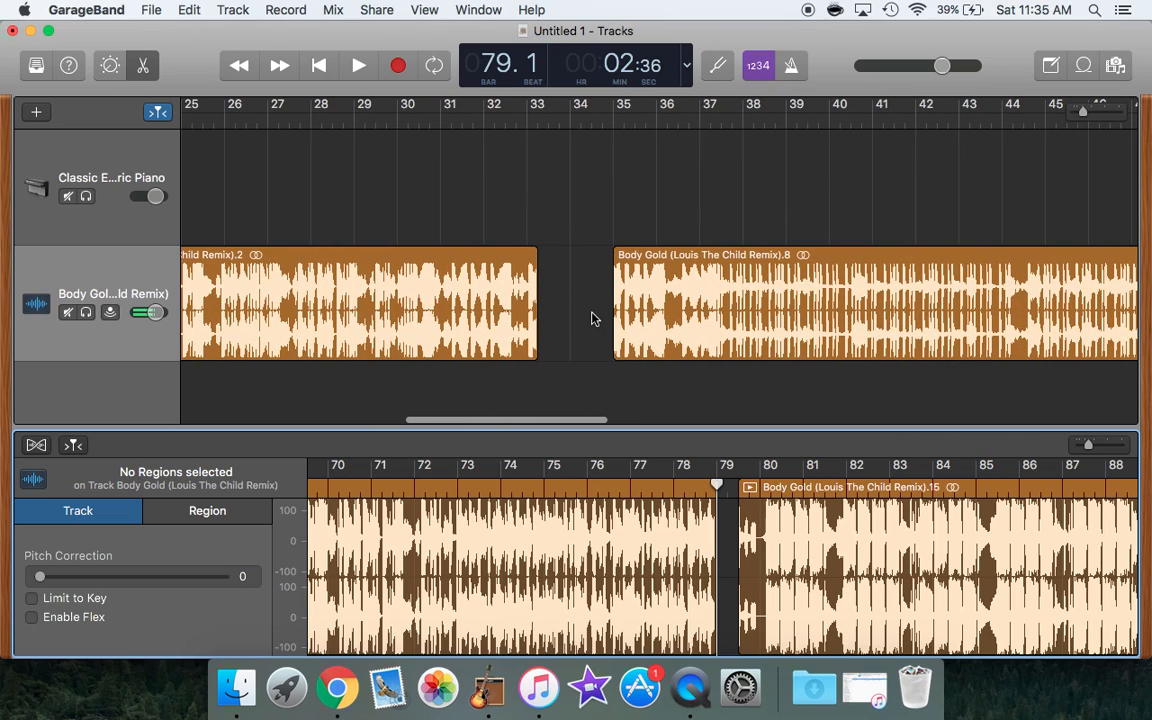
Step: Scroll along the timeline and add a new empty audio track, Audio 2
{"action": "scroll", "scroll_direction": "right", "scroll_amount": 3}
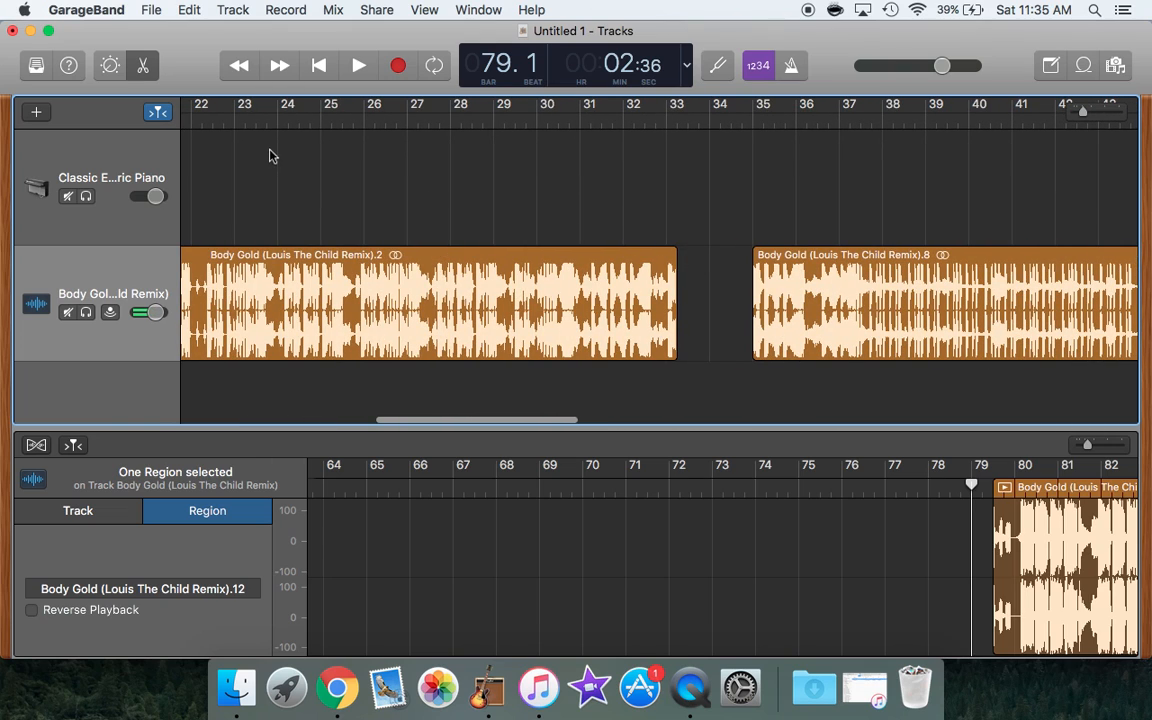
{"action": "left_click", "coordinate": [232, 10]}
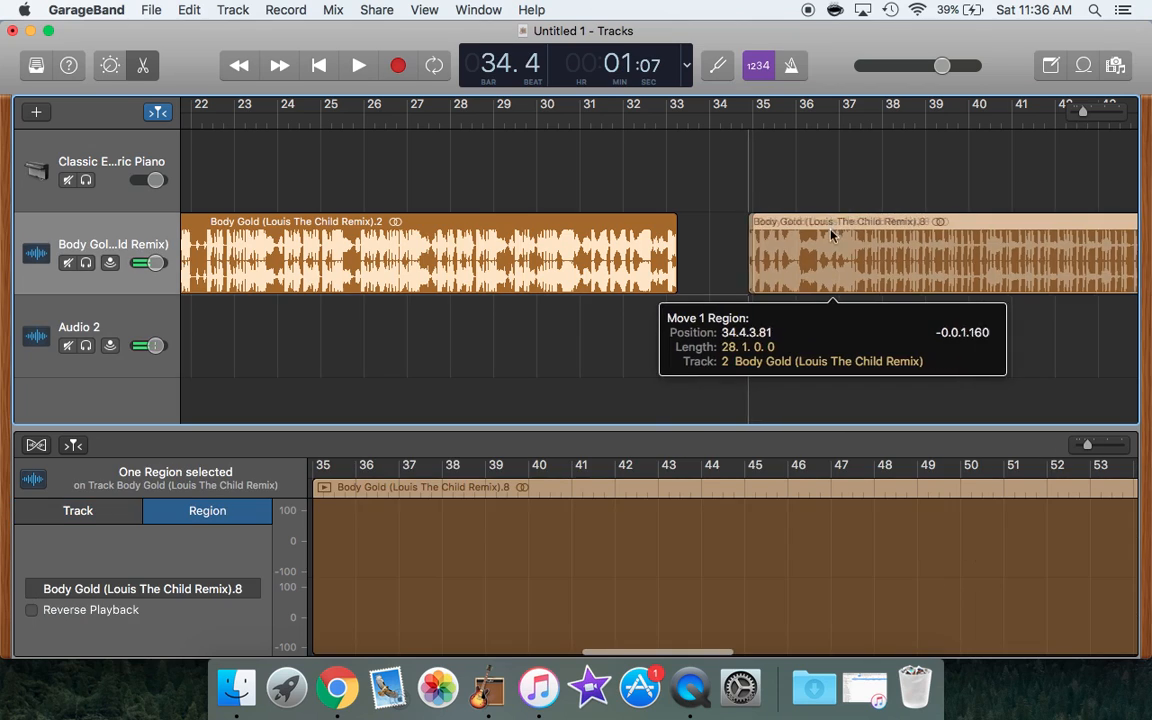
Step: Move the .8 Body Gold region onto Audio 2, starting just before bar 33
{"action": "left_click_drag", "start_coordinate": [840, 253], "coordinate": [745, 340]}
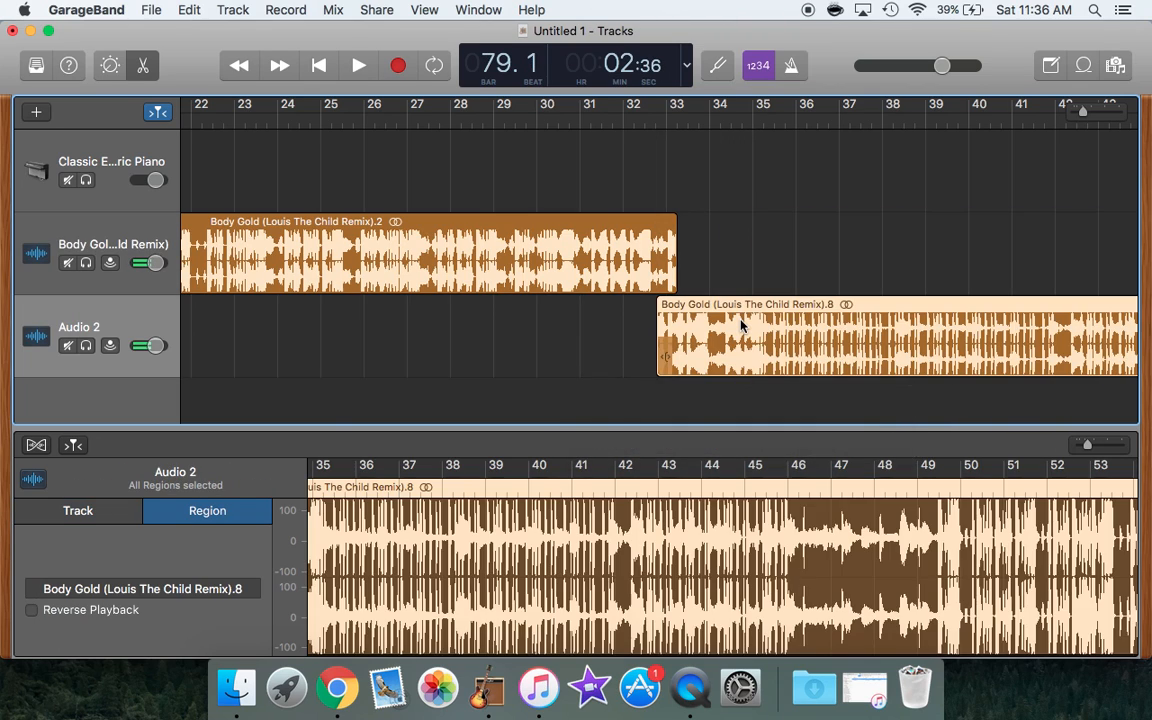
{"action": "mouse_move", "coordinate": [685, 350]}
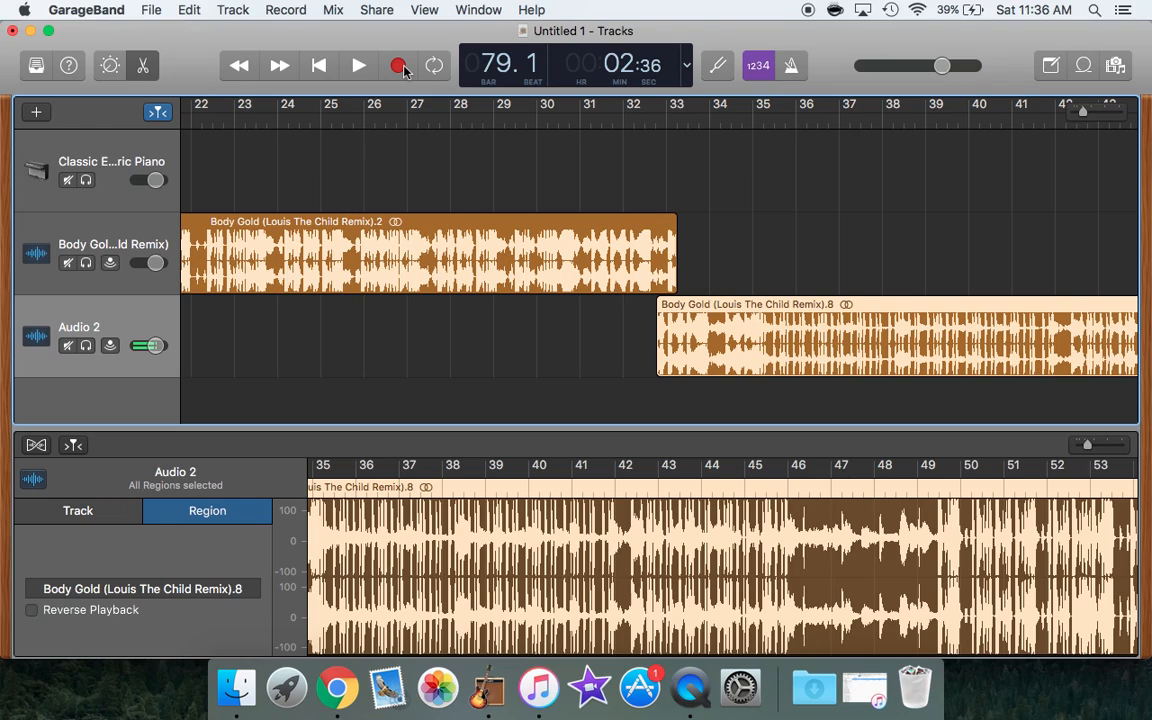
{"action": "left_click", "coordinate": [398, 65]}
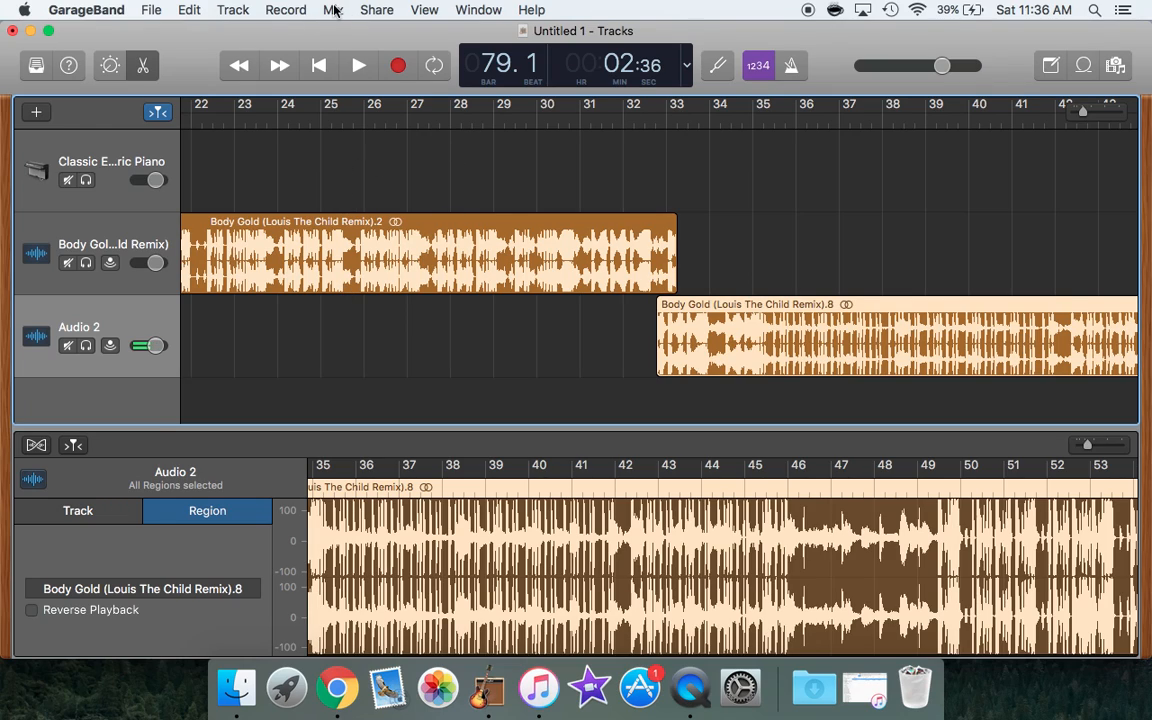
Step: Reveal the volume automation lanes for all tracks from the Mix menu
{"action": "left_click", "coordinate": [333, 9]}
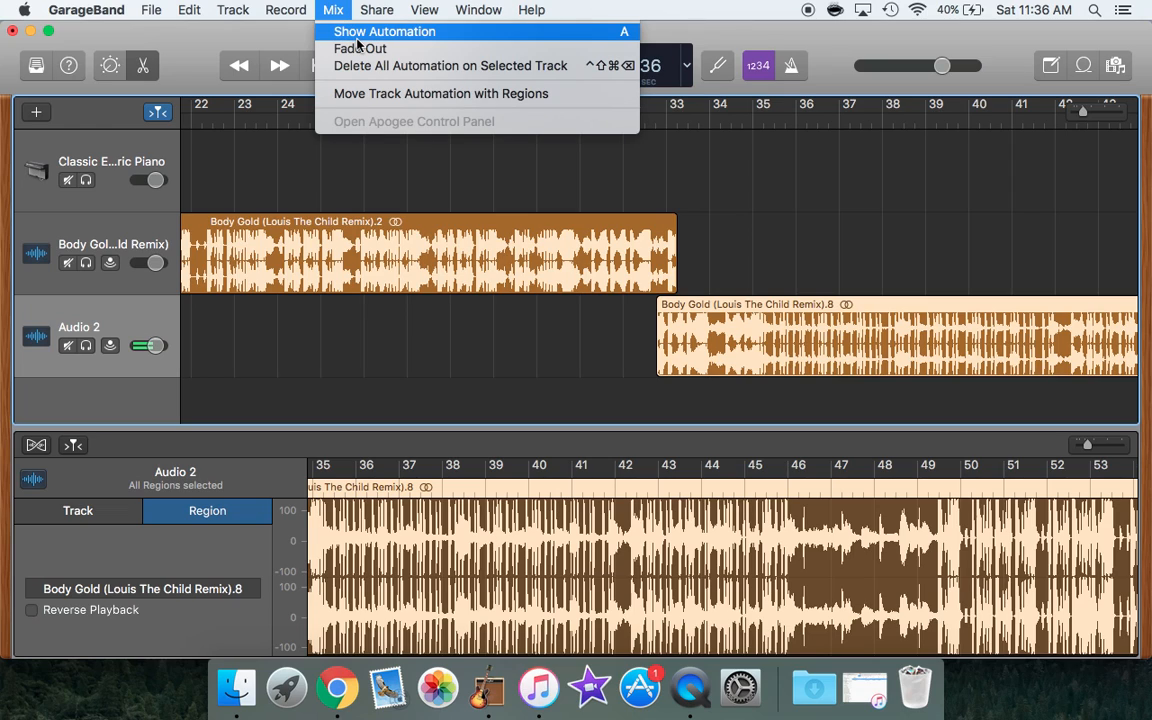
{"action": "left_click", "coordinate": [384, 31]}
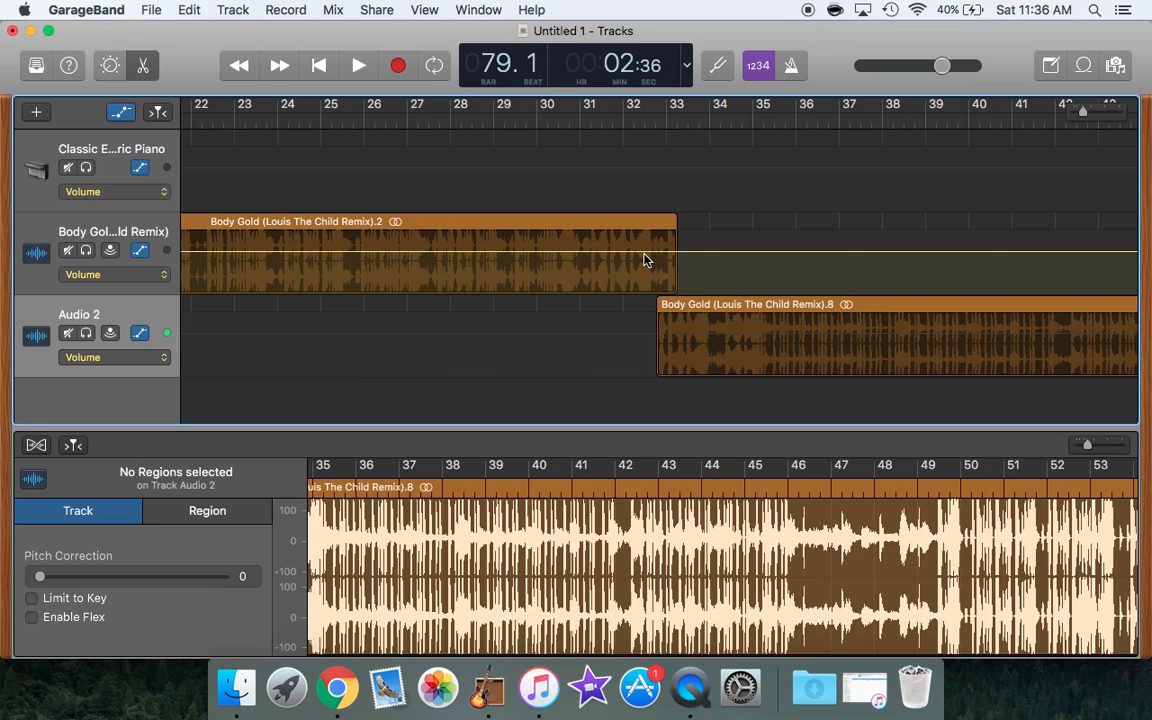
{"action": "mouse_move", "coordinate": [655, 261]}
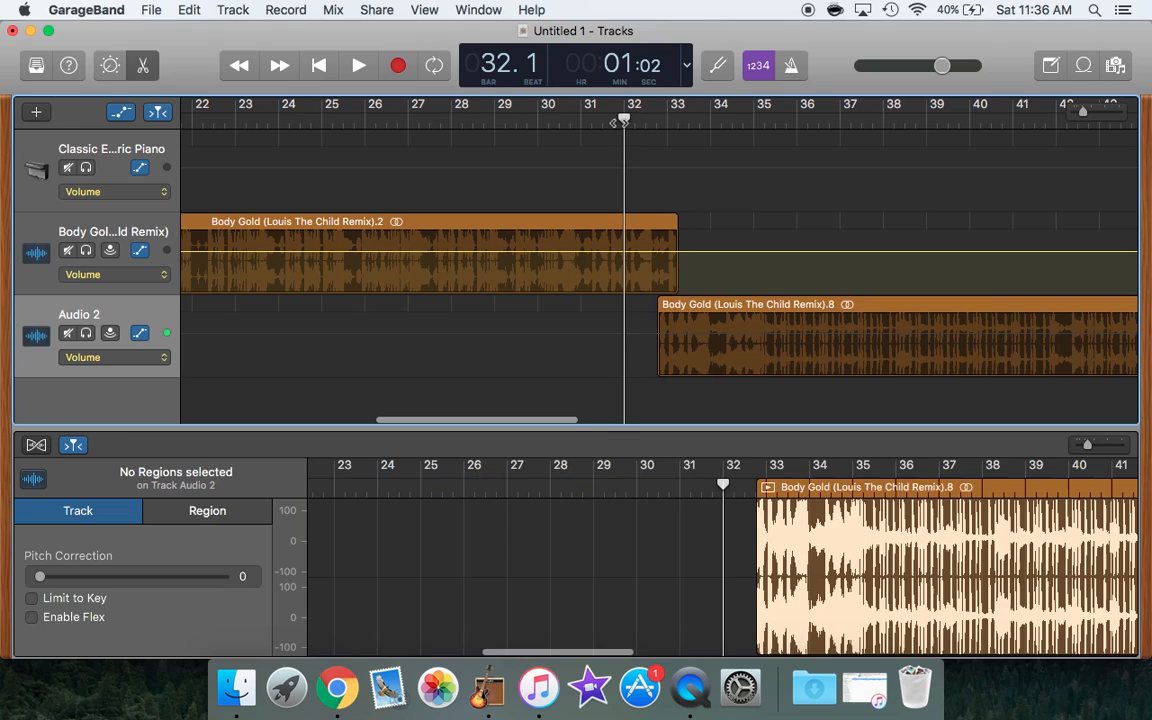
Step: Add a volume automation point on the Body Gold track near bar 32
{"action": "left_click", "coordinate": [358, 65]}
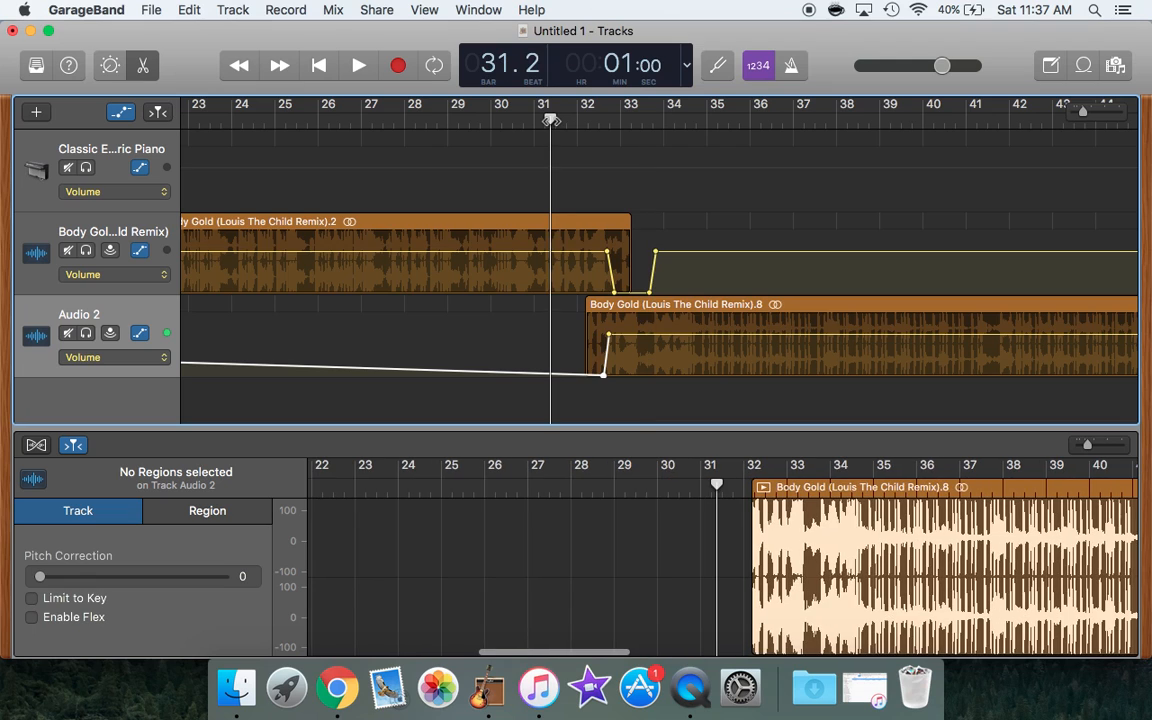
Step: Audition the crossfade, adjust Audio 2's silent point, and shift the Audio 2 region earlier
{"action": "left_click", "coordinate": [358, 65]}
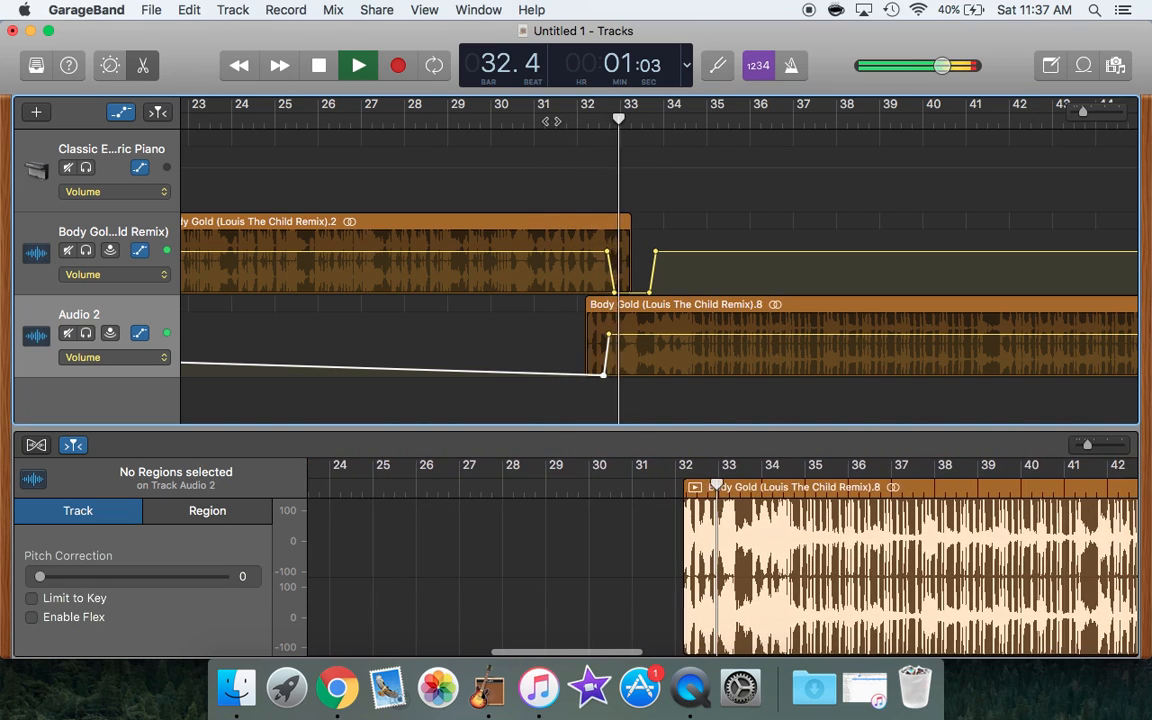
{"action": "left_click", "coordinate": [358, 65]}
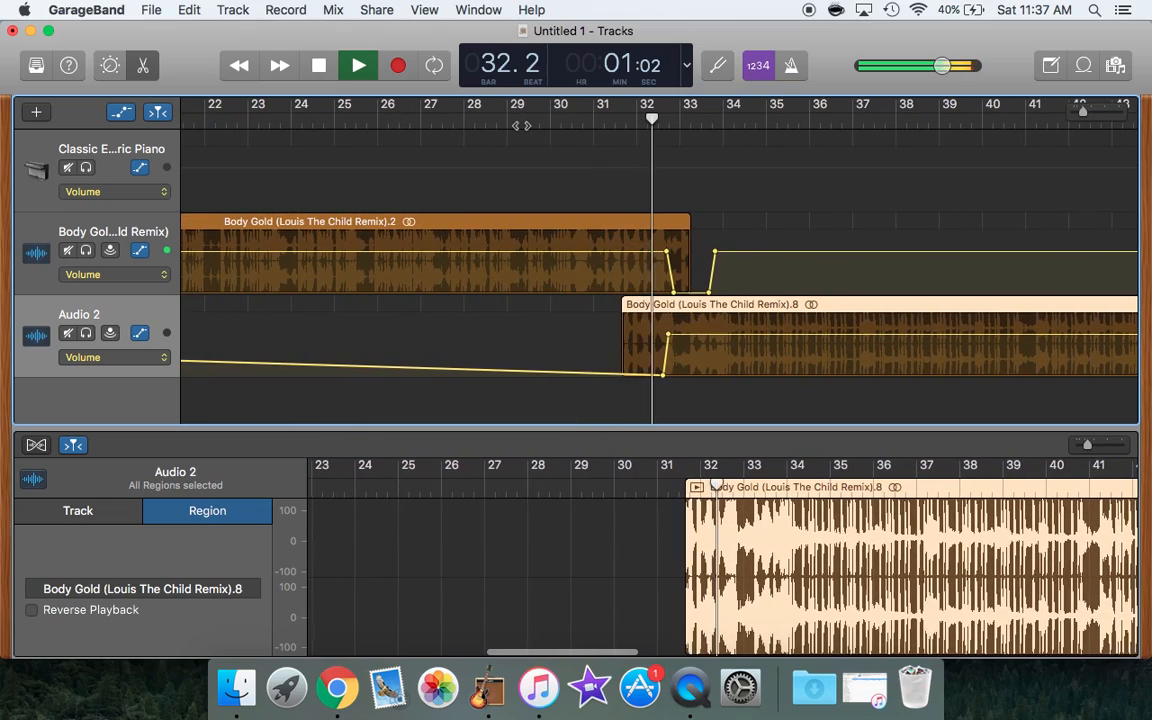
{"action": "left_click", "coordinate": [358, 65]}
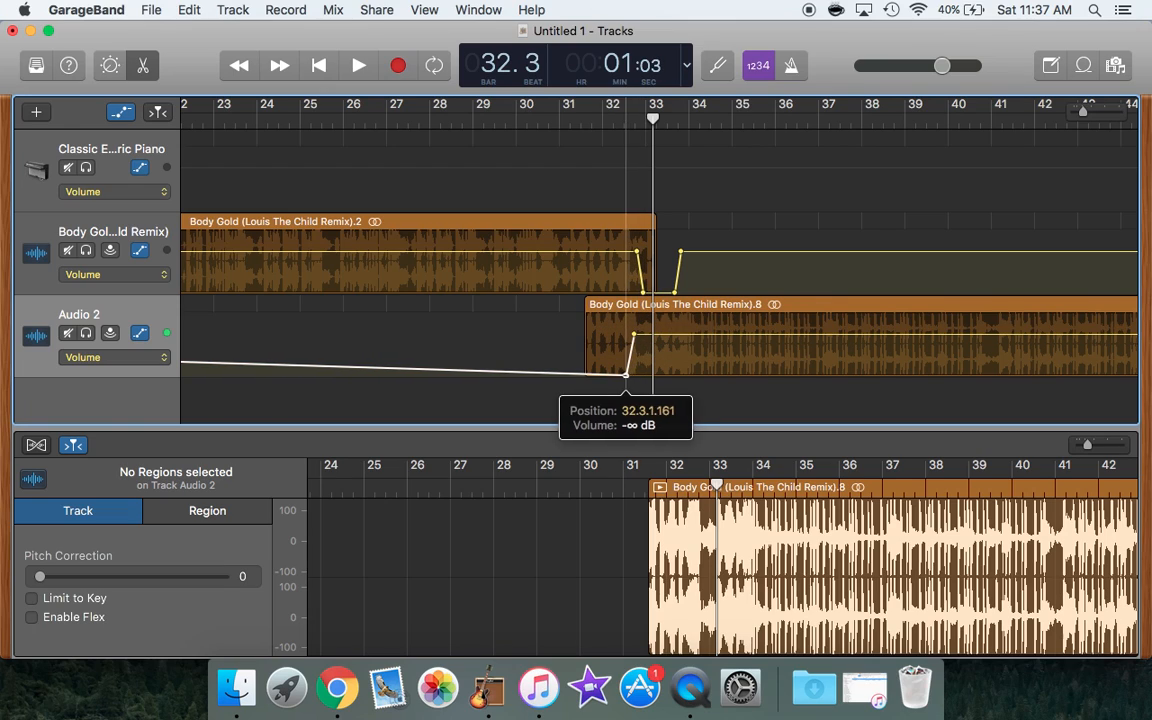
{"action": "left_click", "coordinate": [358, 65]}
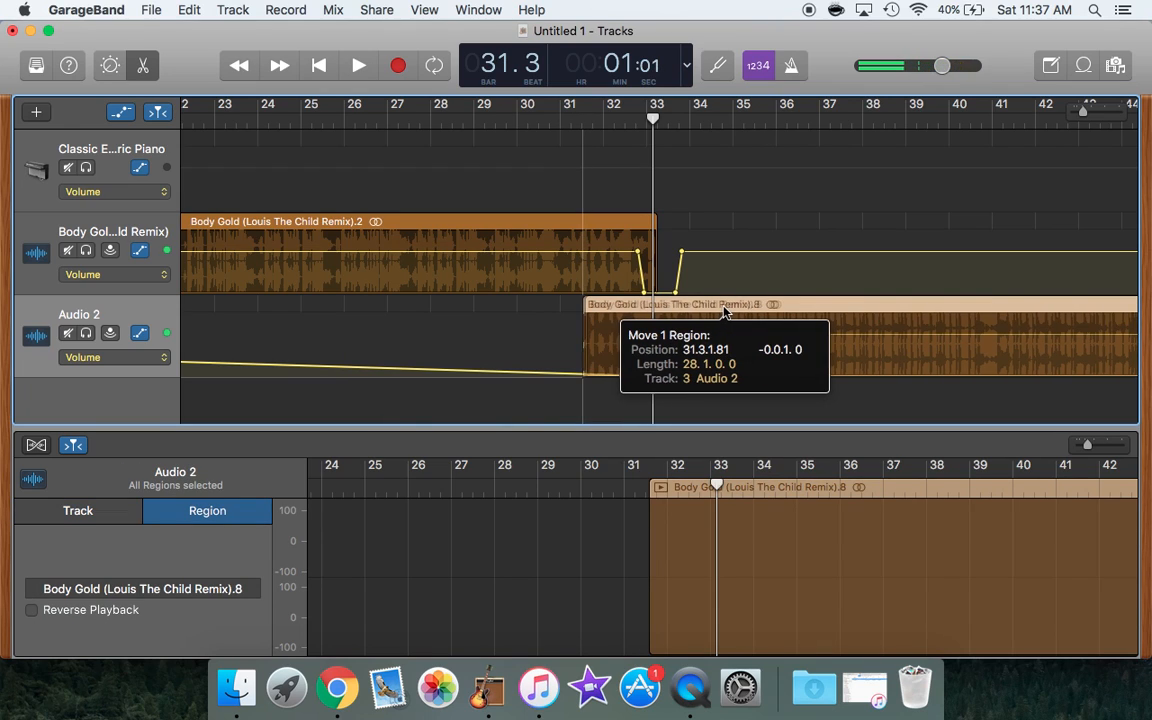
{"action": "left_click_drag", "start_coordinate": [725, 310], "coordinate": [645, 350]}
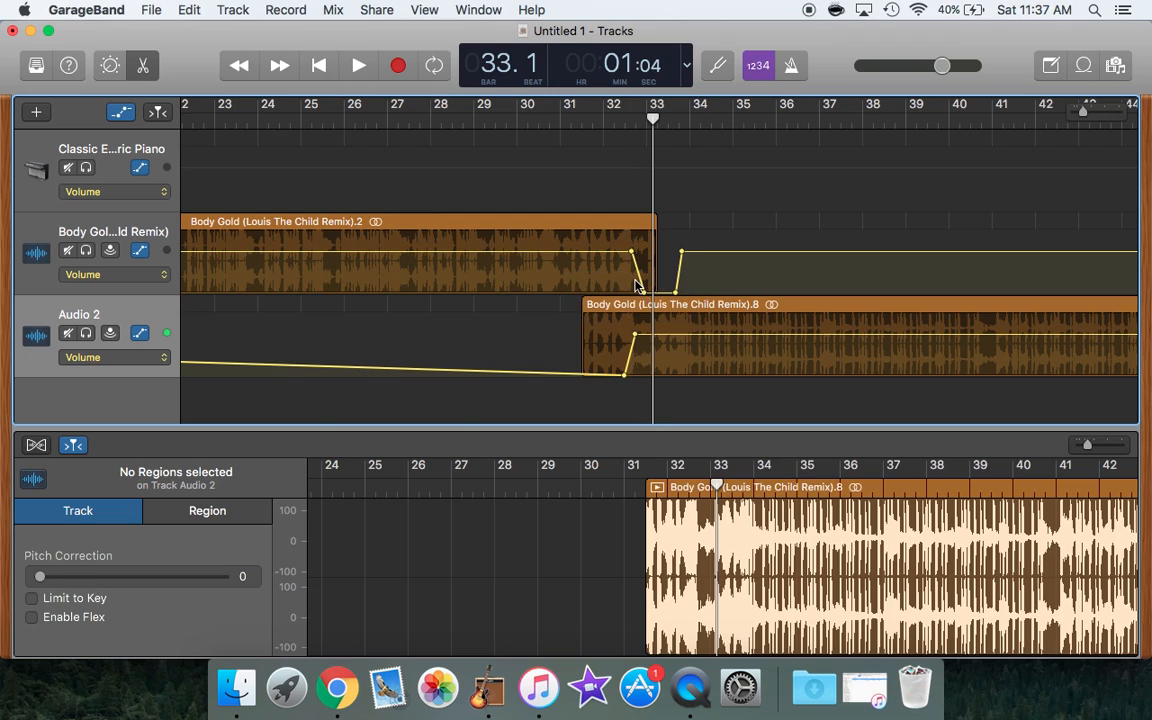
{"action": "mouse_move", "coordinate": [571, 137]}
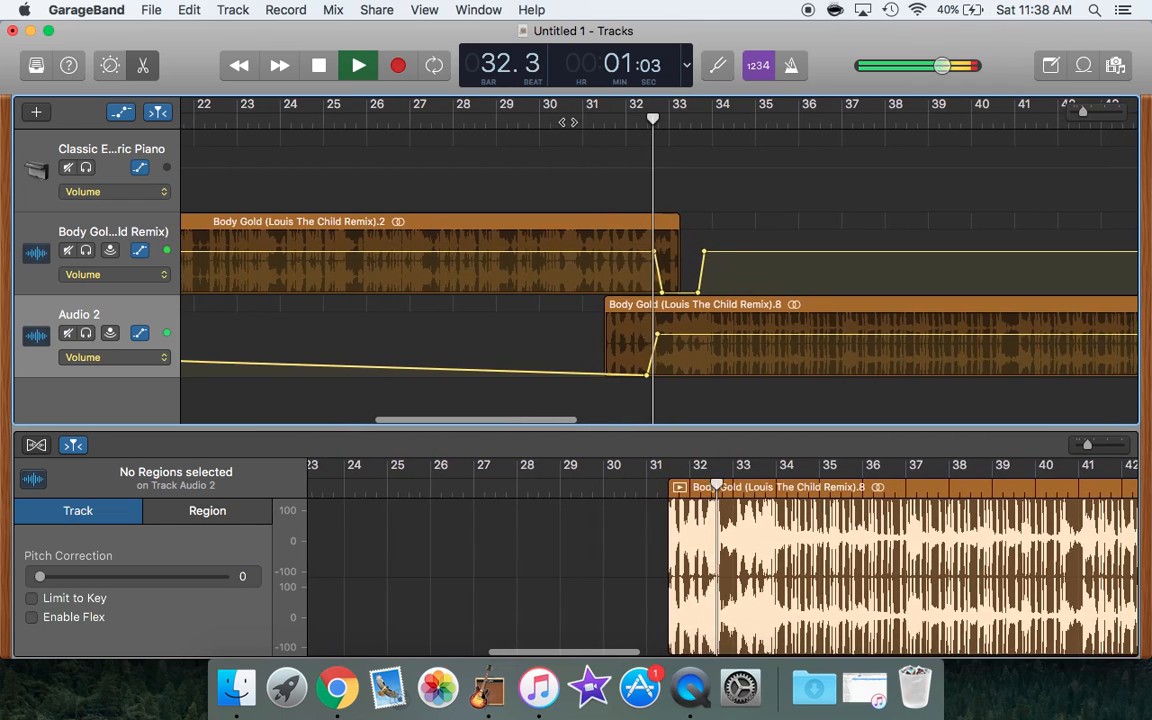
Step: Tighten Audio 2's fade-in points and replay the transition from bar 31
{"action": "left_click", "coordinate": [358, 65]}
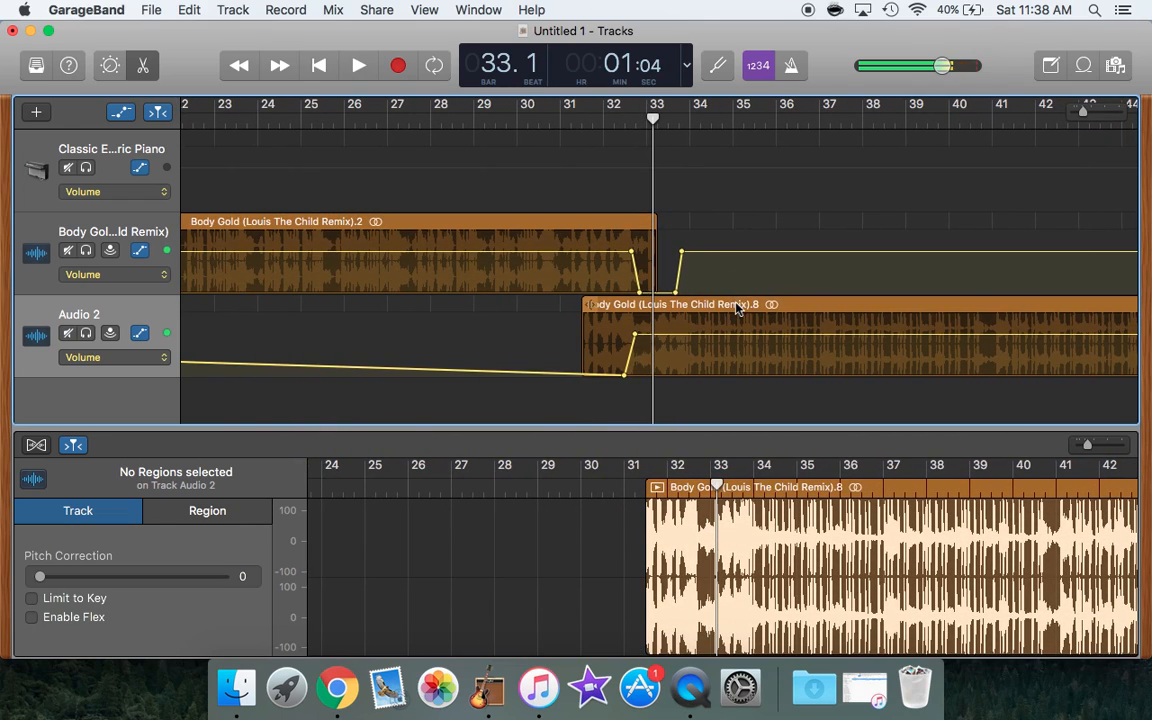
{"action": "left_click", "coordinate": [860, 345]}
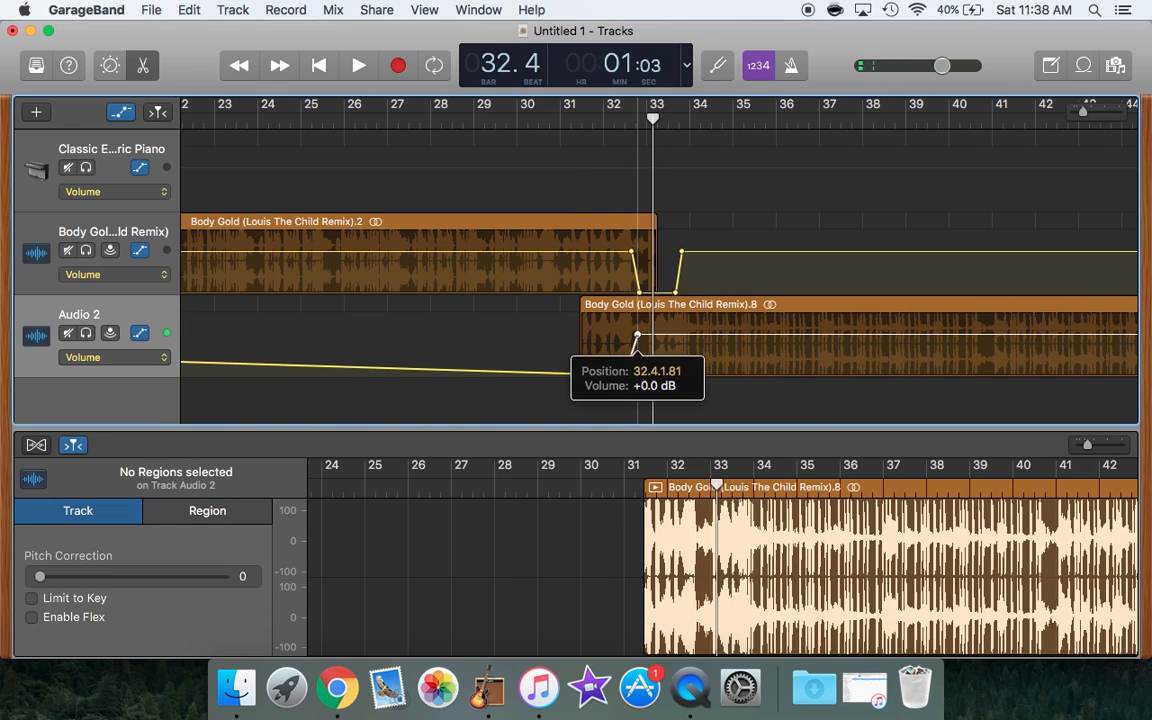
{"action": "left_click_drag", "start_coordinate": [637, 337], "coordinate": [632, 383]}
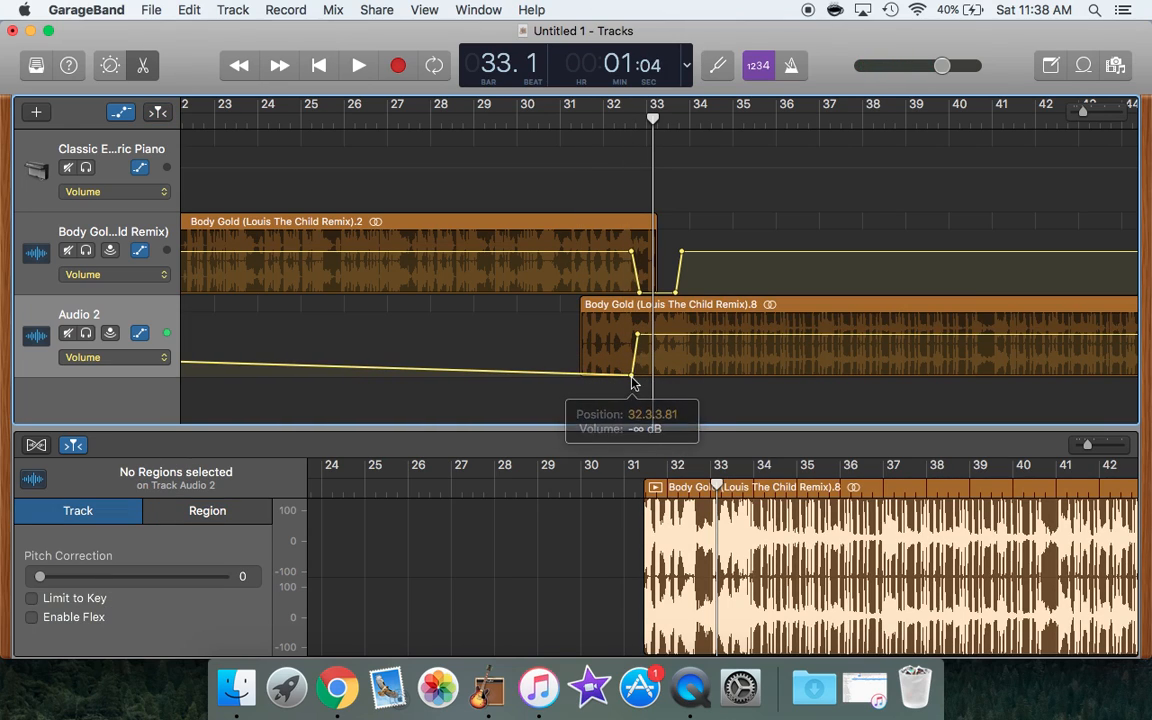
{"action": "left_click", "coordinate": [358, 65]}
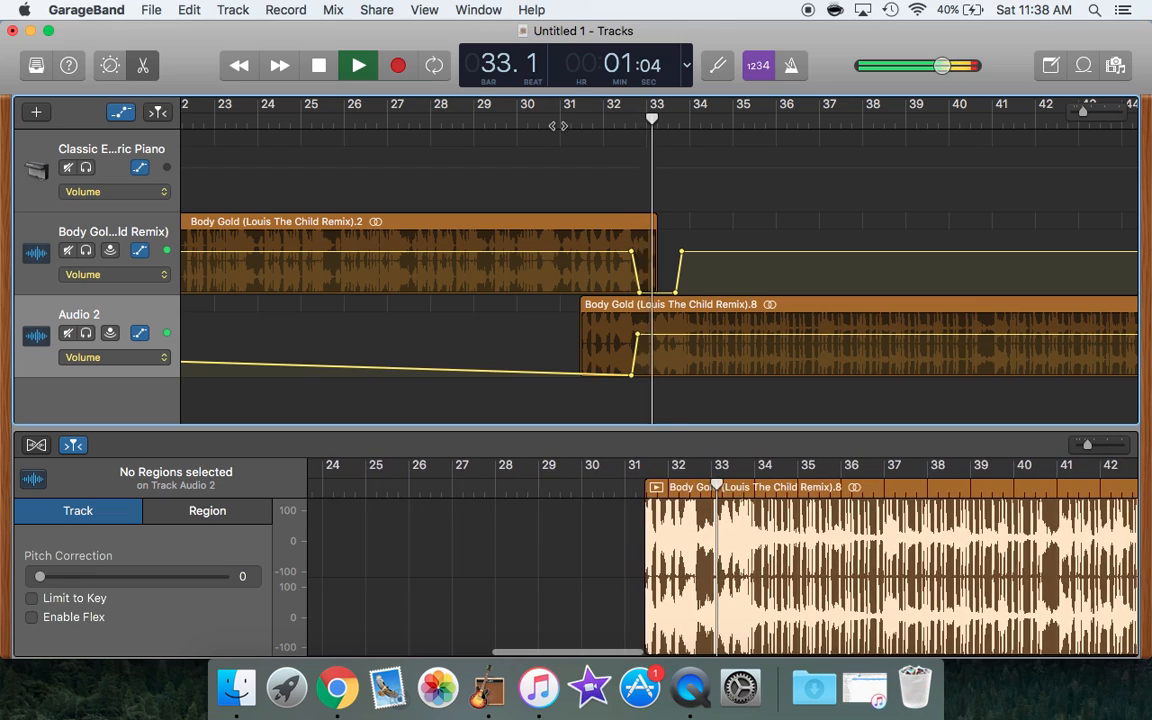
{"action": "left_click", "coordinate": [358, 65]}
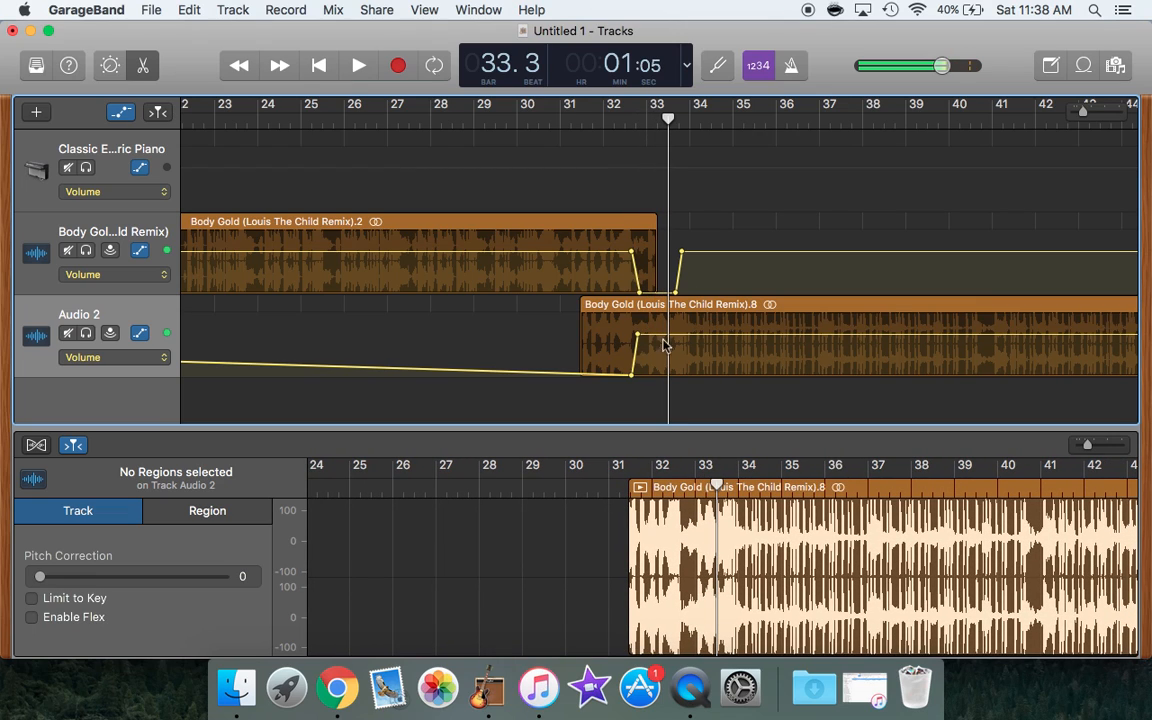
{"action": "left_click_drag", "start_coordinate": [635, 333], "coordinate": [630, 378]}
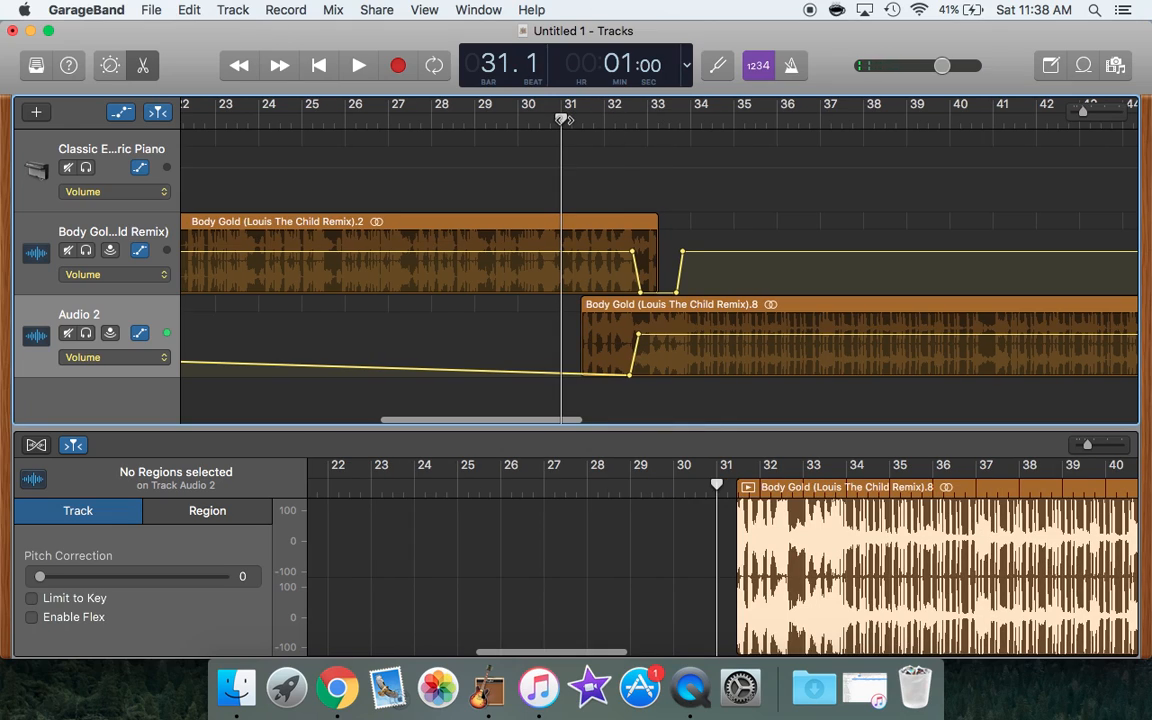
{"action": "left_click", "coordinate": [358, 65]}
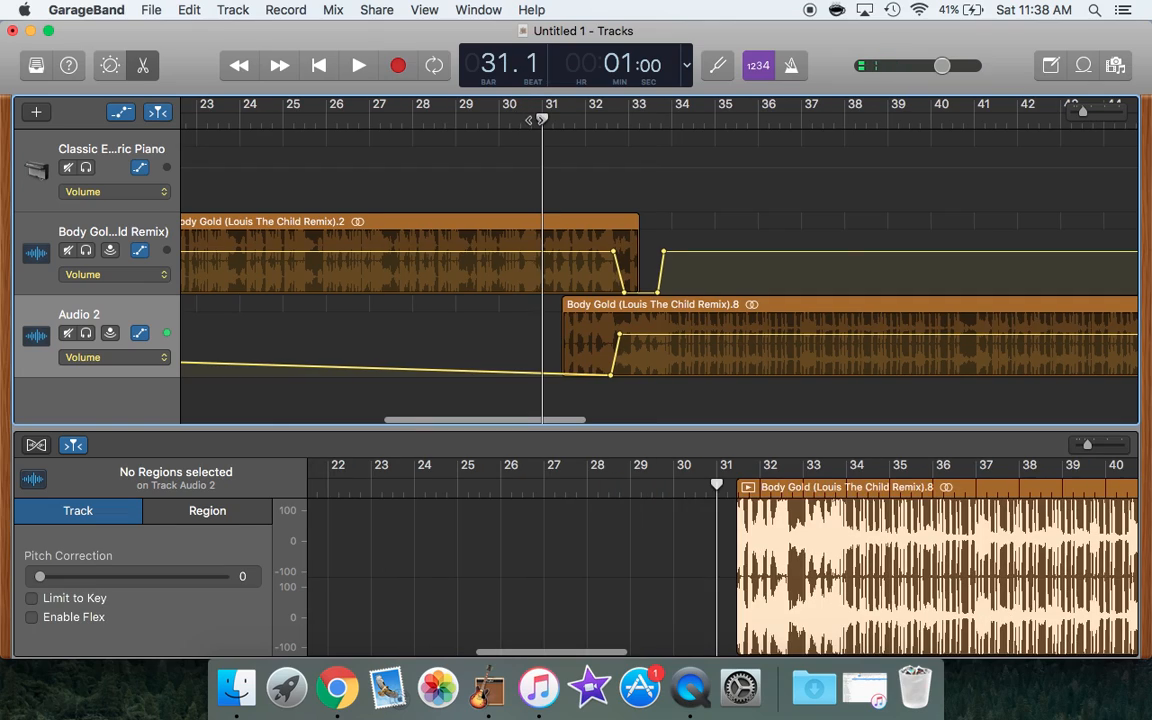
{"action": "left_click", "coordinate": [358, 65]}
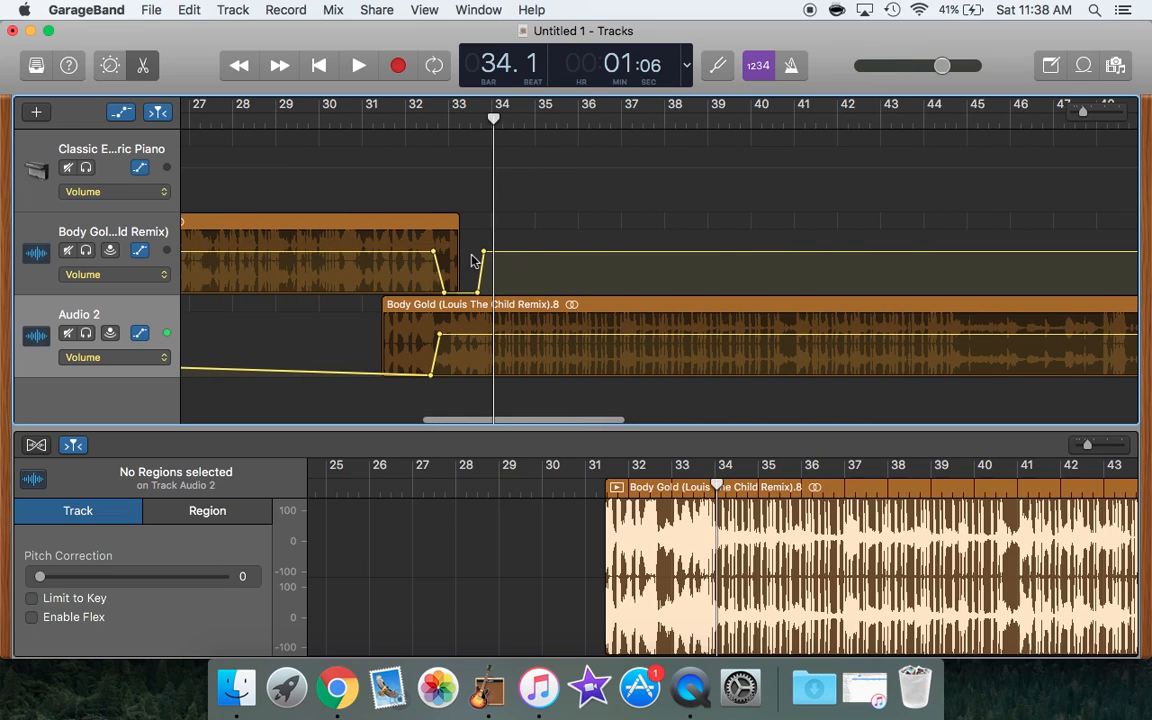
Step: At the later Body Gold region near bar 58, drag its first volume point to -∞ dB
{"action": "scroll", "scroll_direction": "right", "scroll_amount": 3}
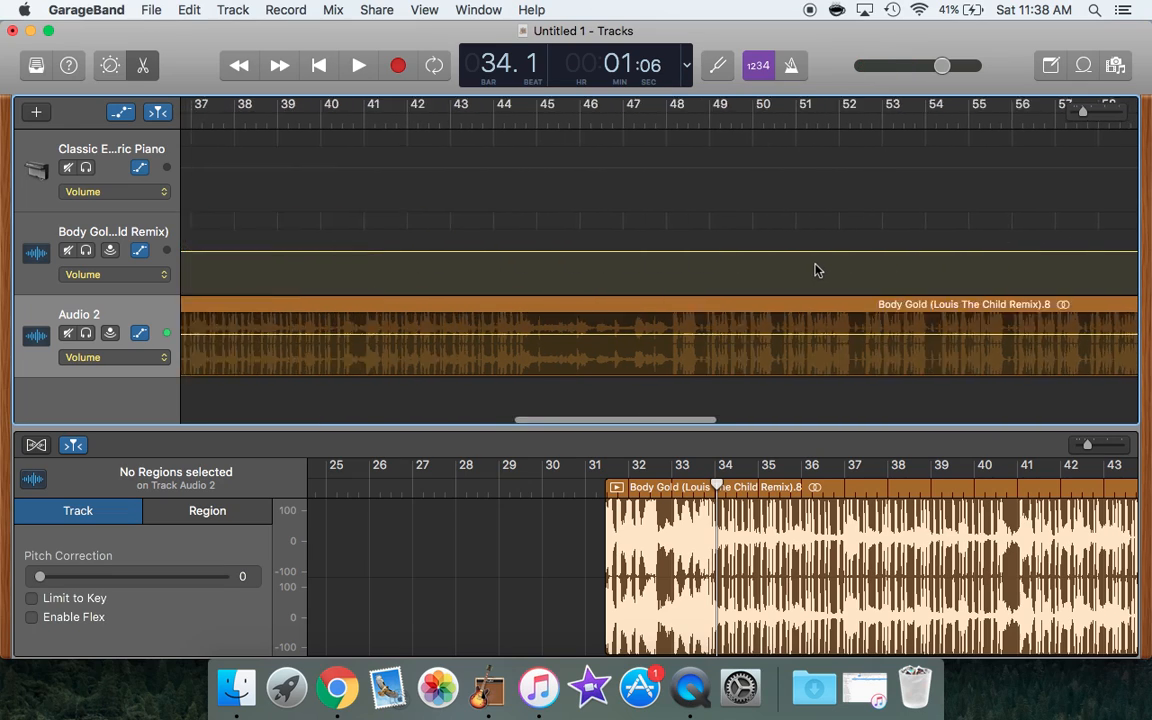
{"action": "scroll", "scroll_direction": "right", "scroll_amount": 3}
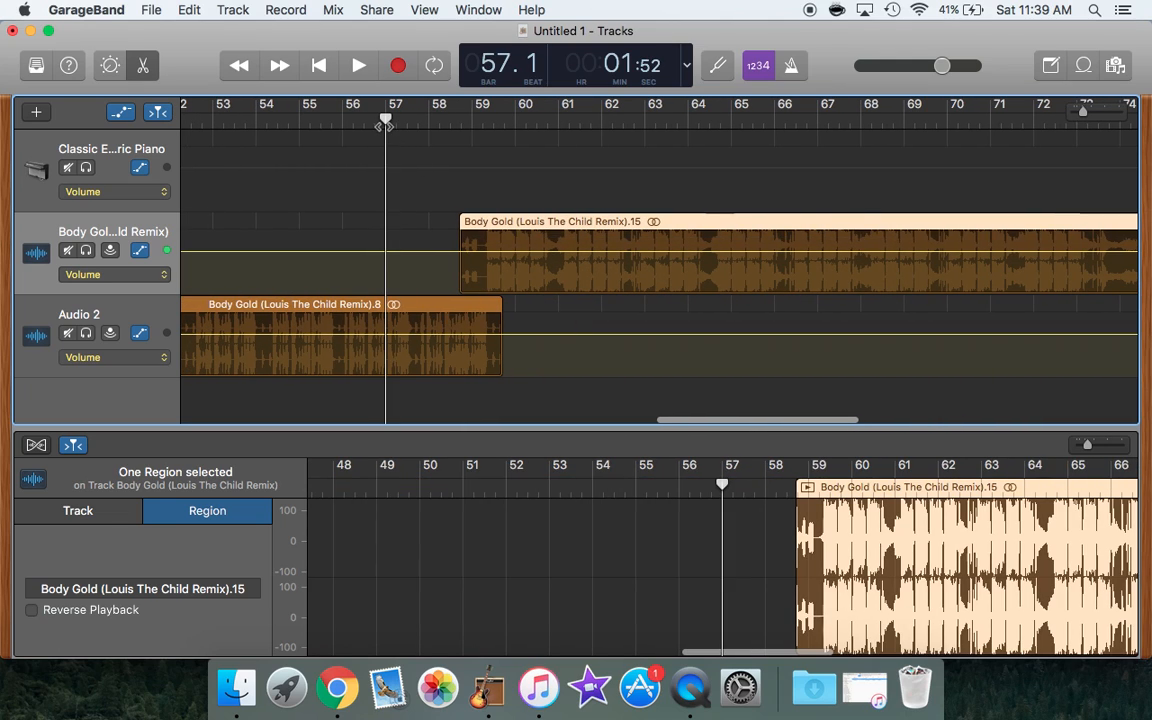
{"action": "left_click", "coordinate": [358, 65]}
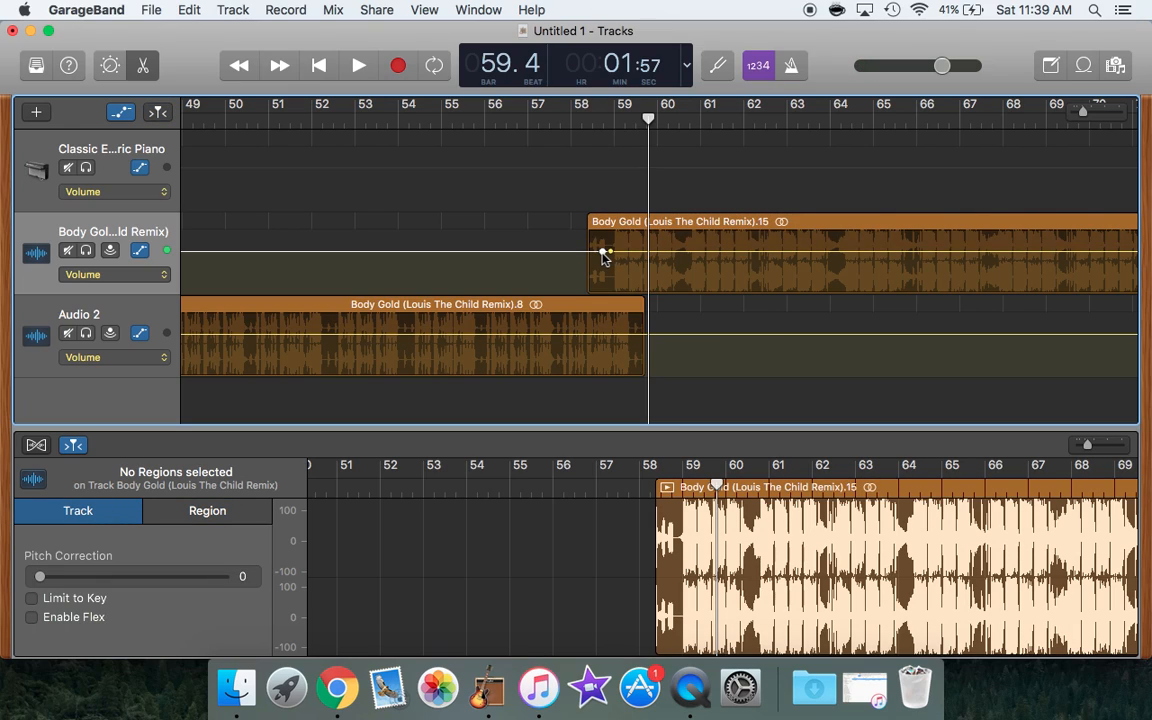
{"action": "mouse_move", "coordinate": [608, 252]}
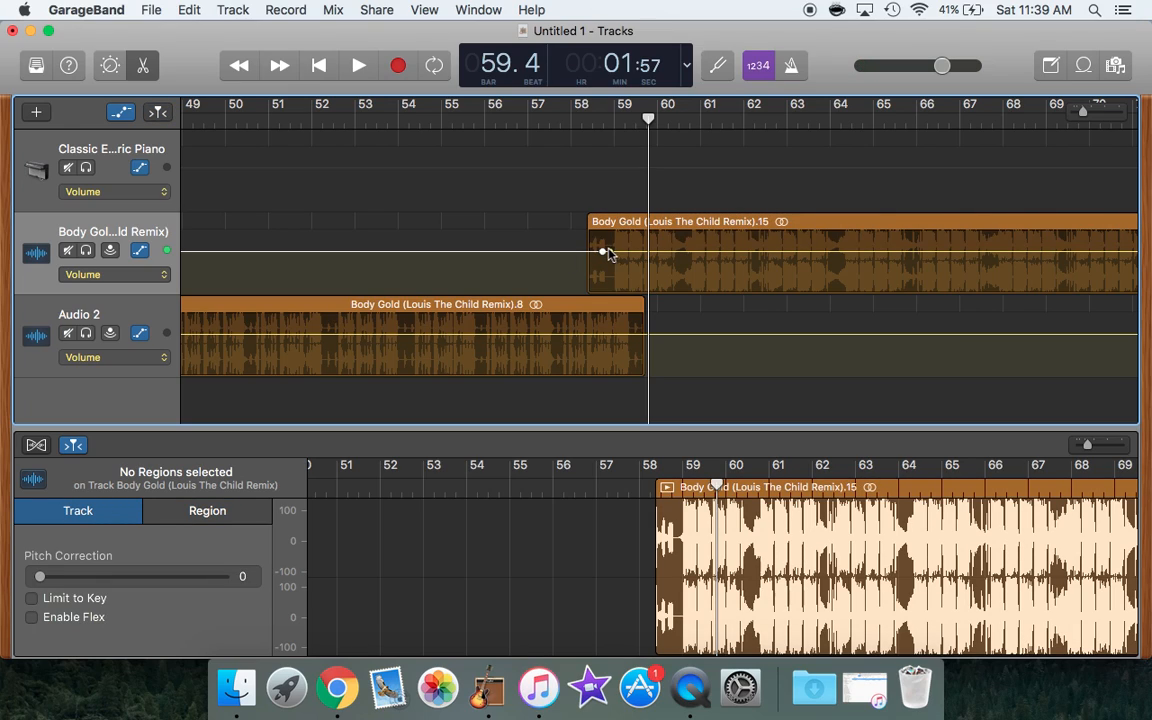
{"action": "left_click_drag", "start_coordinate": [605, 252], "coordinate": [605, 295]}
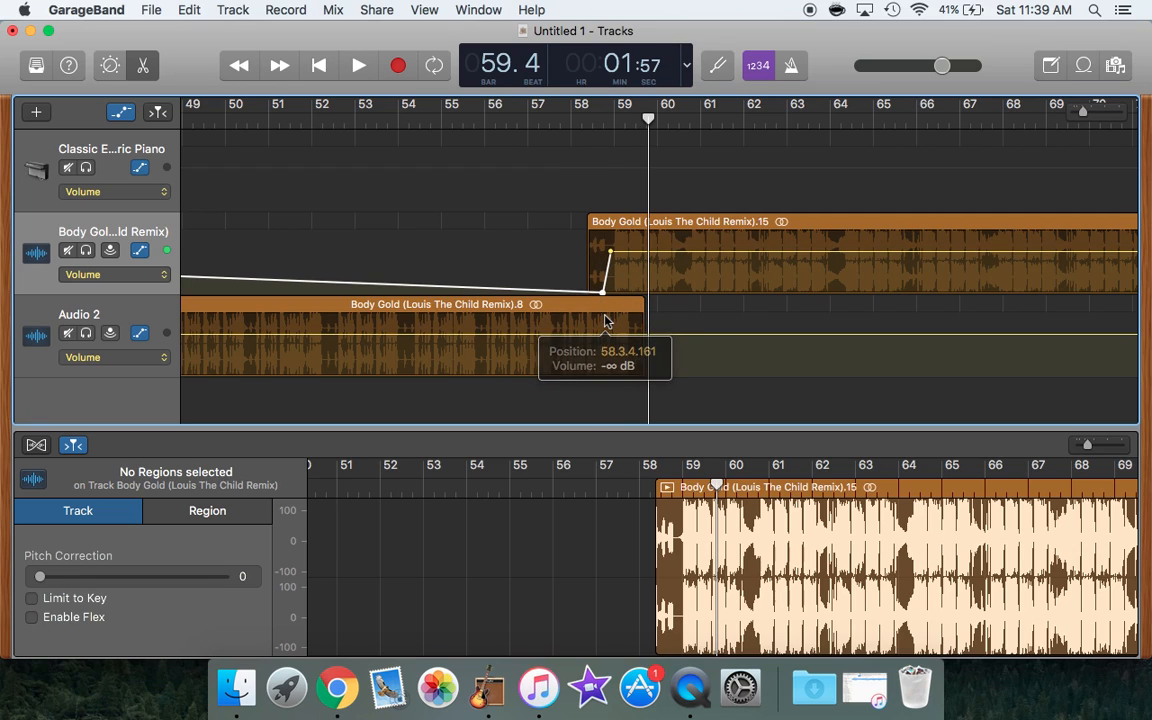
Step: Fade the end of Audio 2's region down to -∞ dB, ending the fade at bar 59
{"action": "scroll", "scroll_direction": "left", "scroll_amount": 3}
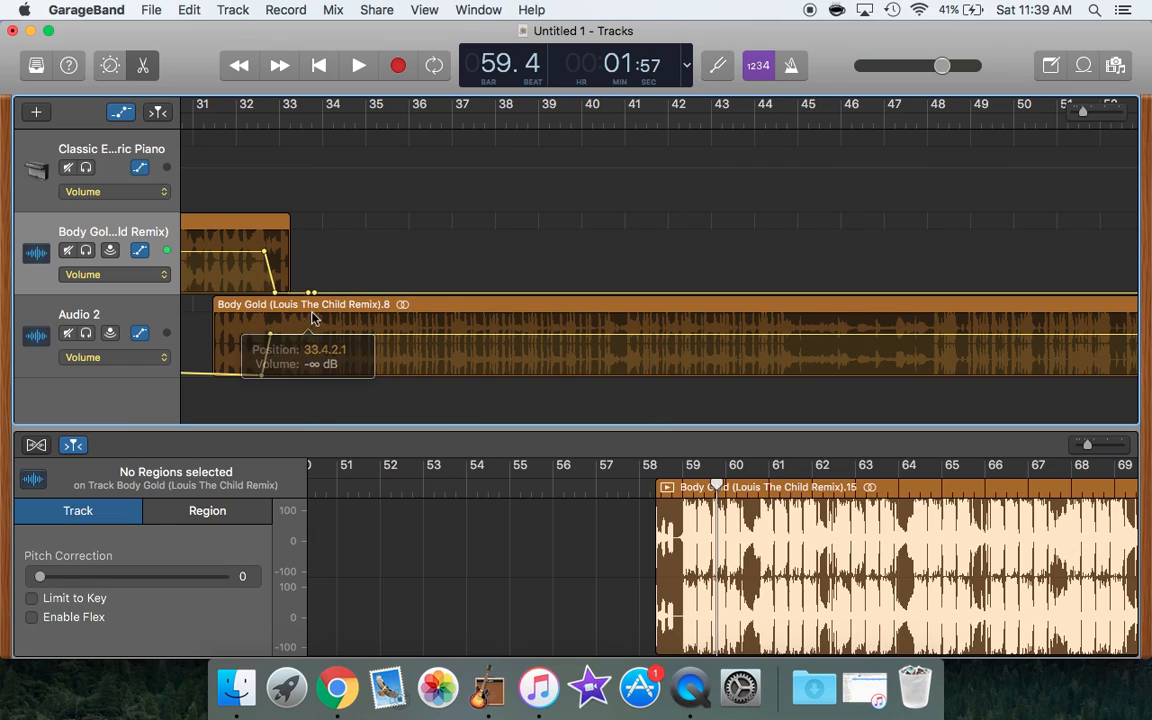
{"action": "scroll", "scroll_direction": "right", "scroll_amount": 3}
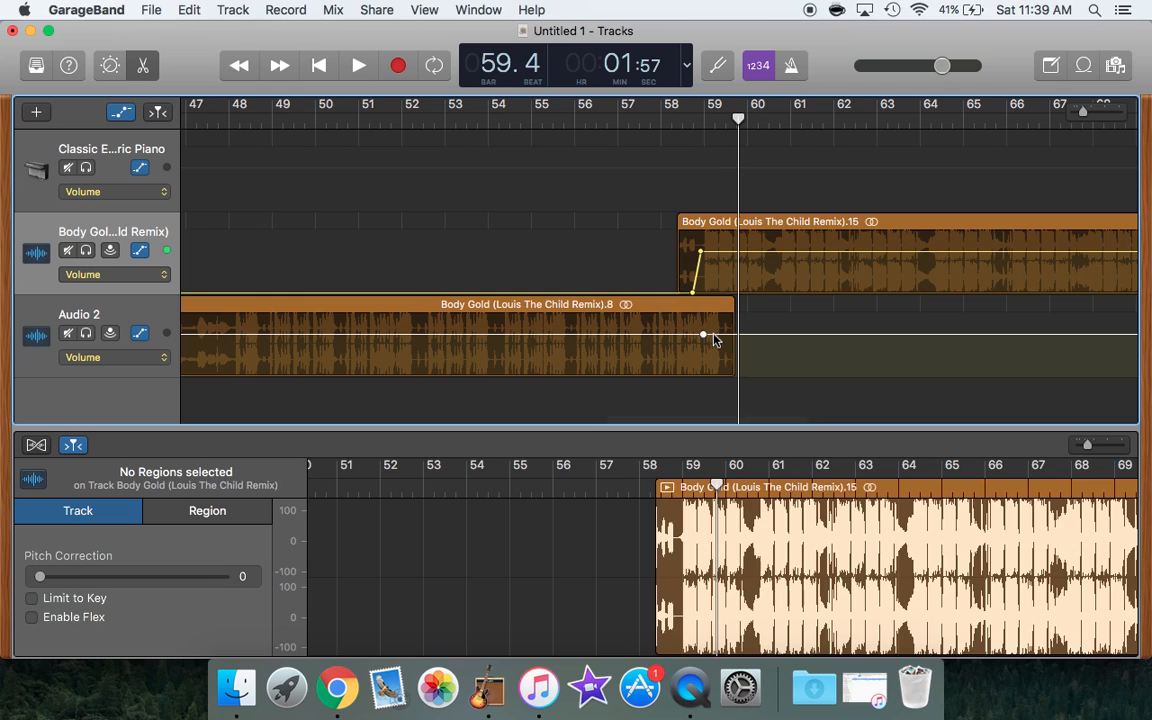
{"action": "left_click_drag", "start_coordinate": [703, 335], "coordinate": [710, 375]}
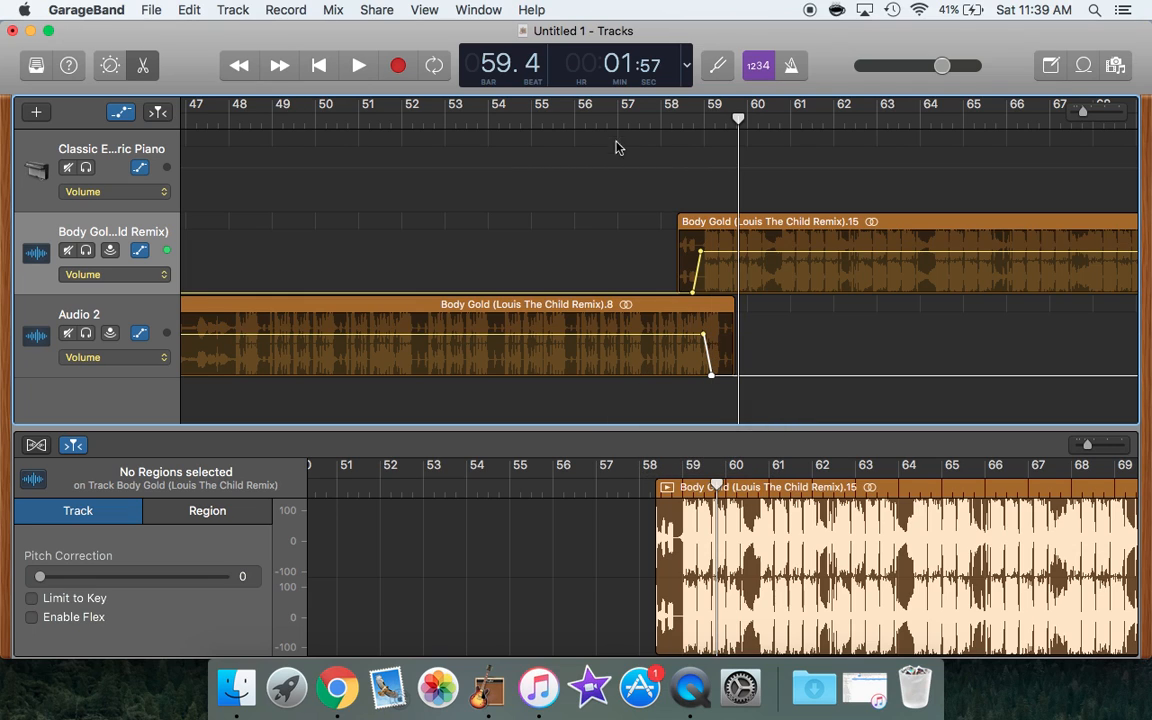
{"action": "left_click", "coordinate": [358, 65]}
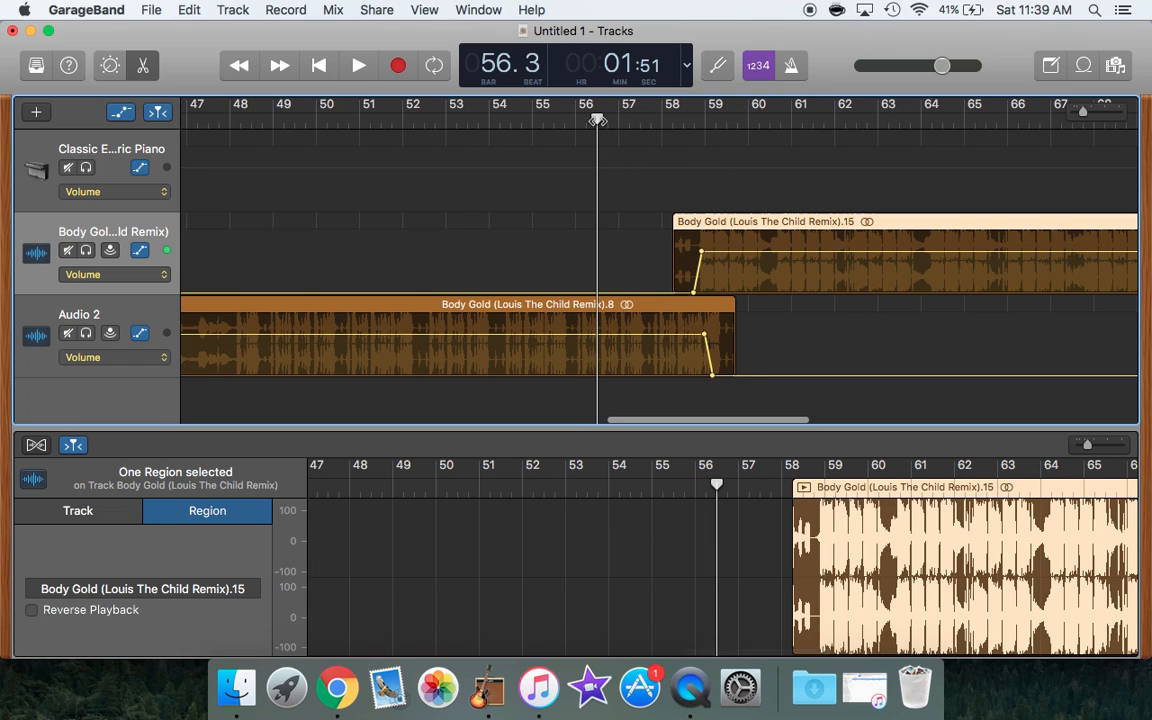
{"action": "left_click", "coordinate": [358, 65]}
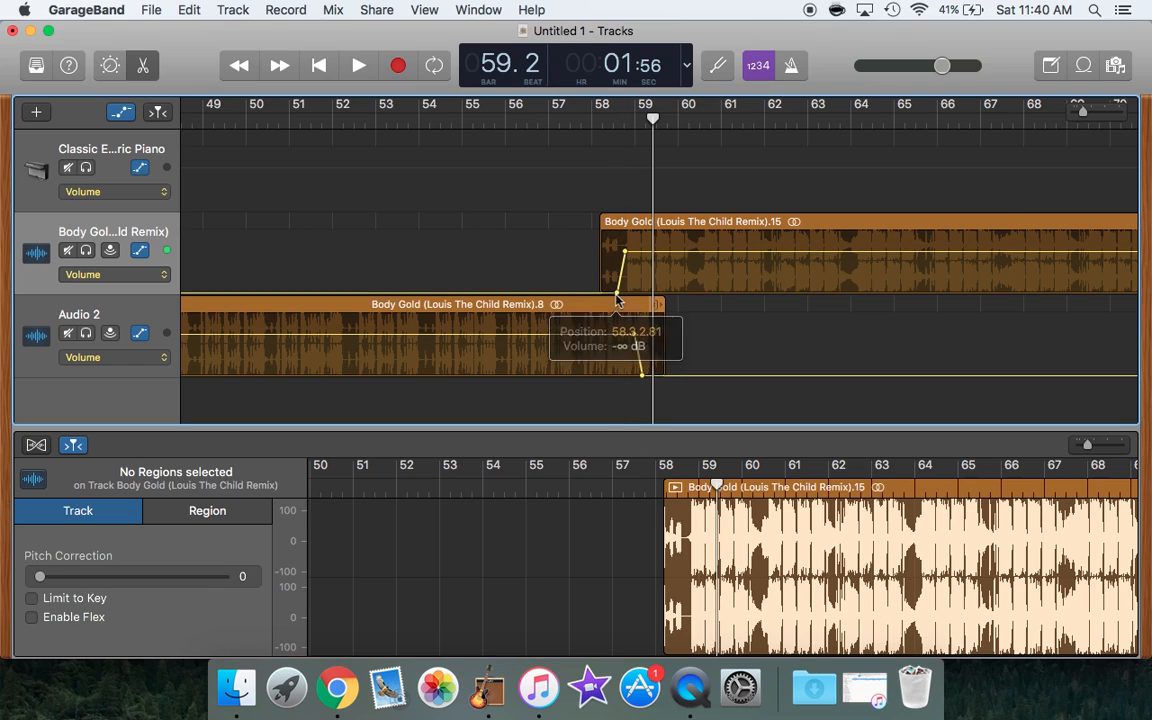
{"action": "left_click", "coordinate": [358, 65]}
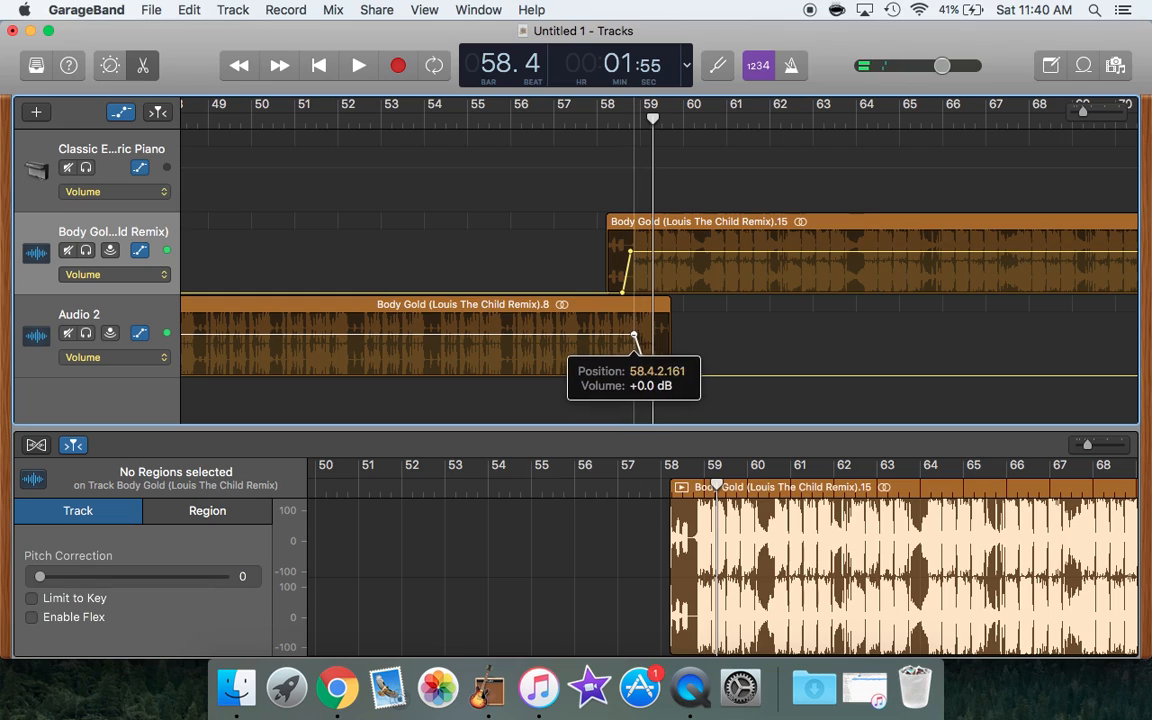
{"action": "left_click_drag", "start_coordinate": [634, 338], "coordinate": [645, 378]}
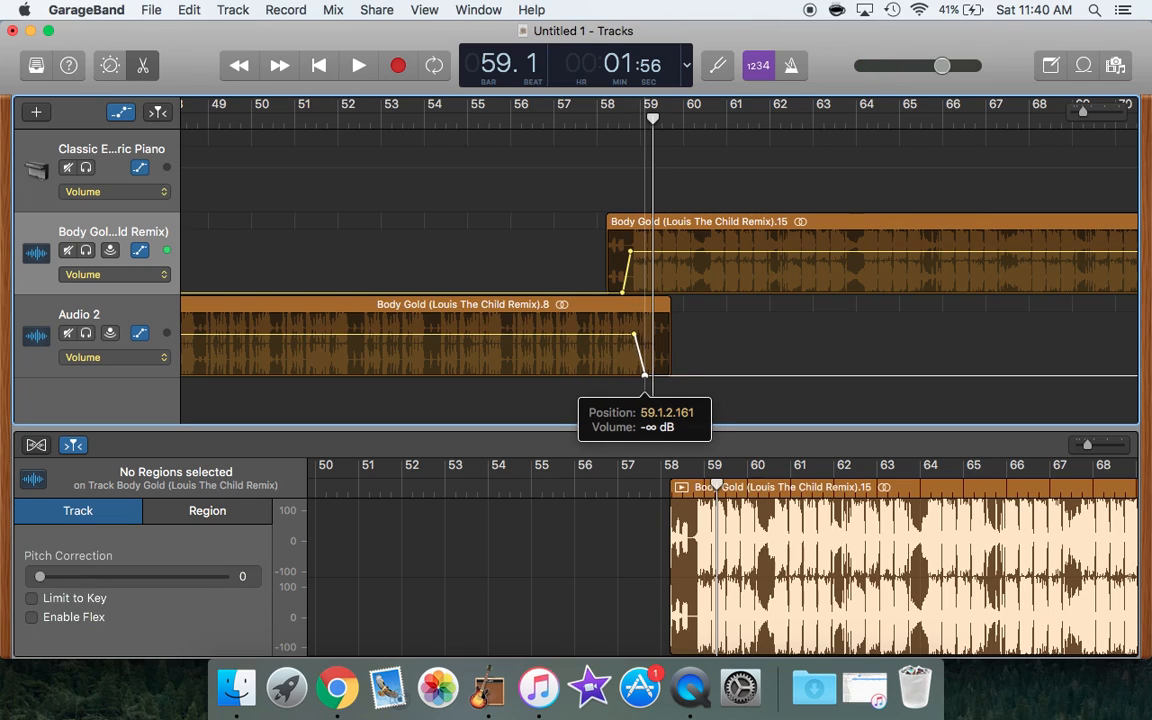
{"action": "left_click", "coordinate": [358, 65]}
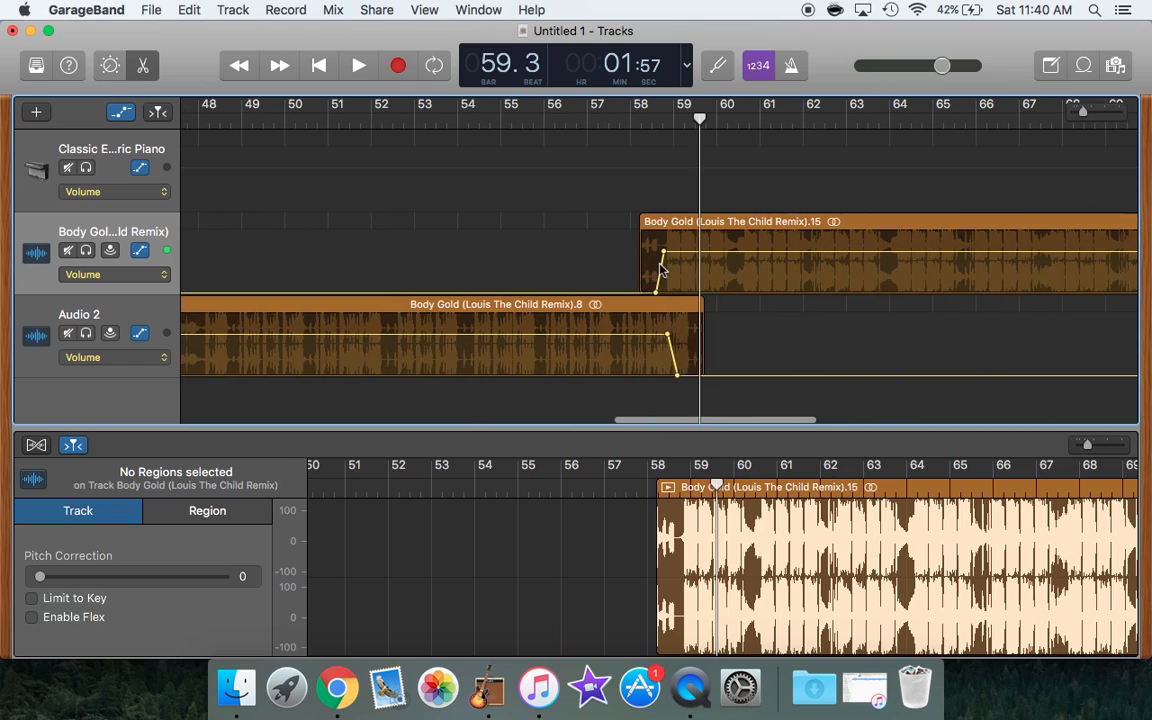
{"action": "scroll", "scroll_direction": "right", "scroll_amount": 3}
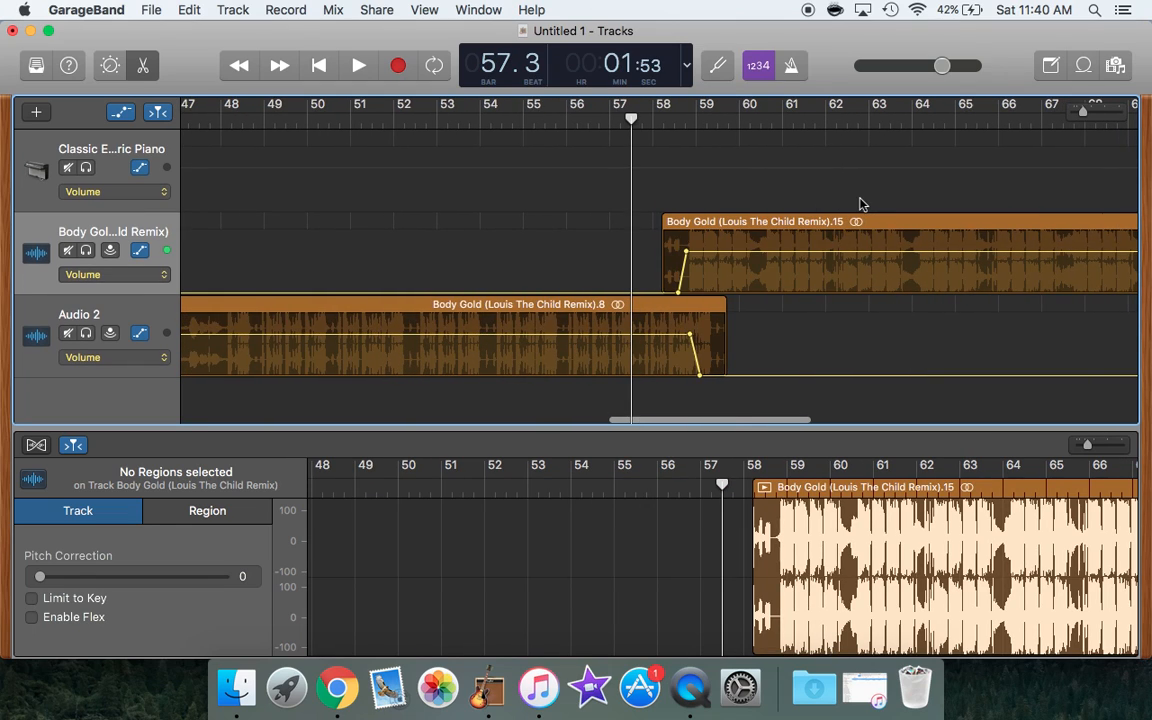
{"action": "scroll", "scroll_direction": "right", "scroll_amount": 3}
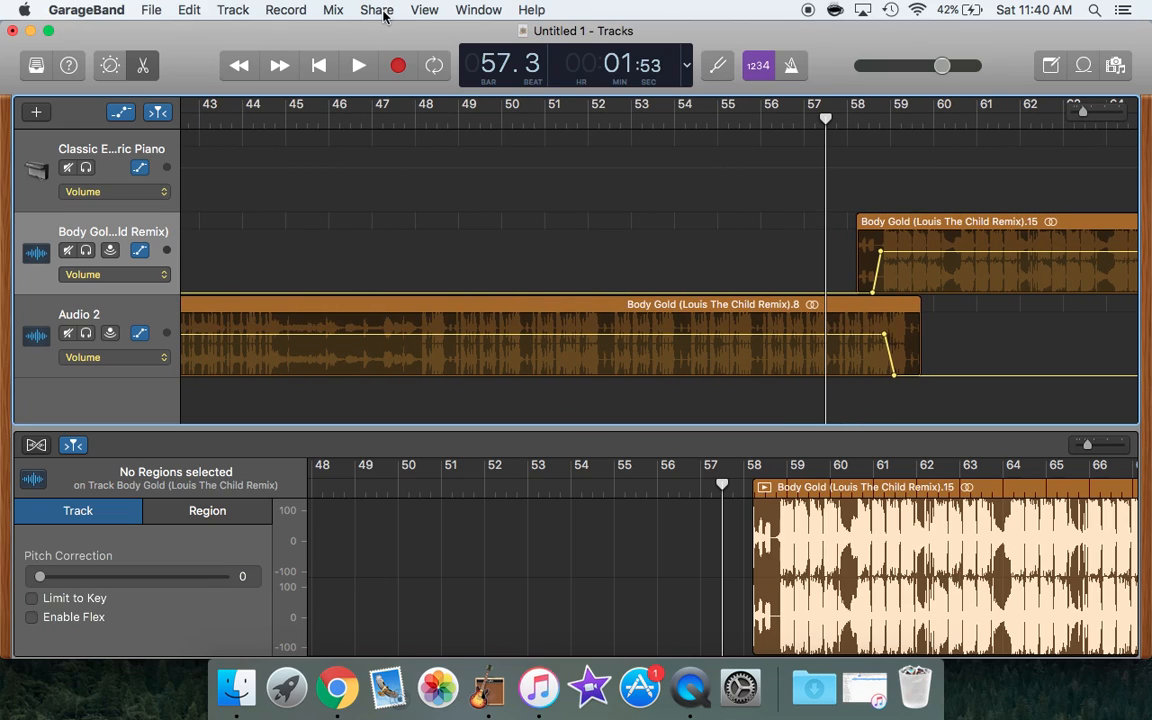
Step: Share the song to iTunes with the title 'Body Gold cut 2'
{"action": "left_click", "coordinate": [376, 9]}
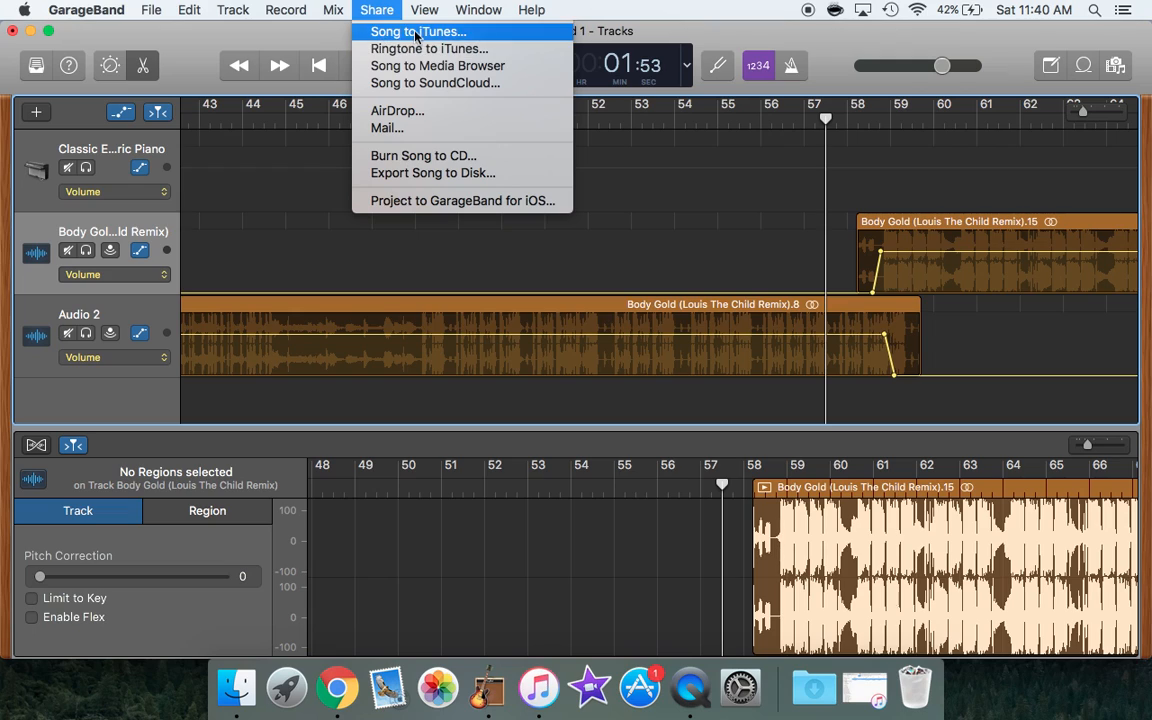
{"action": "left_click", "coordinate": [417, 31]}
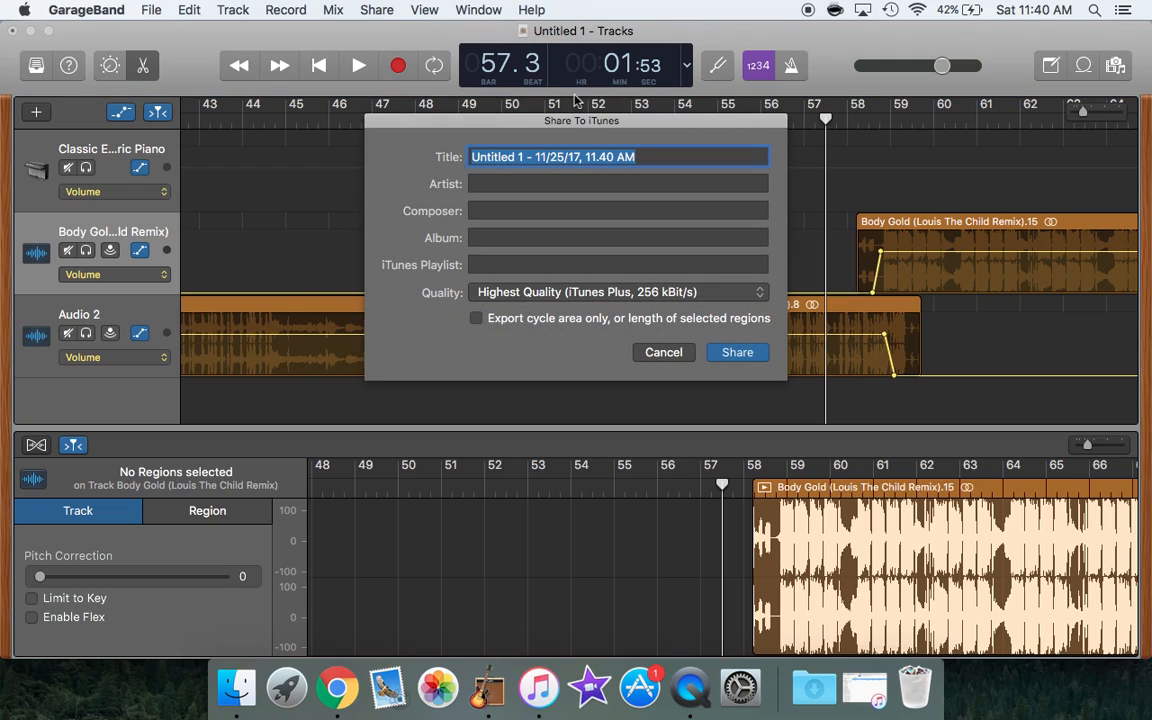
{"action": "type", "text": "Body Gold cut 2"}
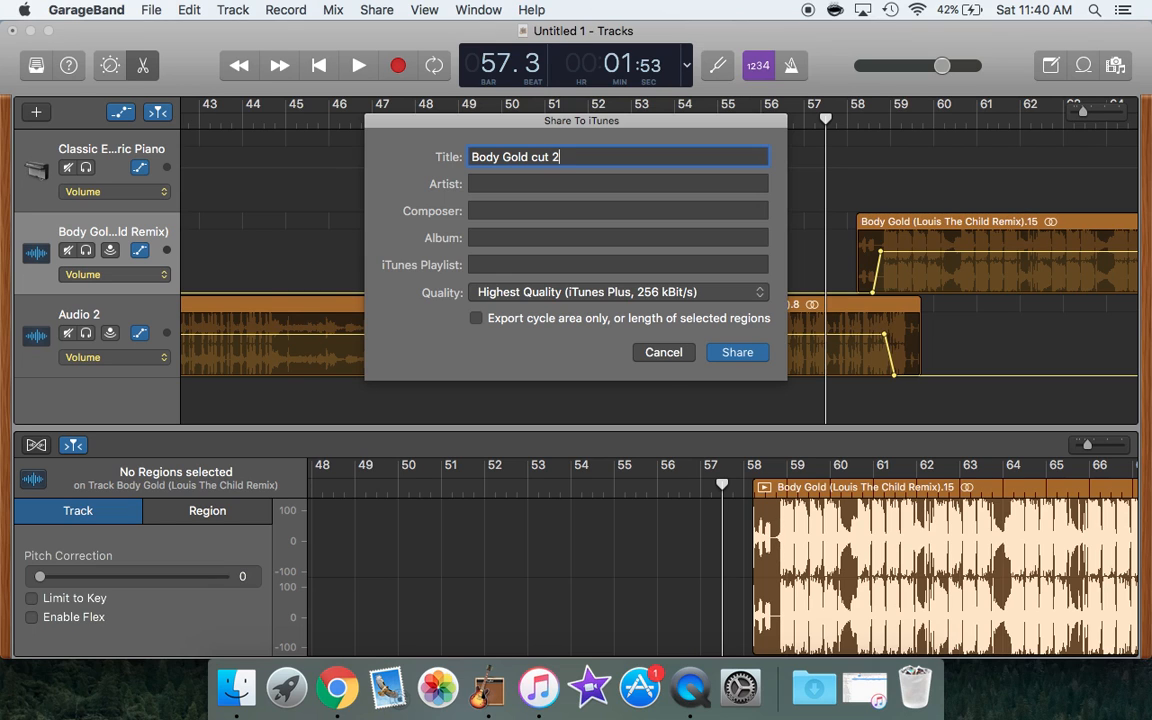
{"action": "left_click", "coordinate": [737, 352]}
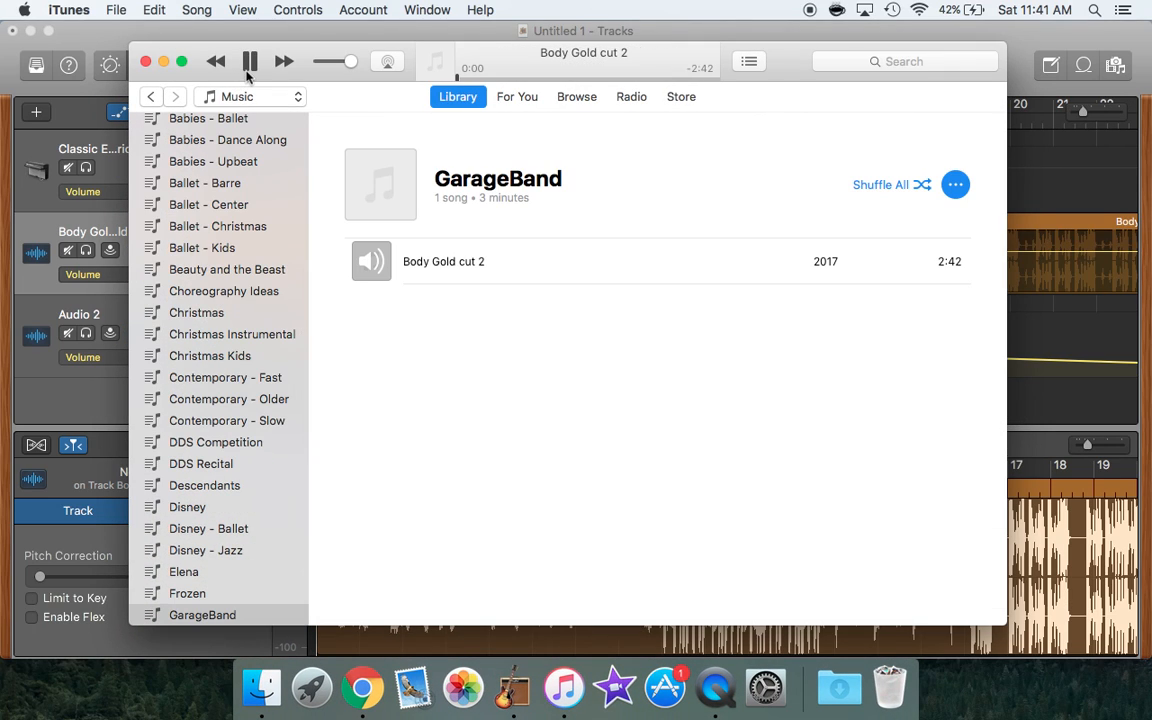
Step: Pause playback of 'Body Gold cut 2' in iTunes
{"action": "left_click", "coordinate": [249, 61]}
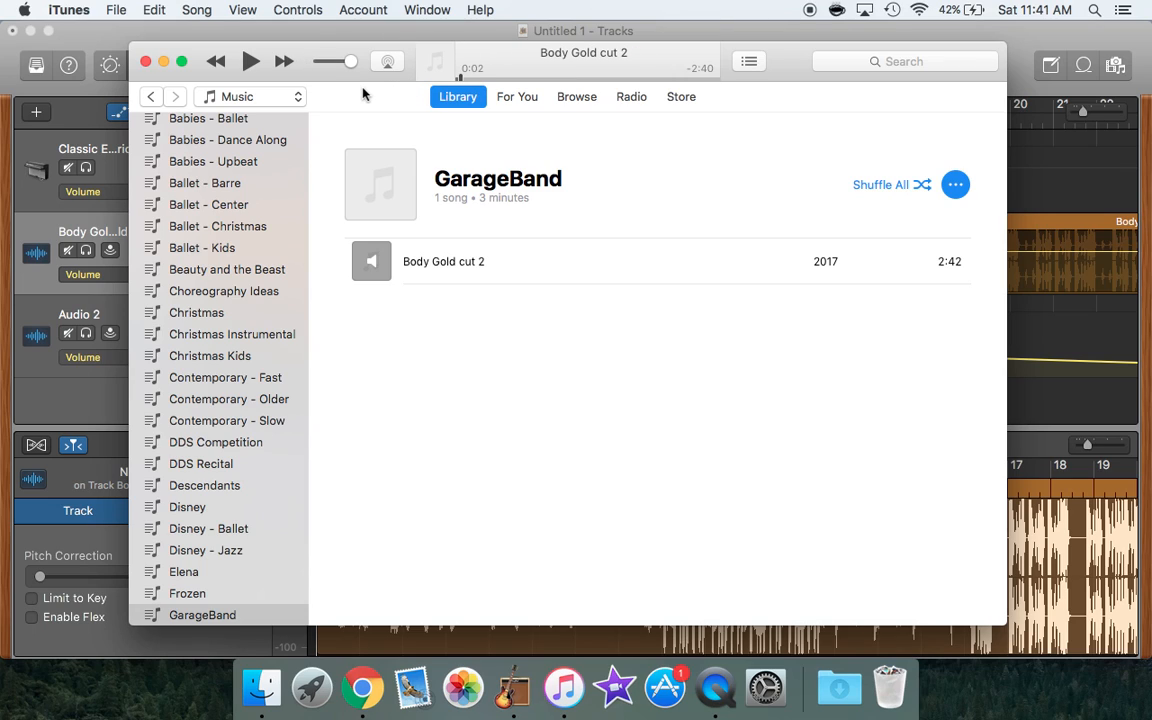
{"action": "mouse_move", "coordinate": [309, 30]}
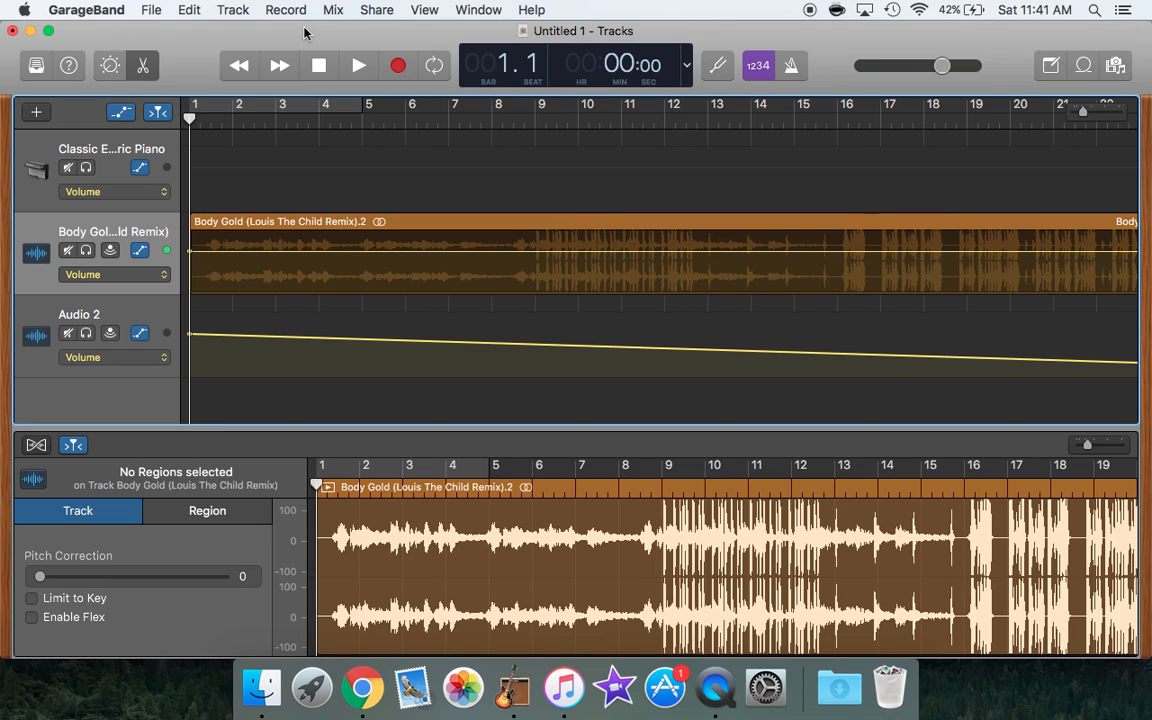
Step: Save As 'Body Gold cut 2' into the GarageBand folder
{"action": "left_click", "coordinate": [151, 10]}
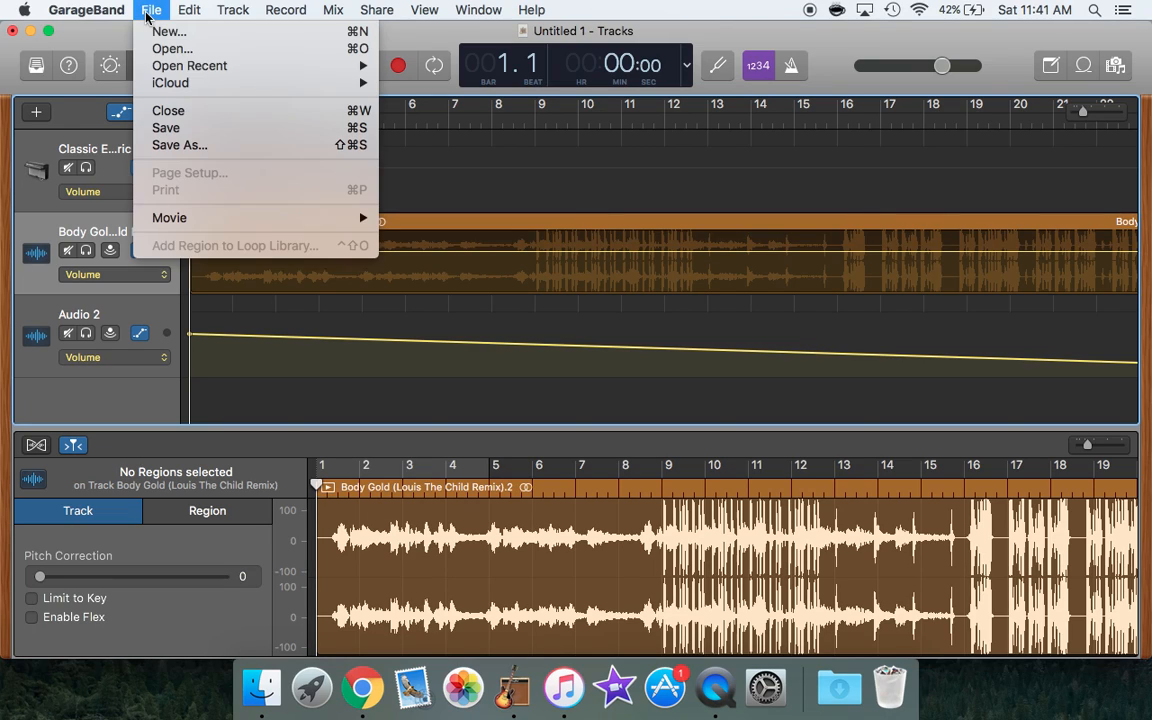
{"action": "mouse_move", "coordinate": [179, 145]}
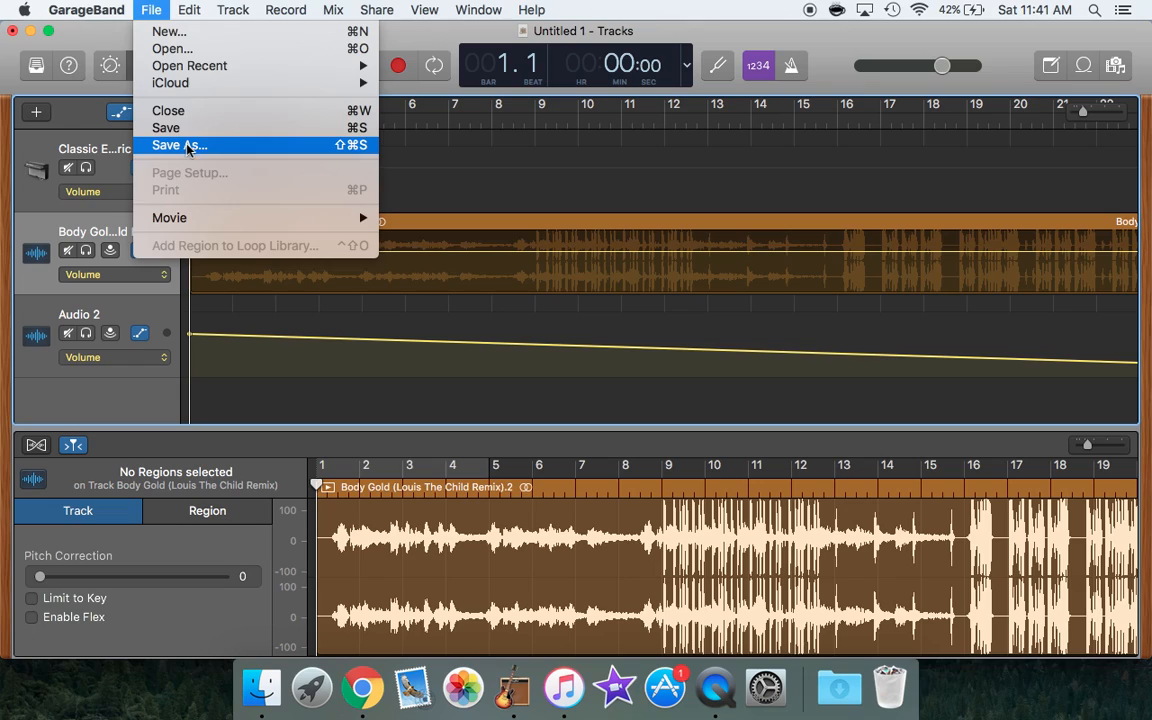
{"action": "left_click", "coordinate": [179, 145]}
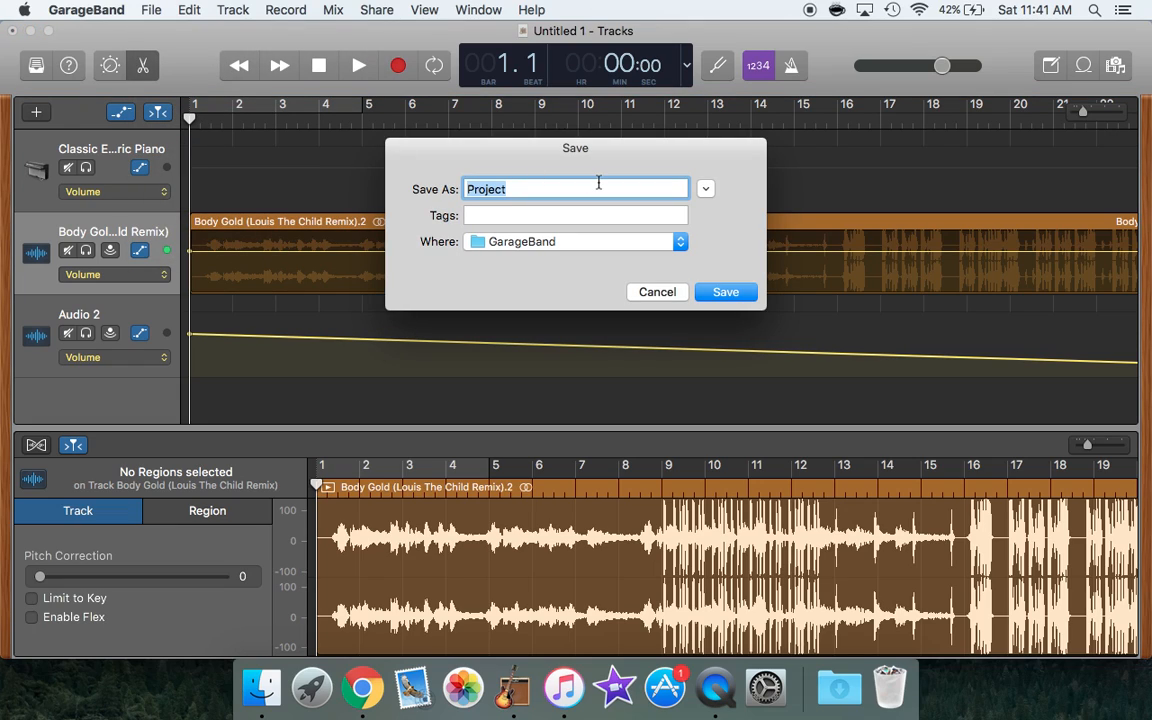
{"action": "type", "text": "Body Gold cut 2"}
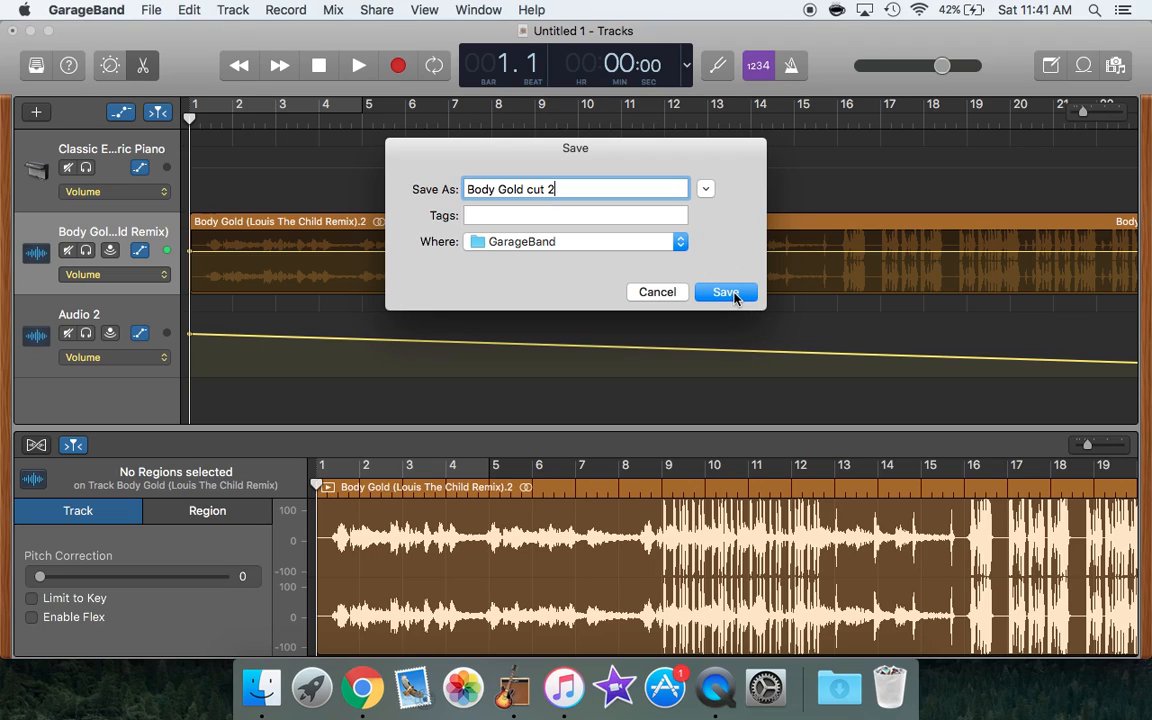
{"action": "left_click", "coordinate": [724, 292]}
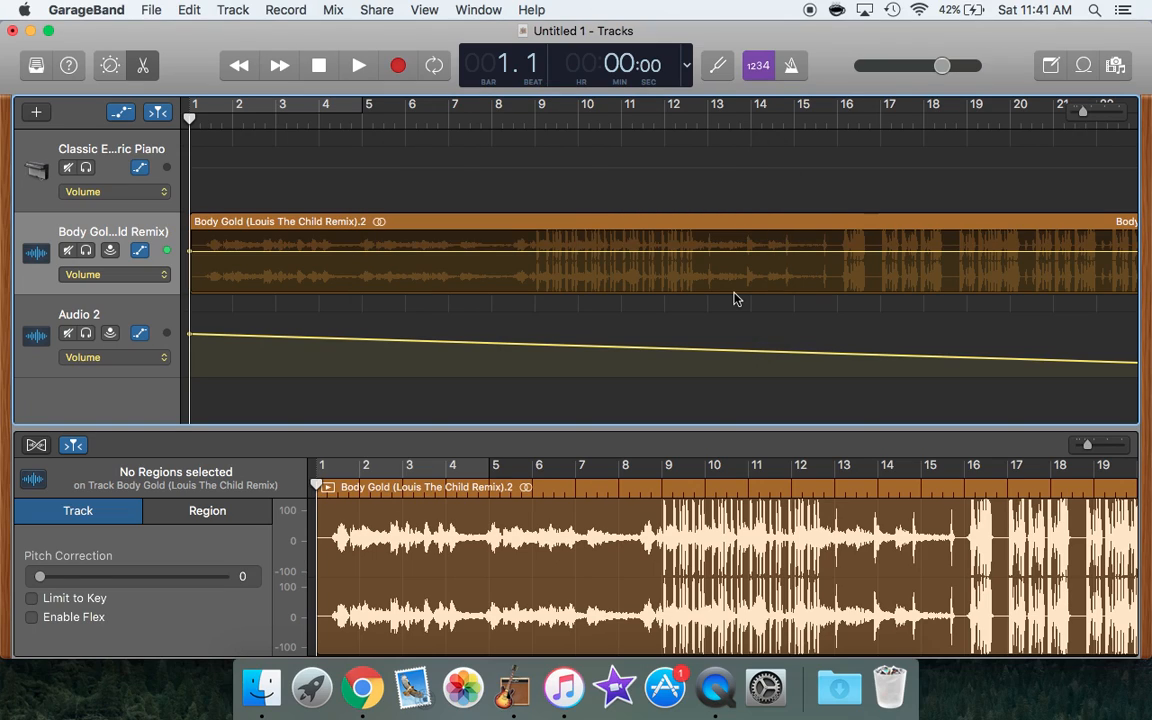